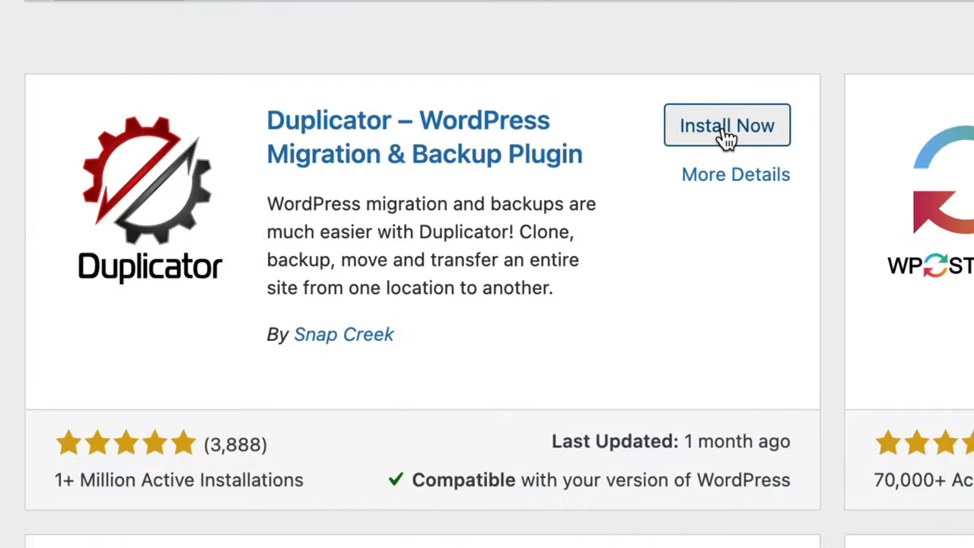
- Review the live Rhosygilwen site at retreat.co.uk in Chrome
left_click(728, 125)
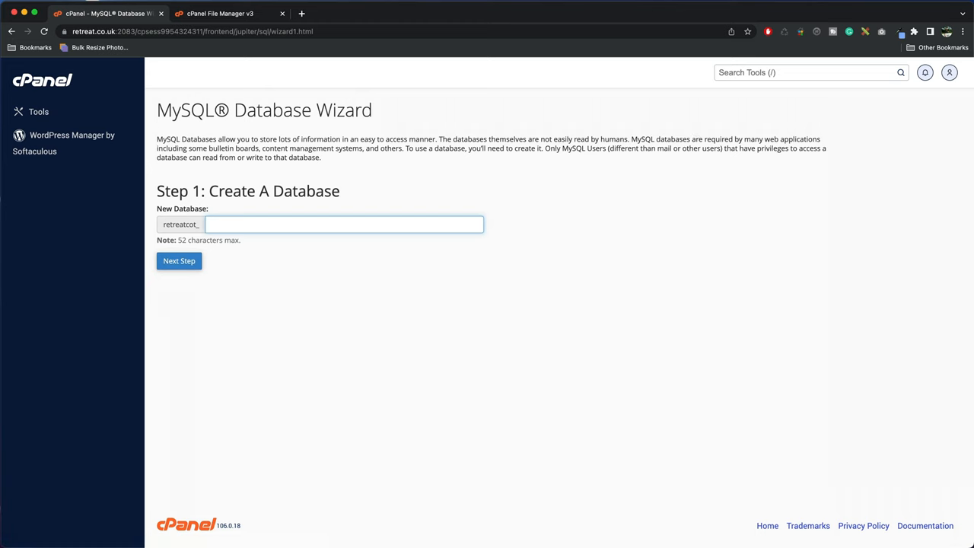
left_click(219, 12)
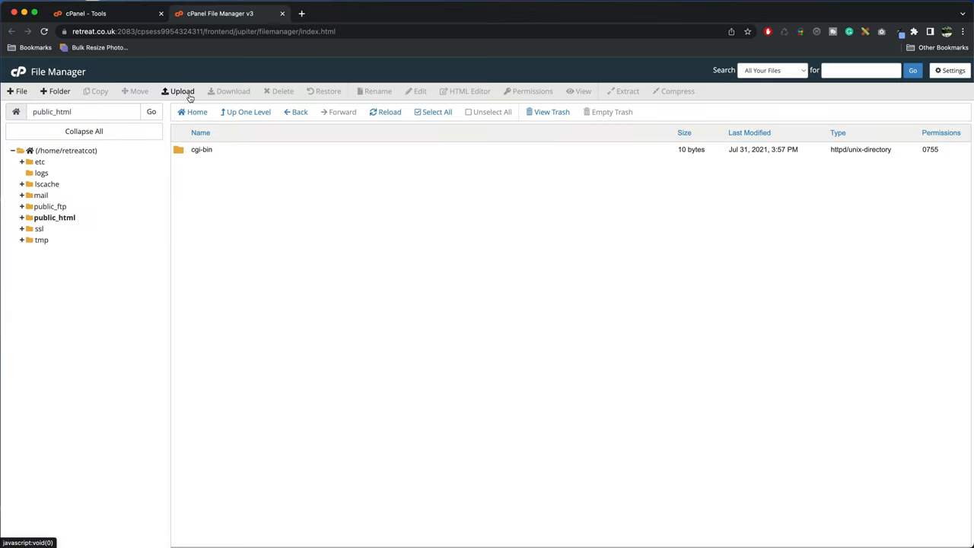
left_click(182, 91)
type("https://retreat.co.uk/installe")
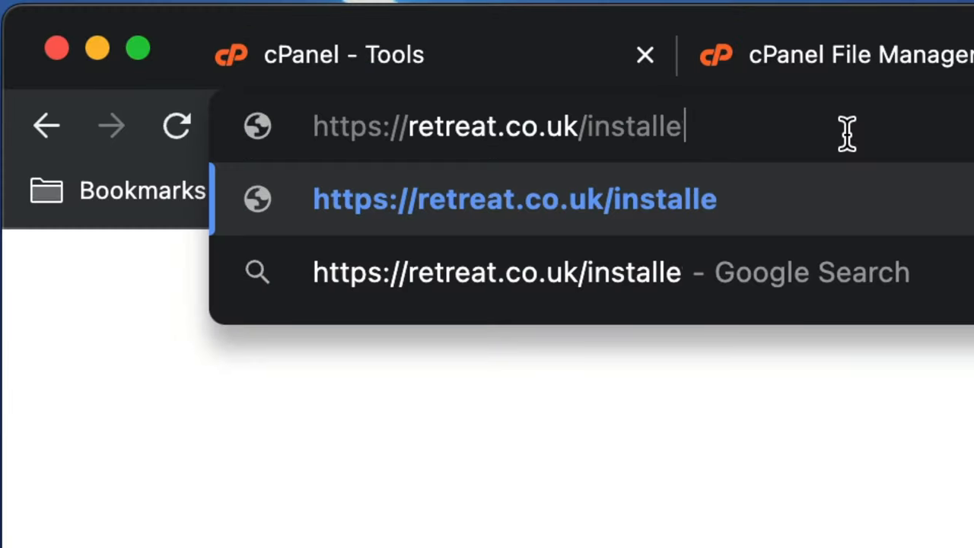
type("r.p")
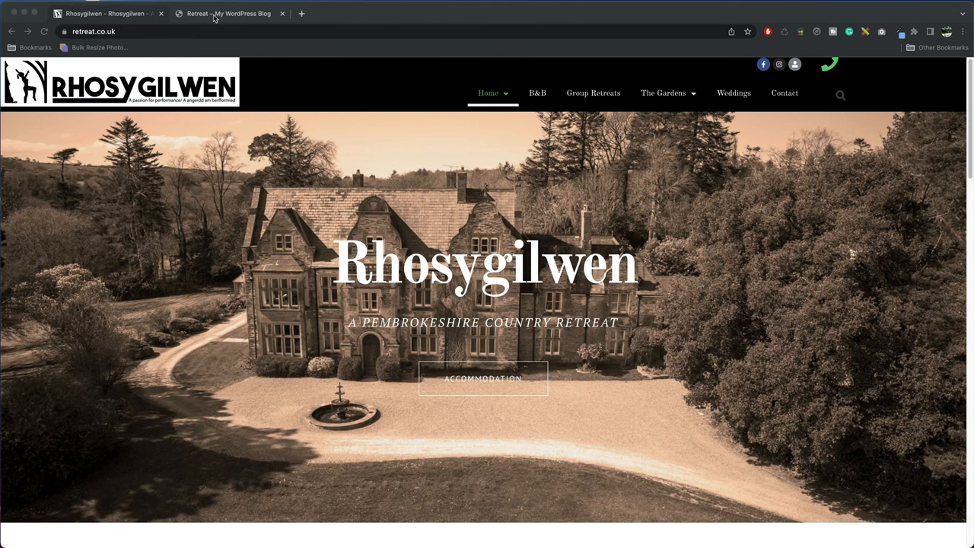
- Switch to the 'Retreat – My WordPress Blog' tab showing the WordPress login page
left_click(228, 13)
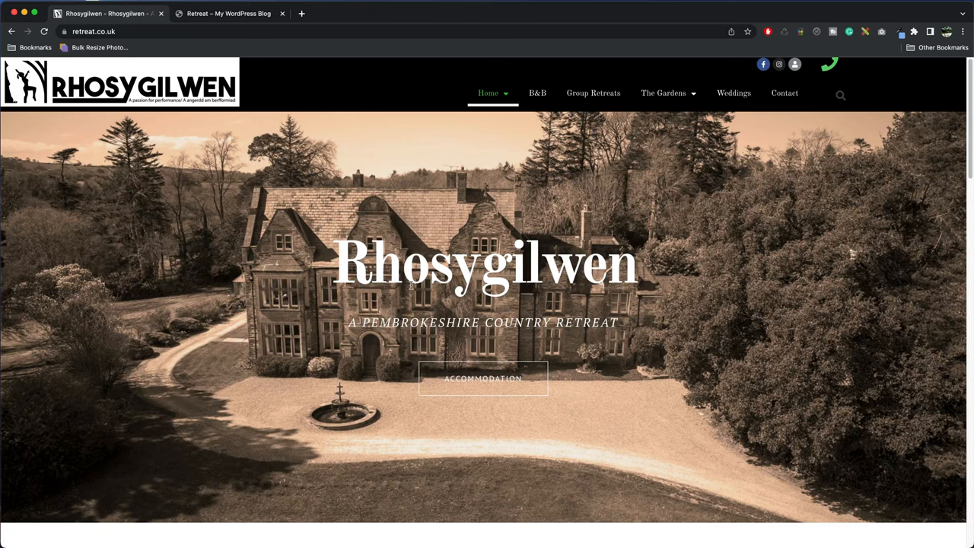
mouse_move(251, 90)
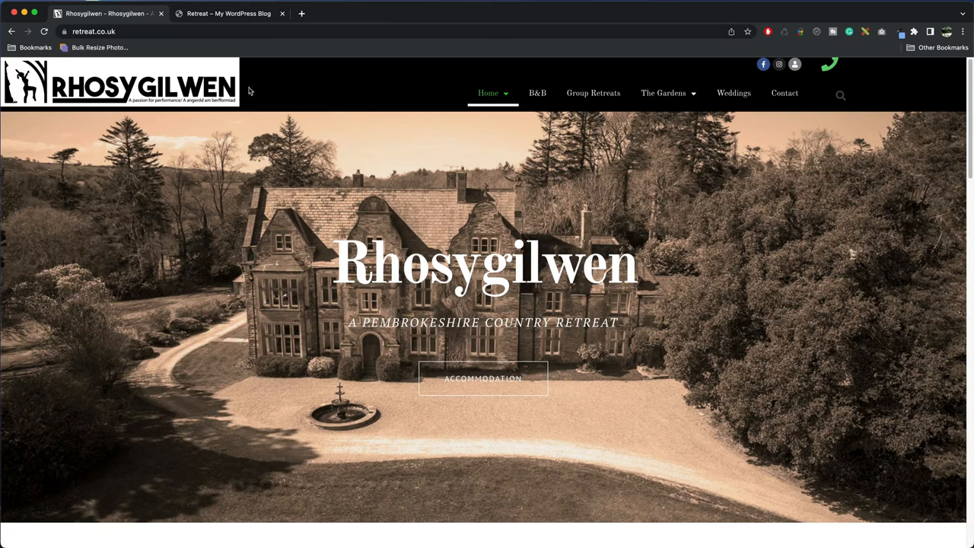
left_click(229, 12)
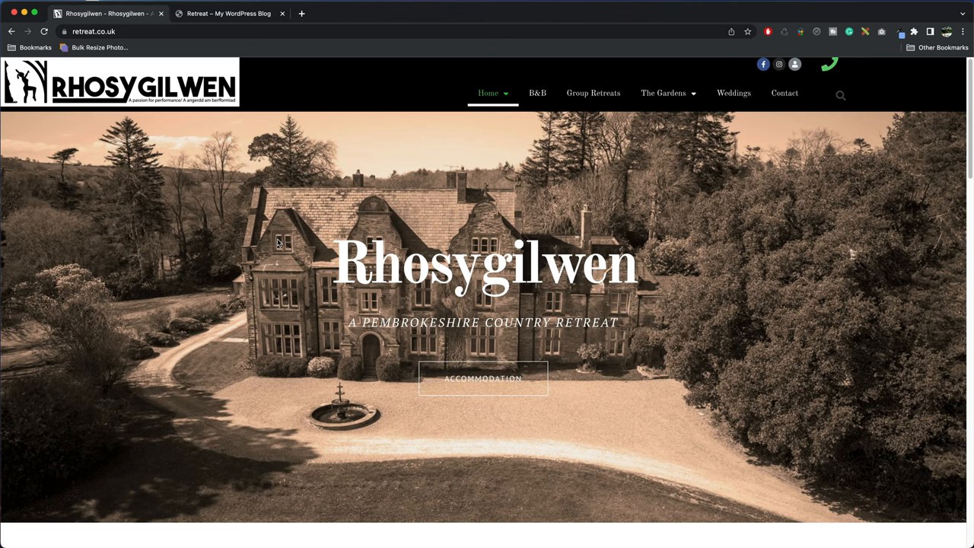
left_click(229, 12)
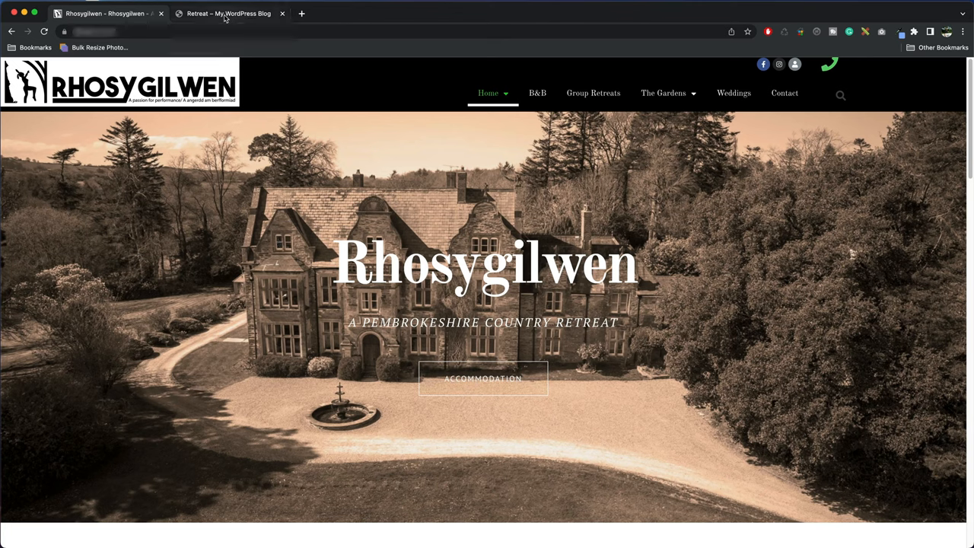
left_click(228, 12)
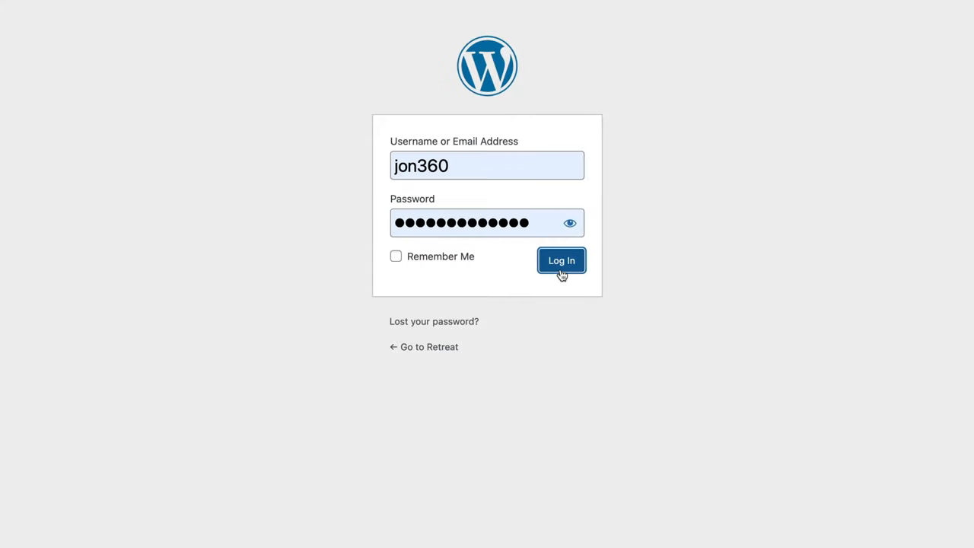
- Sign in to WordPress and search the plugin directory for 'Duplicator'
left_click(560, 260)
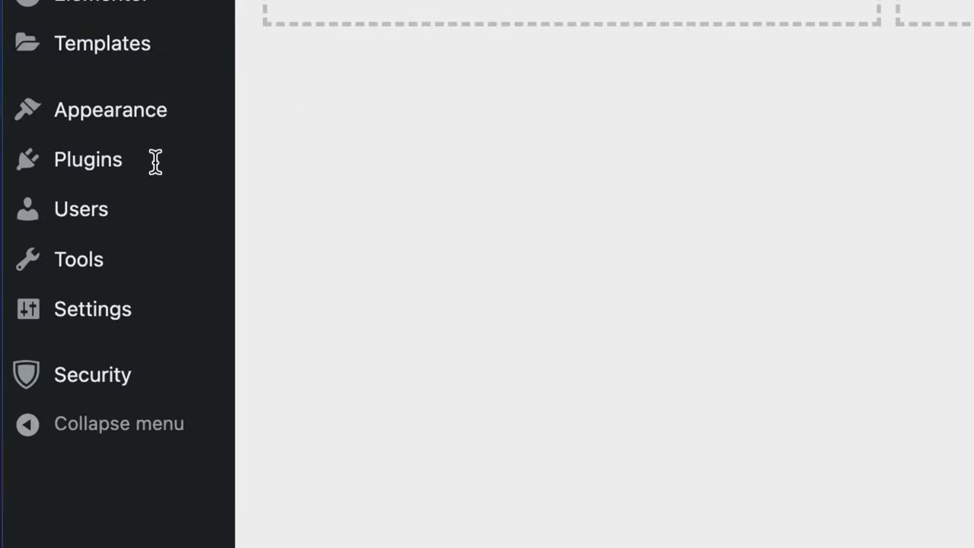
mouse_move(88, 160)
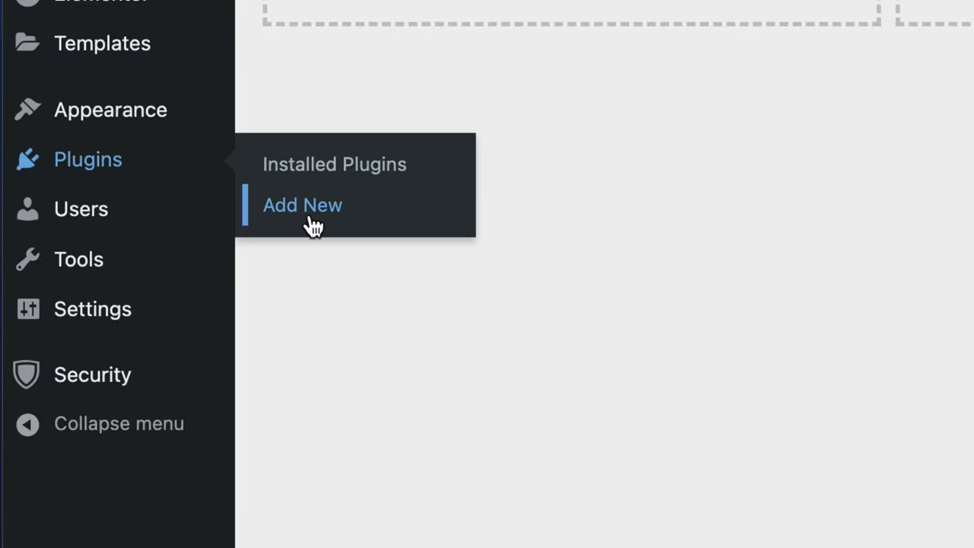
left_click(301, 204)
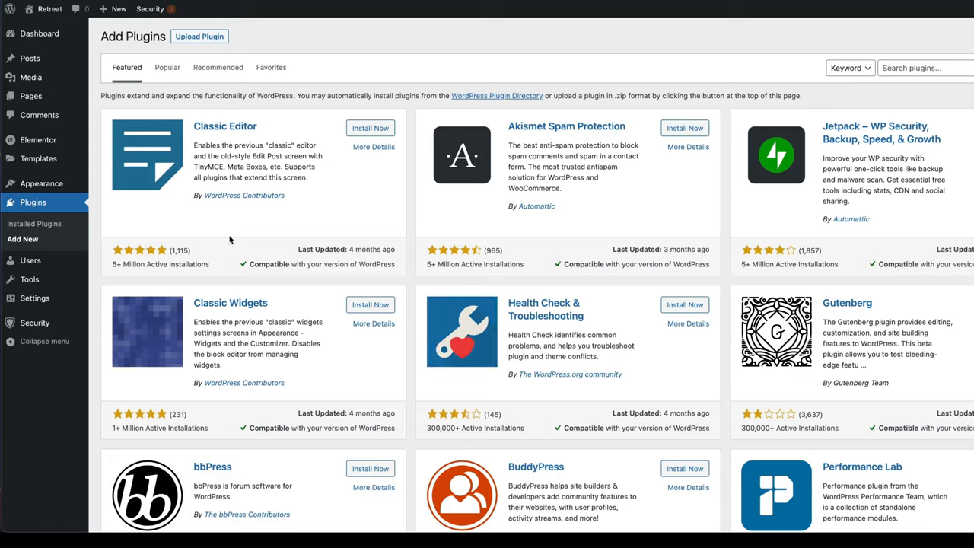
left_click(914, 67)
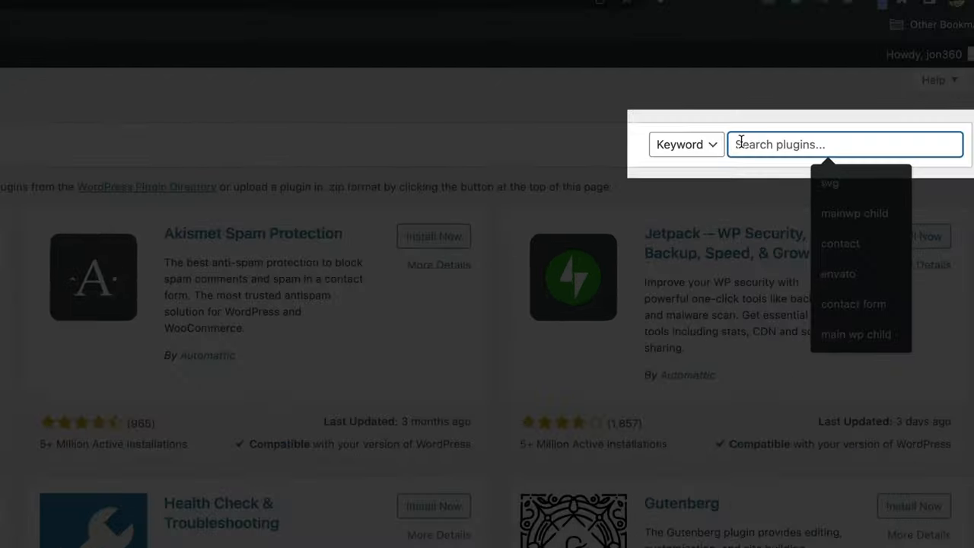
type("Duplicator")
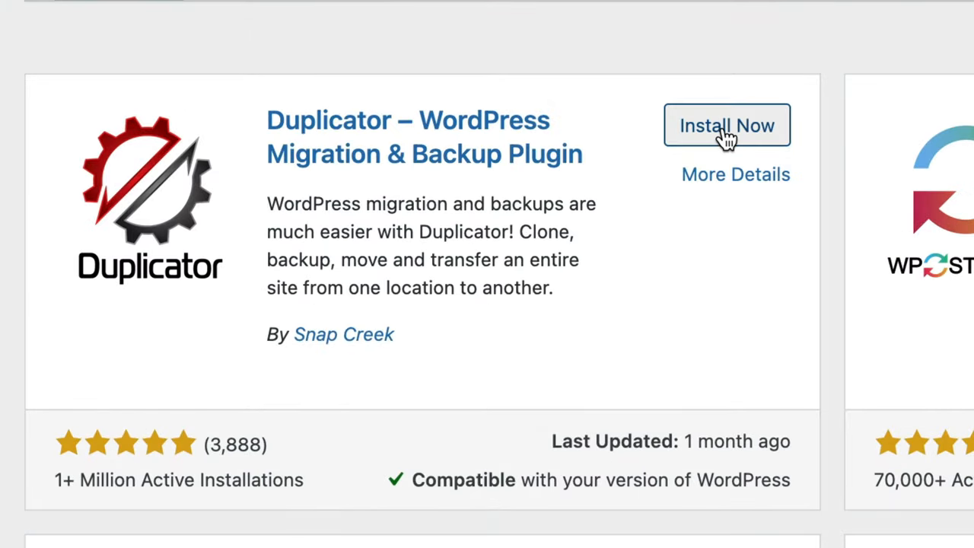
- Install and activate the Duplicator plugin on the Retreat site
left_click(728, 125)
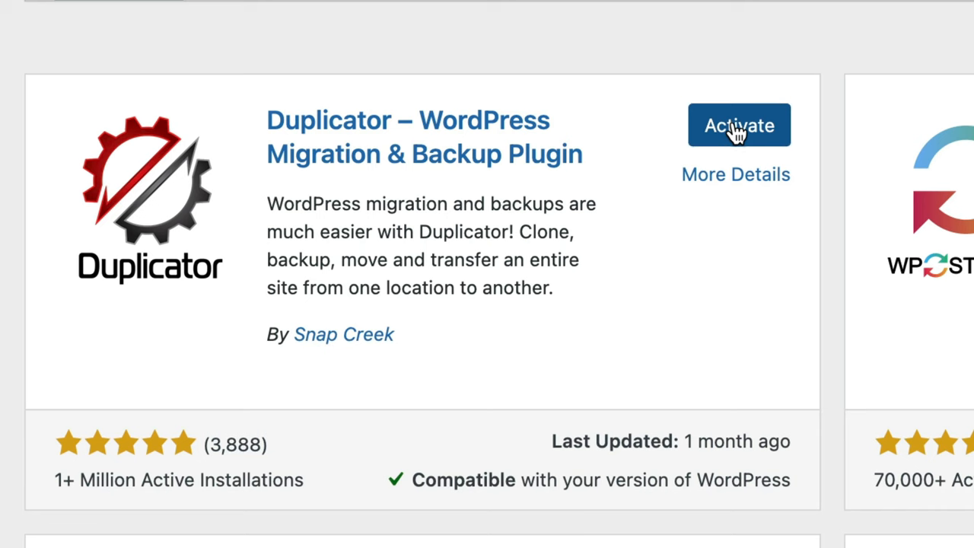
left_click(738, 125)
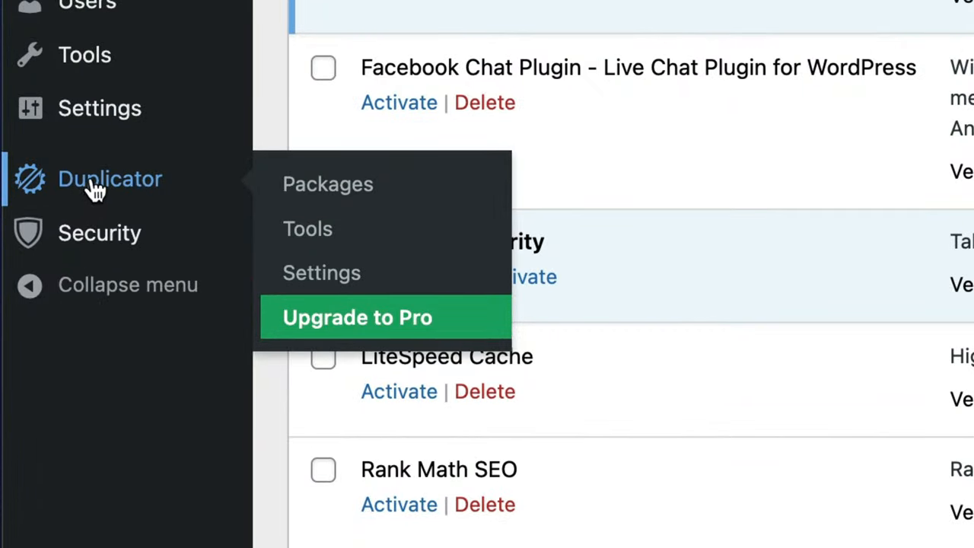
mouse_move(107, 195)
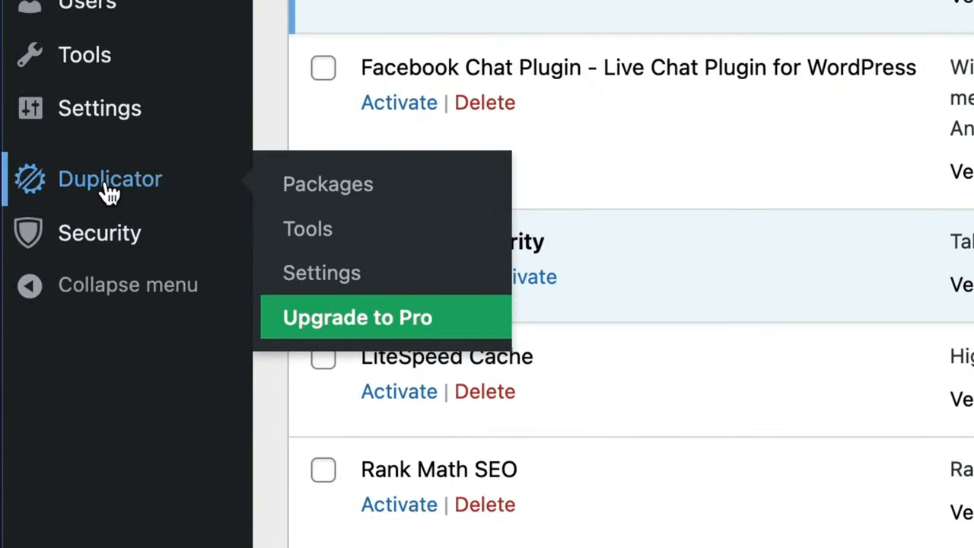
mouse_move(329, 183)
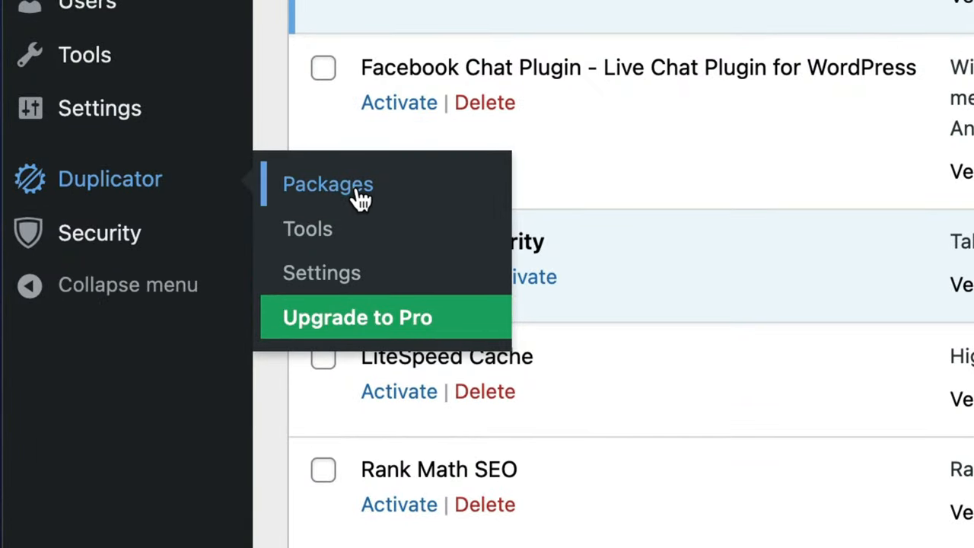
- Create a new Duplicator package named 20230310_retreat and run its site scan
left_click(329, 183)
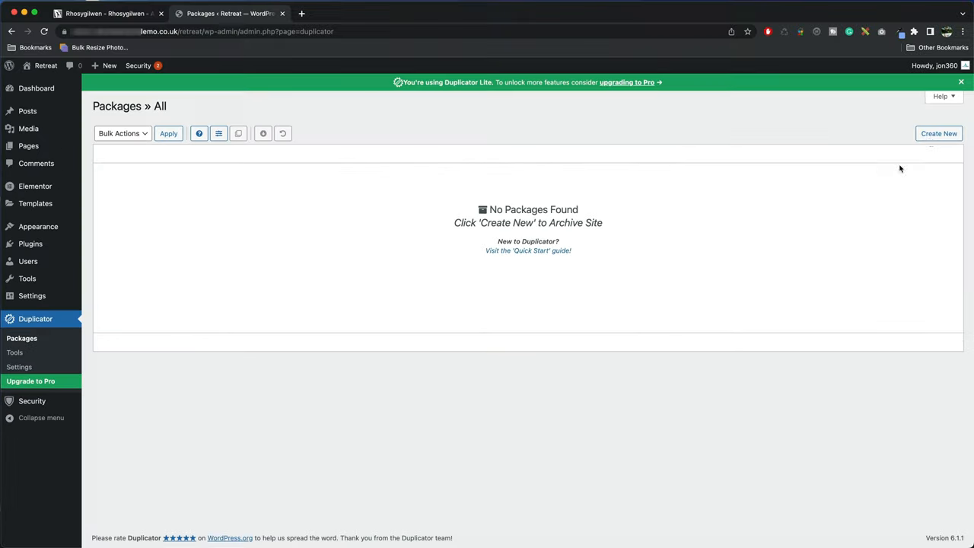
left_click(938, 134)
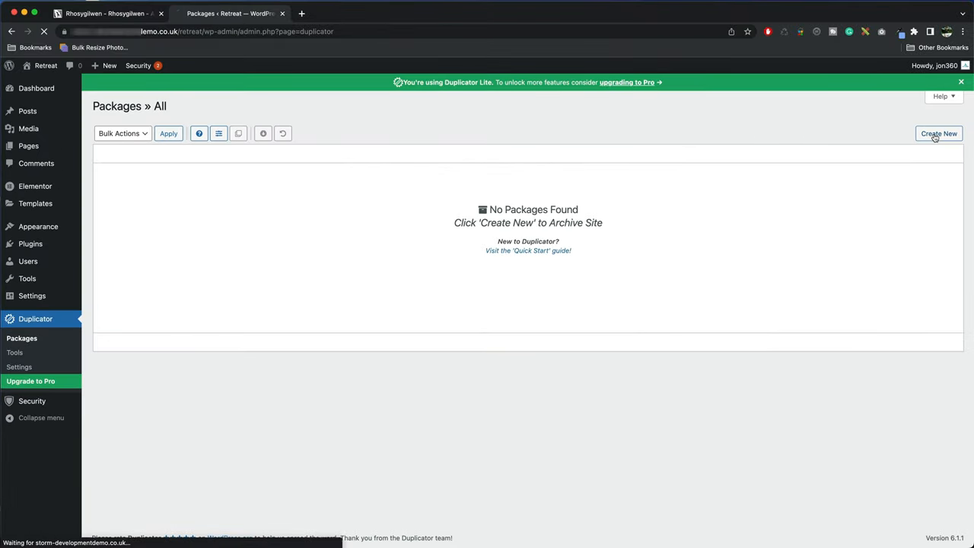
left_click(939, 134)
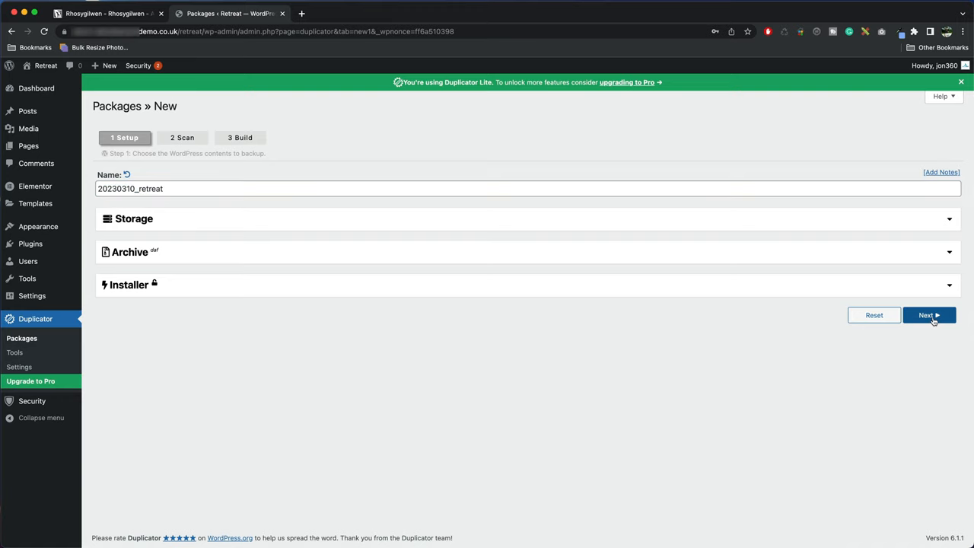
left_click(929, 315)
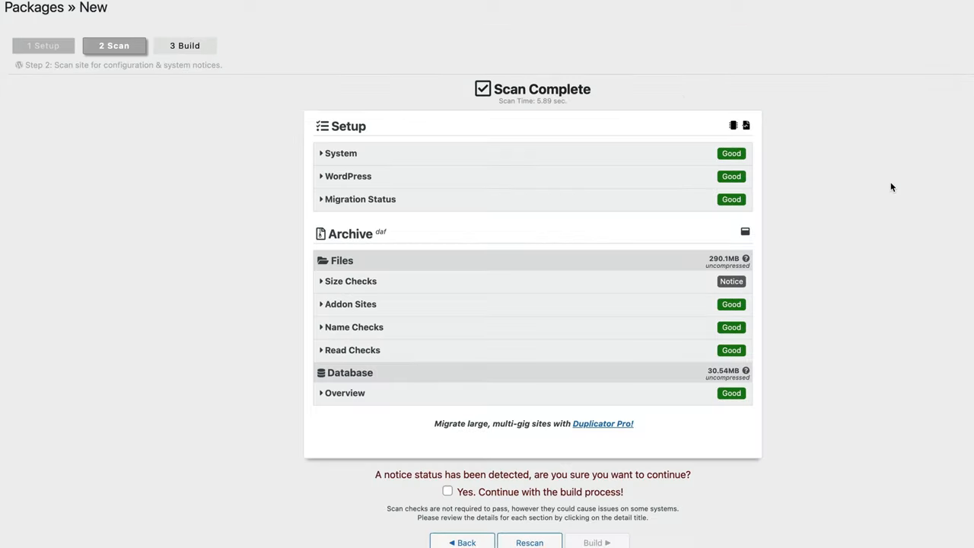
mouse_move(810, 274)
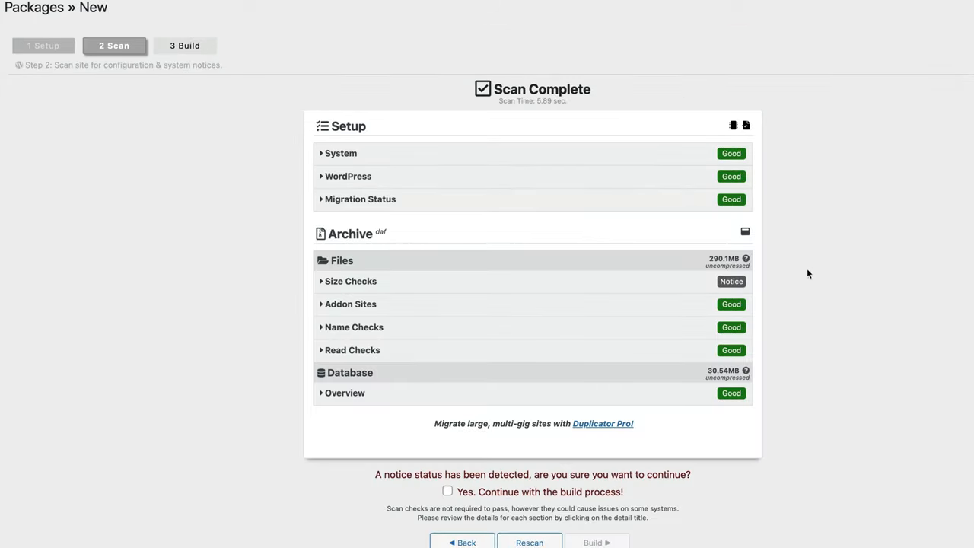
mouse_move(260, 323)
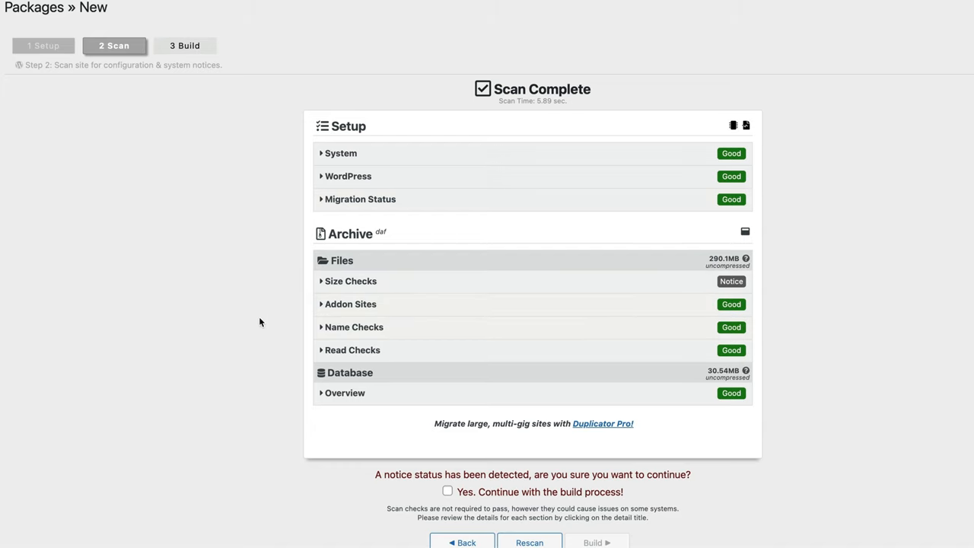
- Review the size-check and scan details, then confirm continuing the build despite the notice
left_click(350, 280)
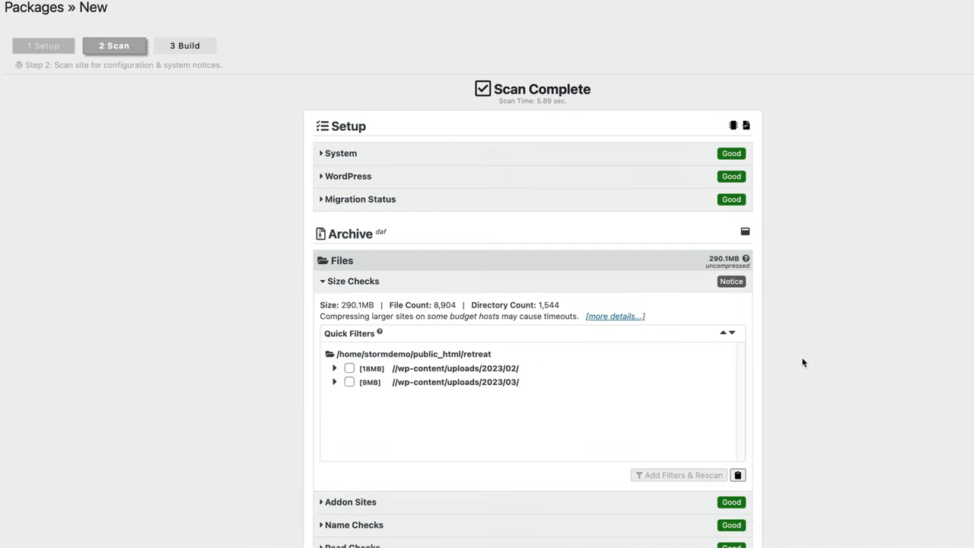
mouse_move(446, 395)
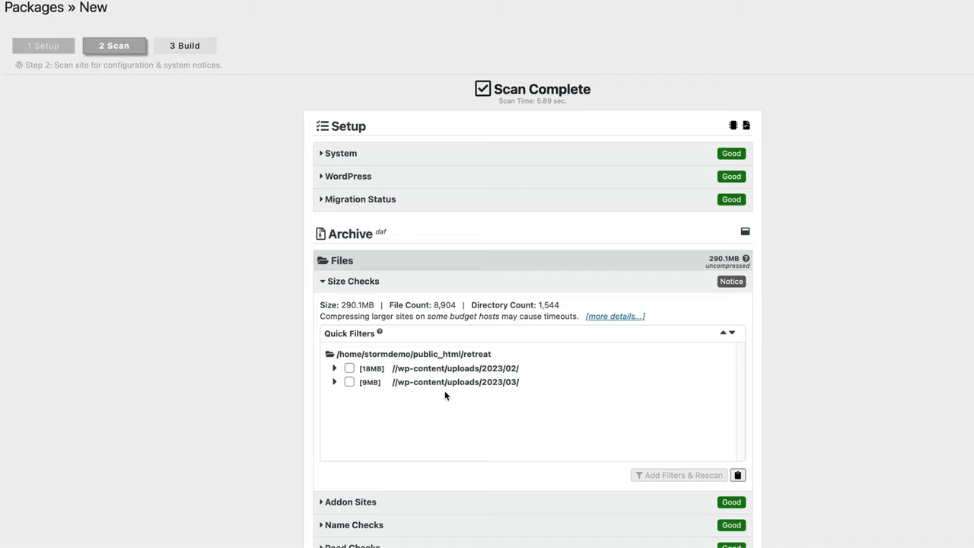
mouse_move(691, 361)
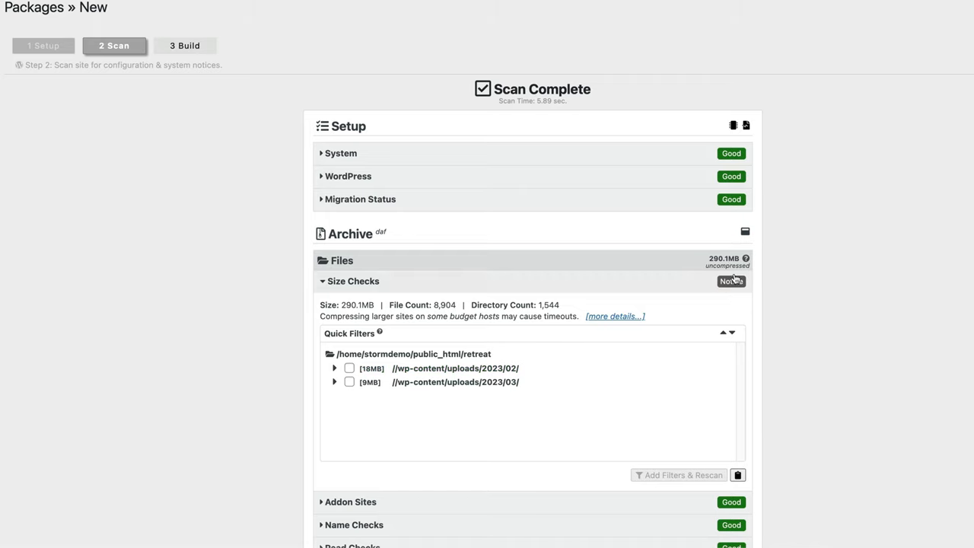
left_click(731, 280)
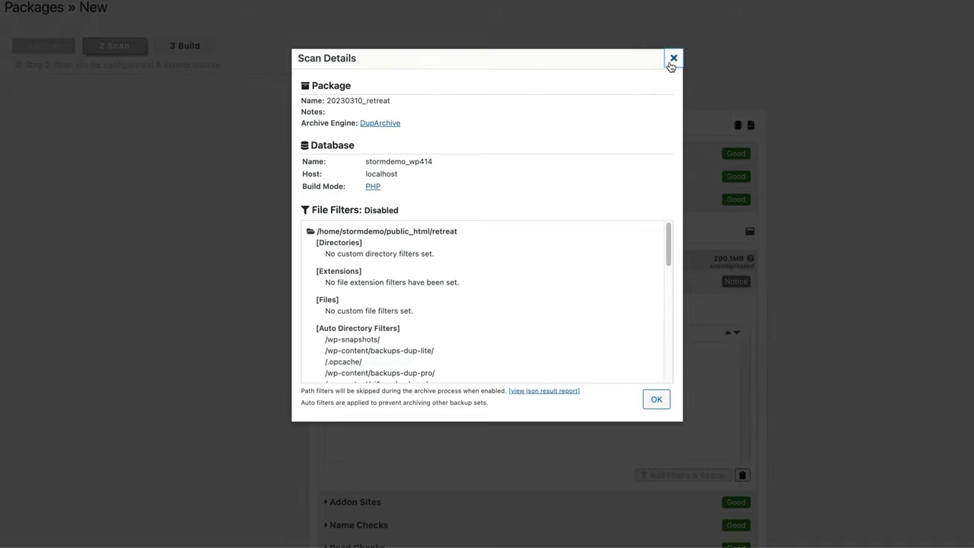
left_click(672, 58)
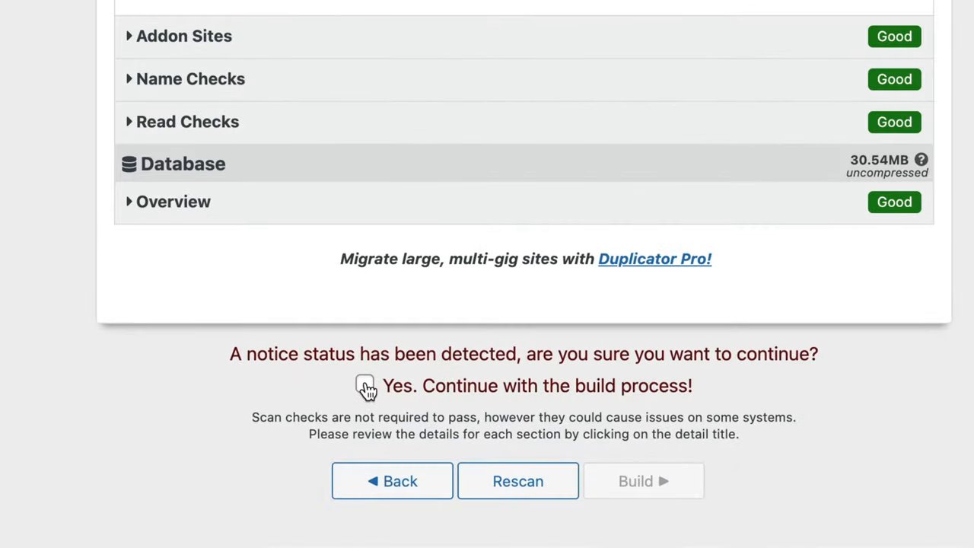
left_click(365, 385)
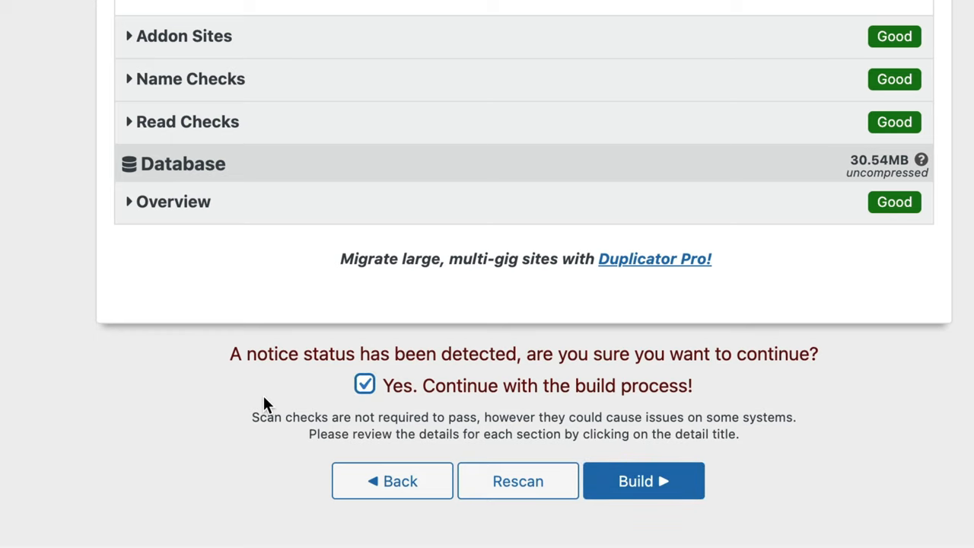
mouse_move(644, 481)
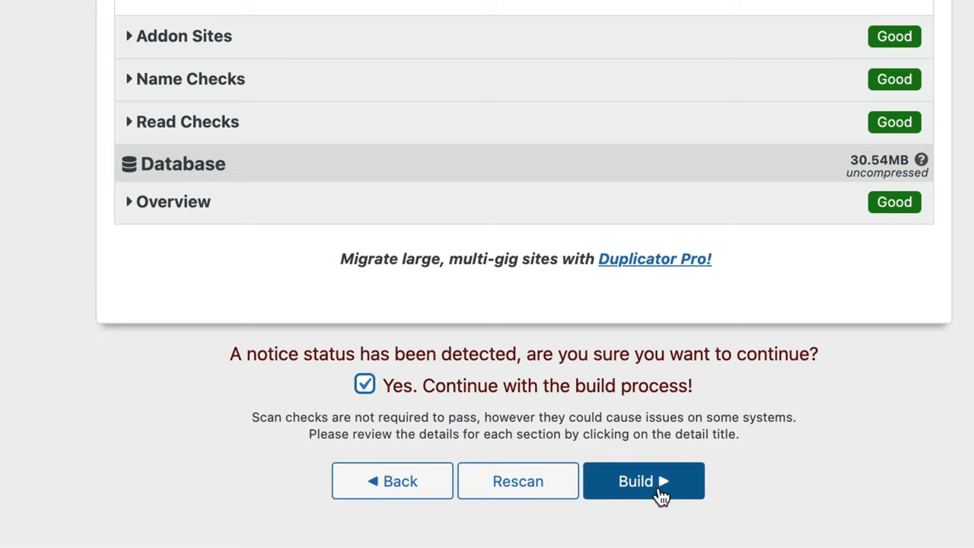
- Build the Duplicator package and download its installer and archive files
left_click(642, 481)
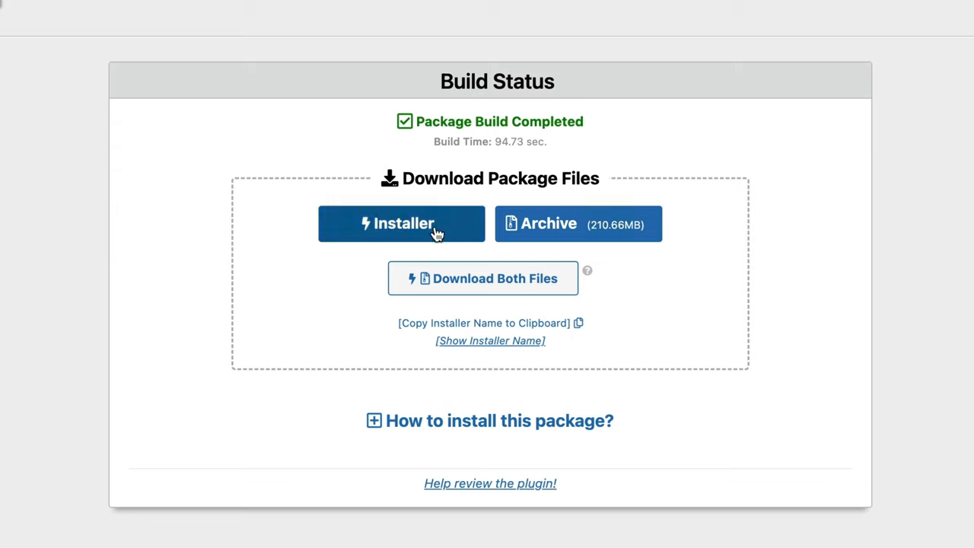
mouse_move(575, 240)
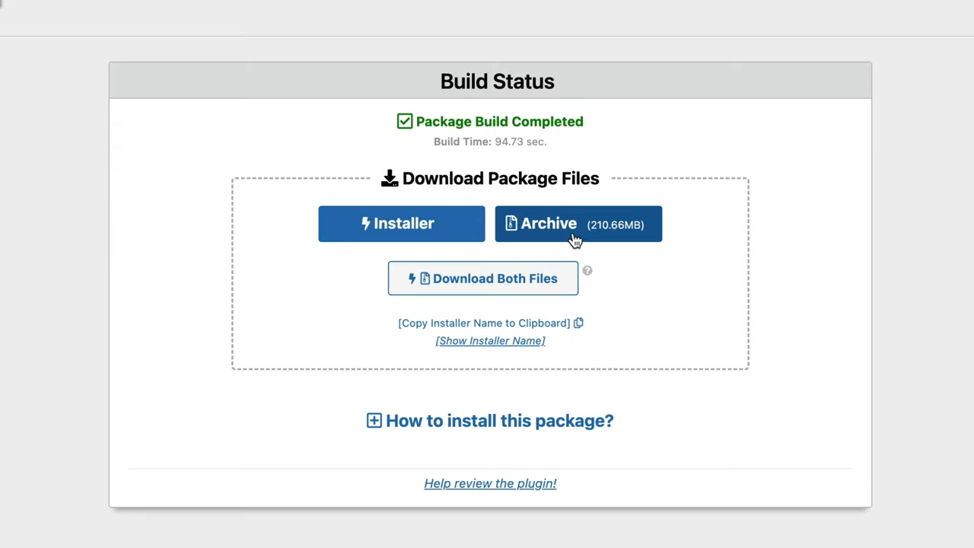
mouse_move(379, 229)
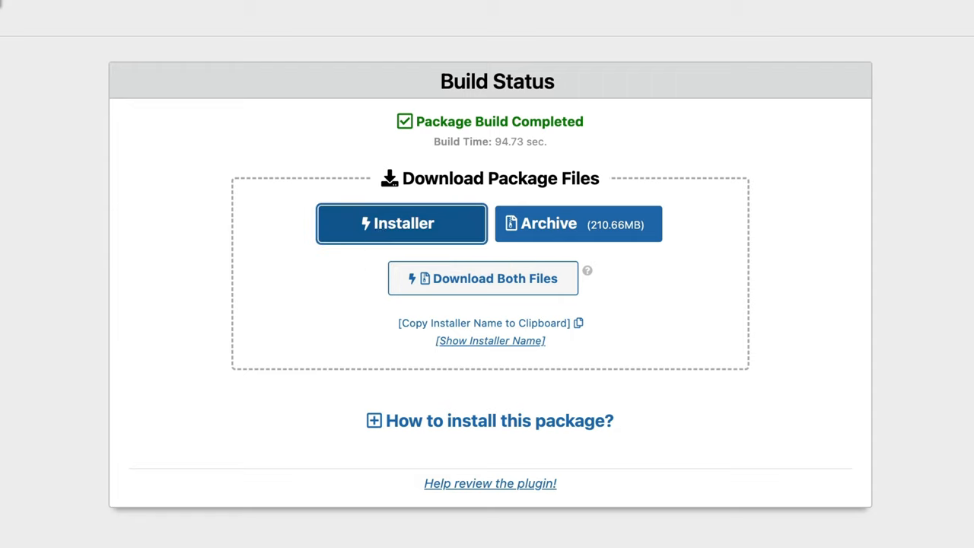
mouse_move(222, 277)
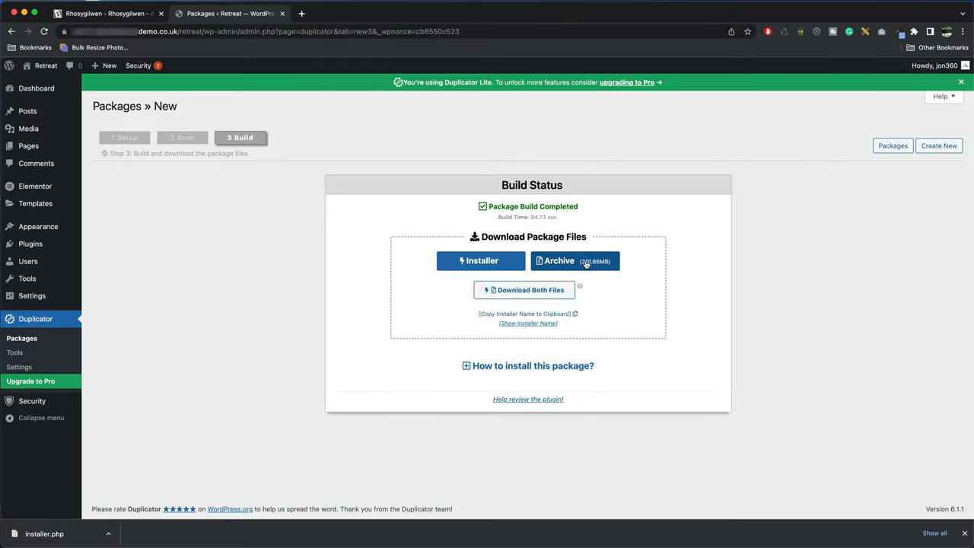
left_click(575, 260)
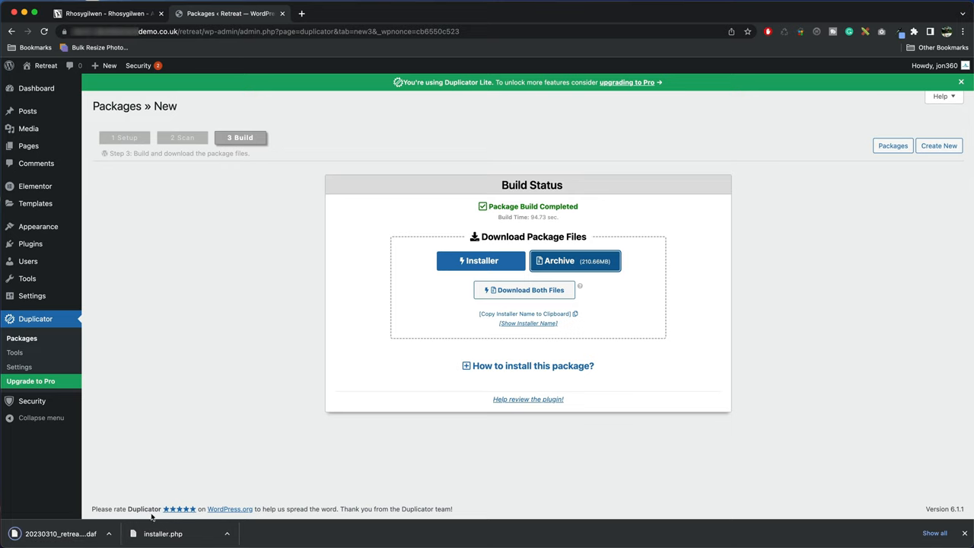
left_click(528, 365)
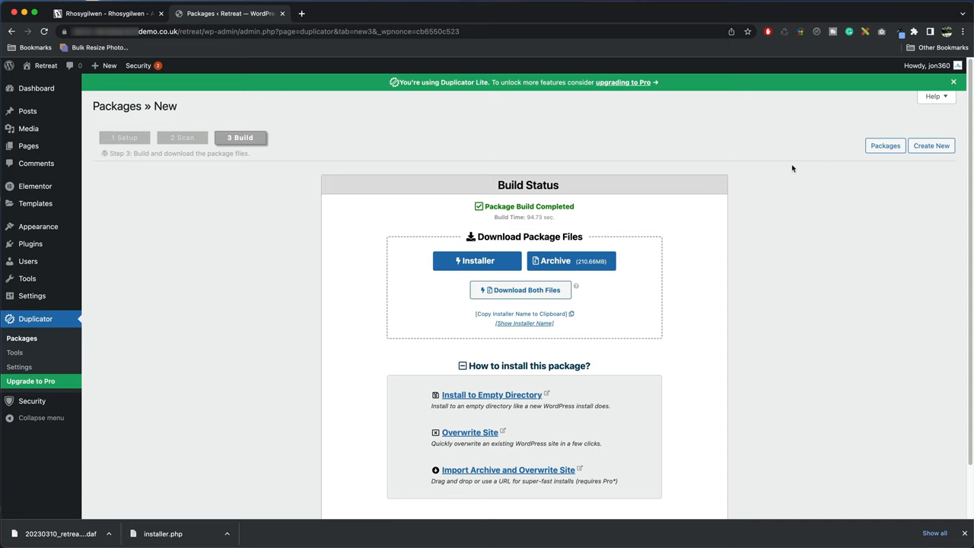
mouse_move(938, 85)
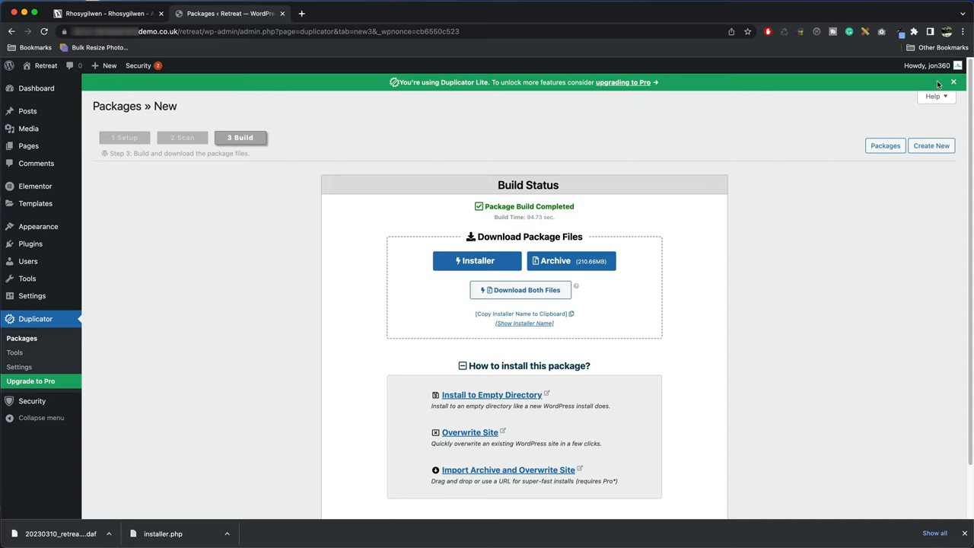
- Log out of the WordPress dashboard from the Howdy menu
left_click(927, 65)
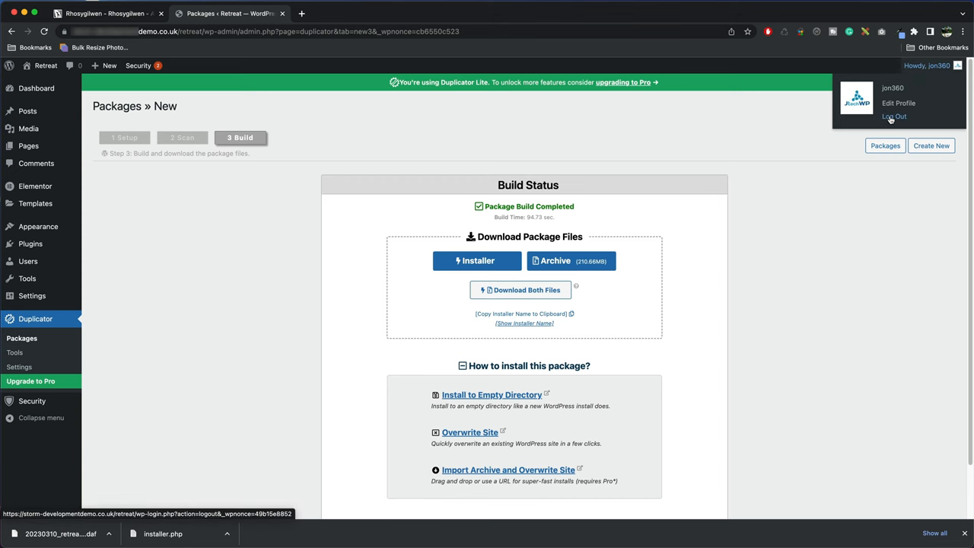
left_click(896, 116)
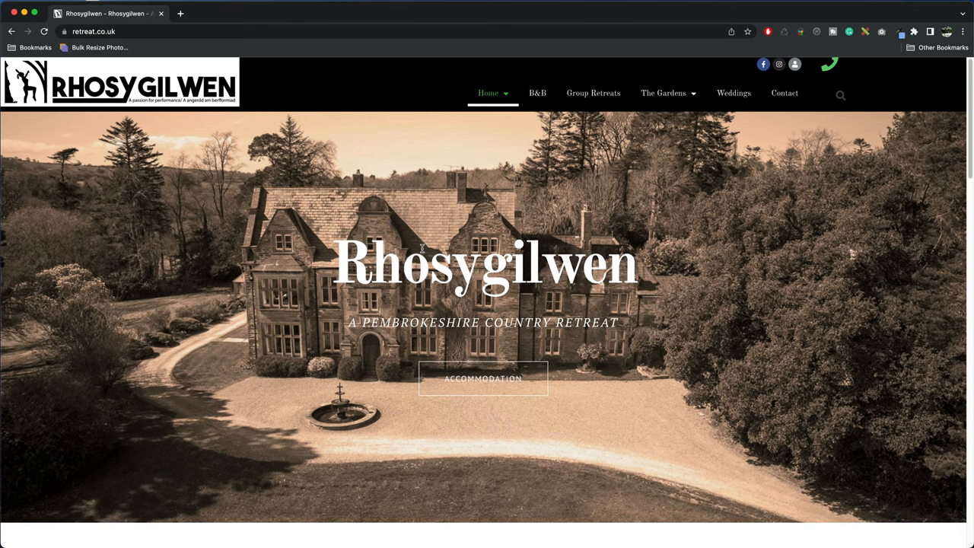
mouse_move(183, 131)
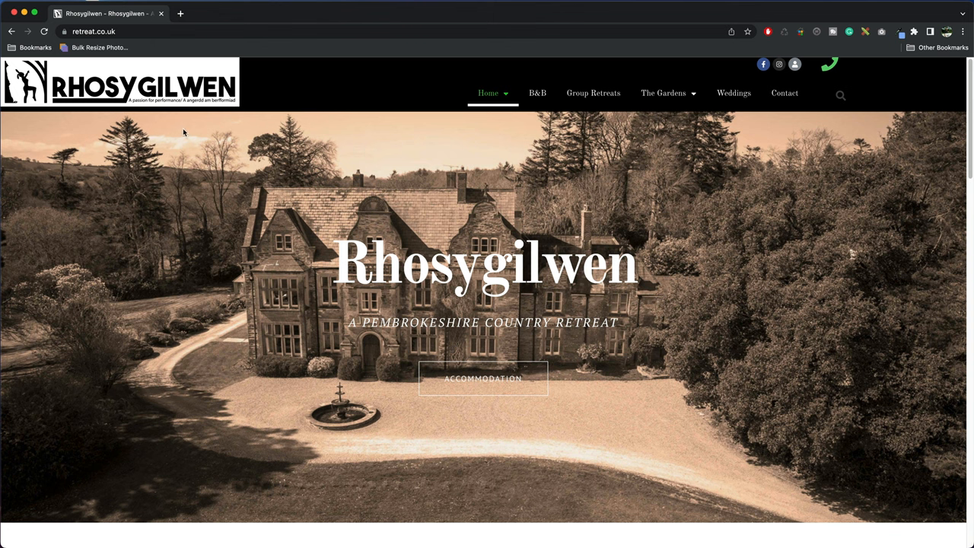
mouse_move(373, 293)
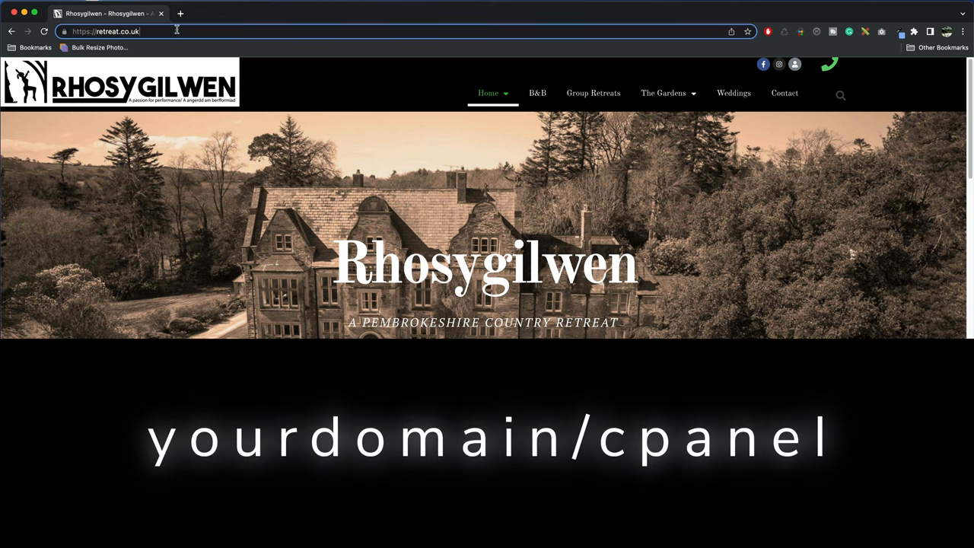
mouse_move(256, 62)
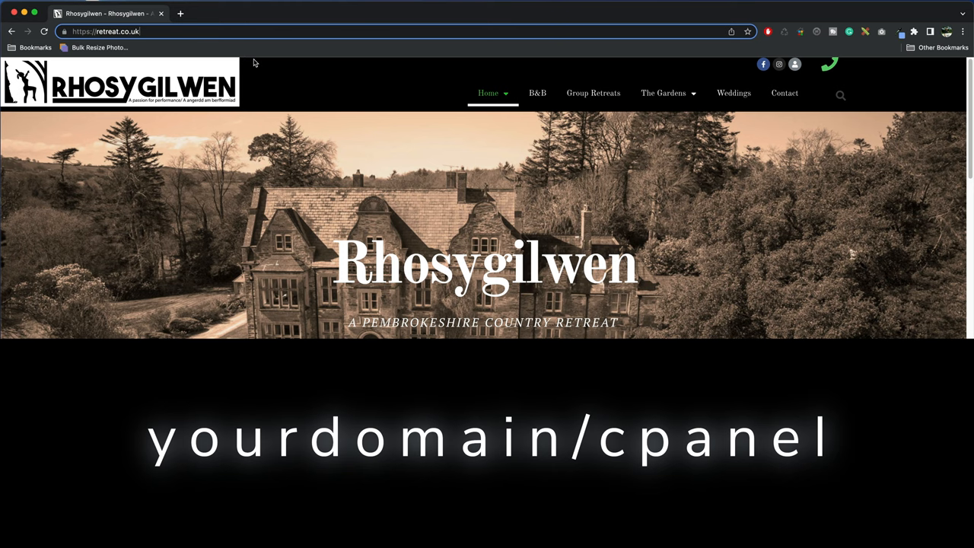
- Sign in to cPanel at retreat.co.uk/cpanel and reach the Tools home page
type("/cpanel")
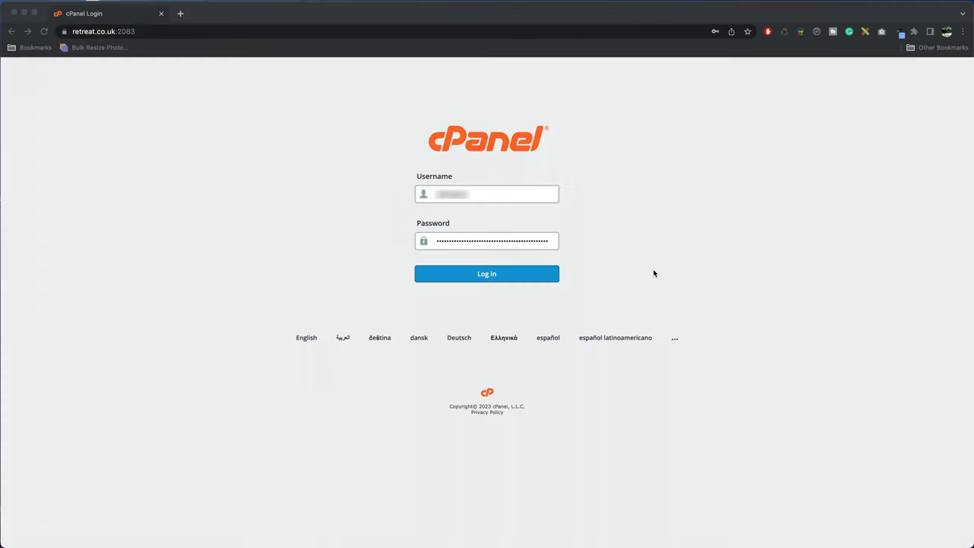
mouse_move(488, 274)
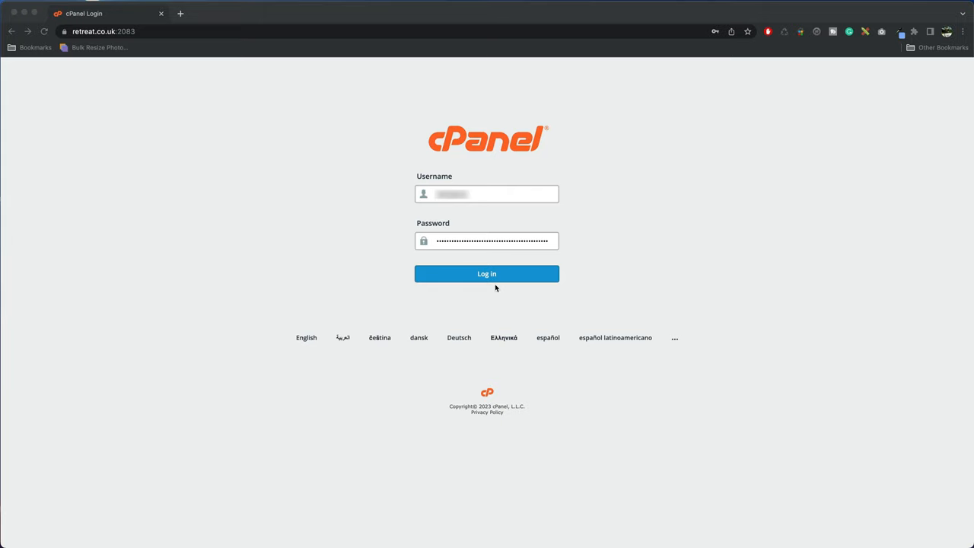
left_click(487, 274)
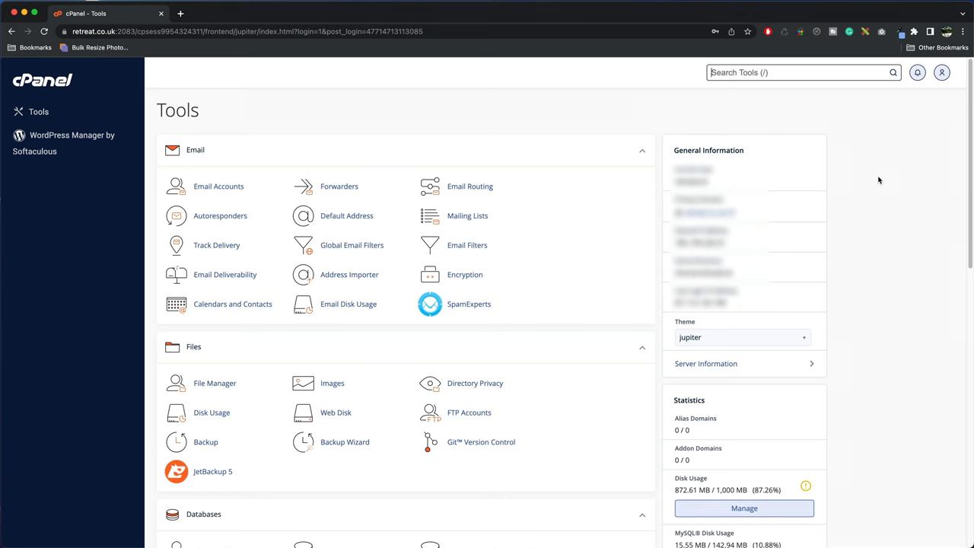
mouse_move(597, 119)
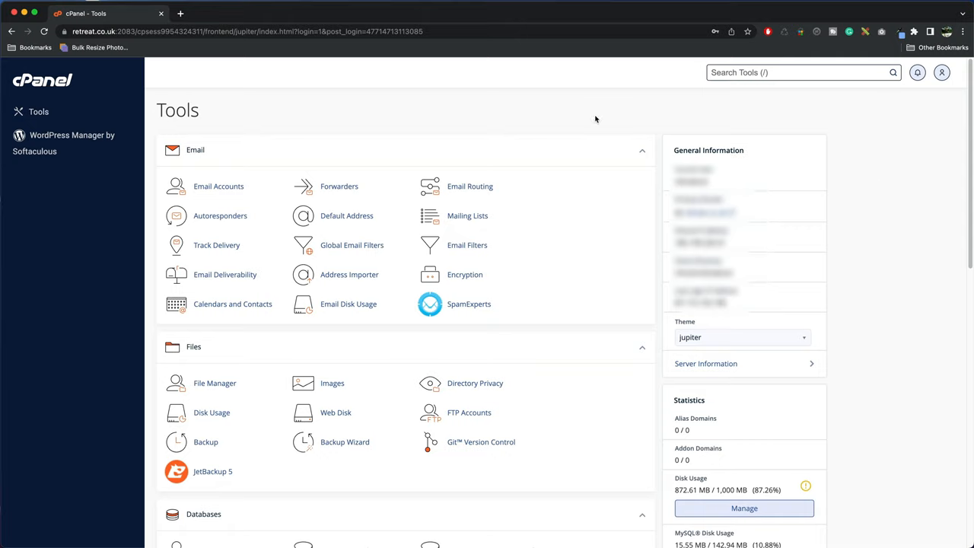
mouse_move(670, 119)
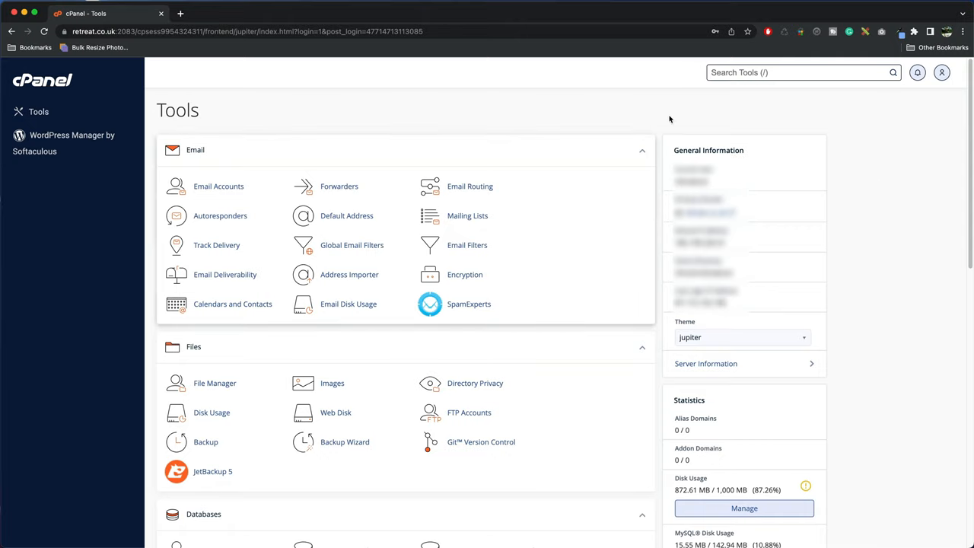
left_click(799, 73)
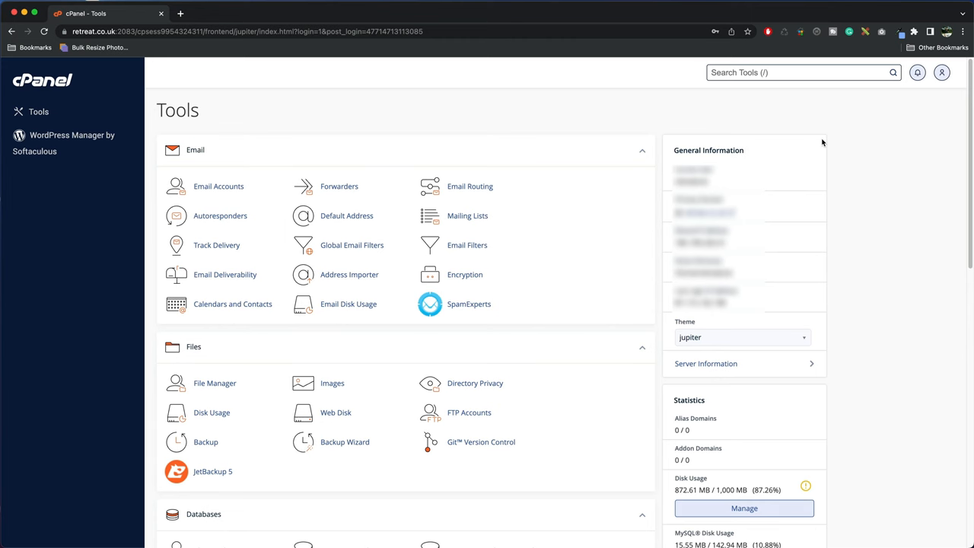
mouse_move(782, 119)
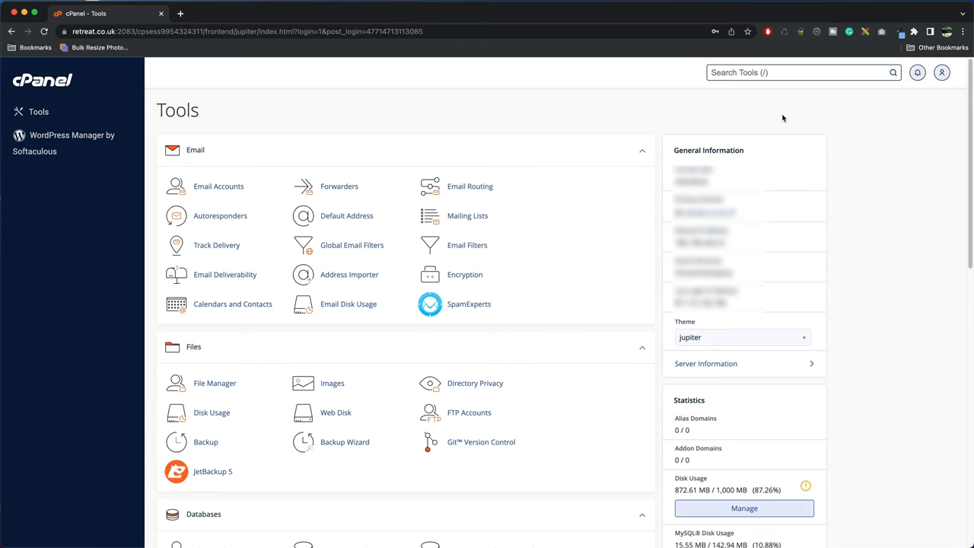
type("back")
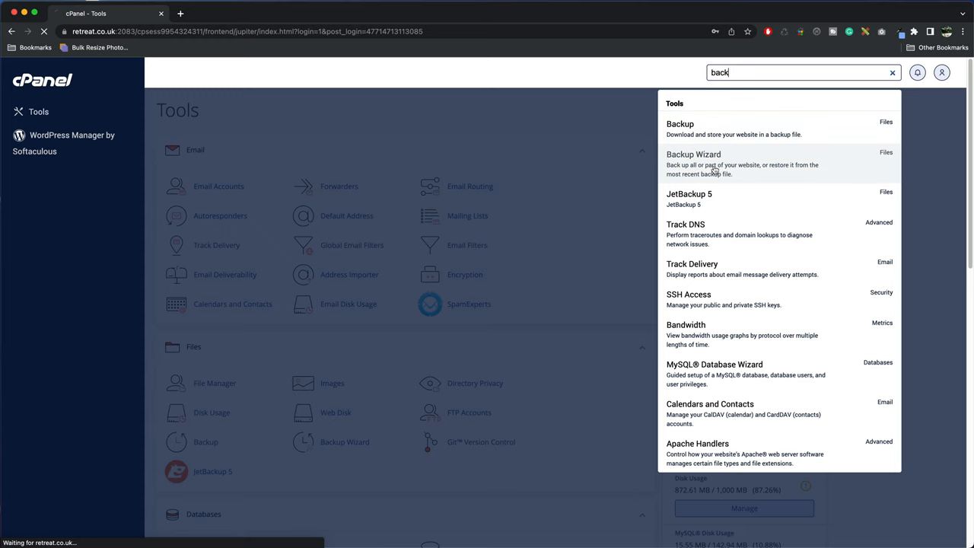
left_click(694, 155)
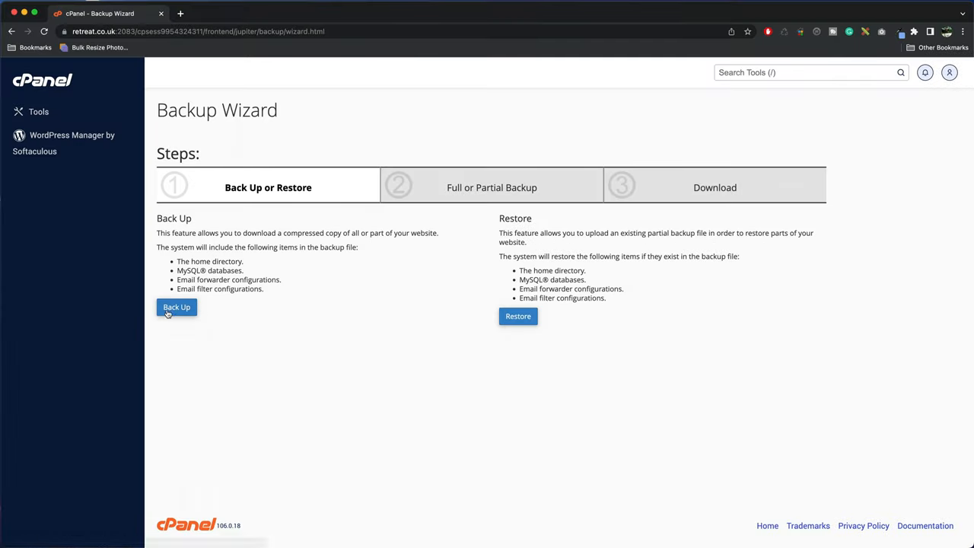
mouse_move(382, 327)
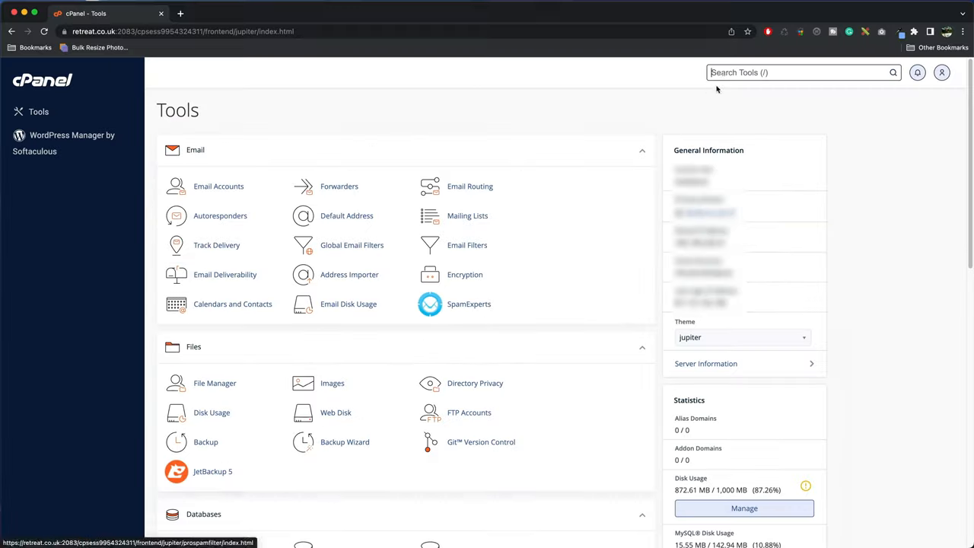
- Find and launch File Manager from the cPanel tool search
type("file")
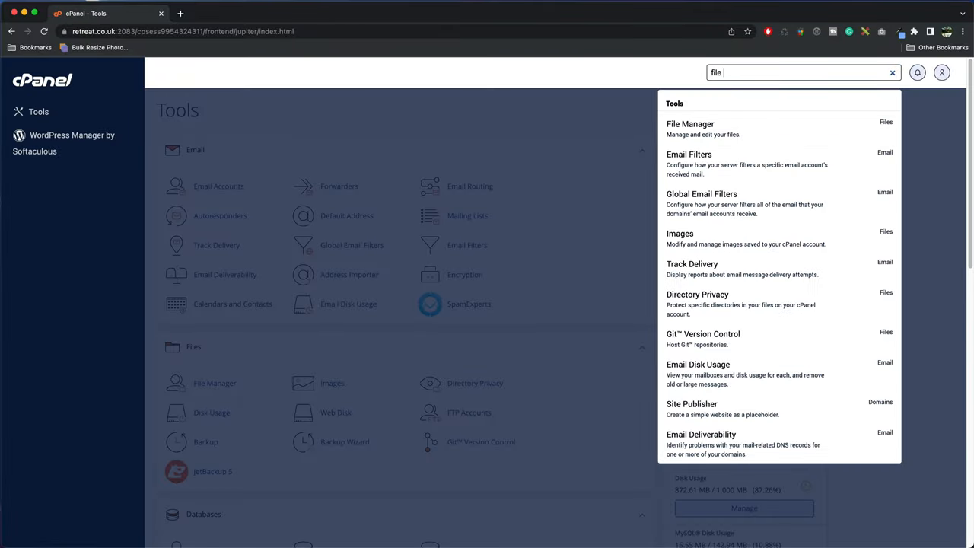
left_click(691, 123)
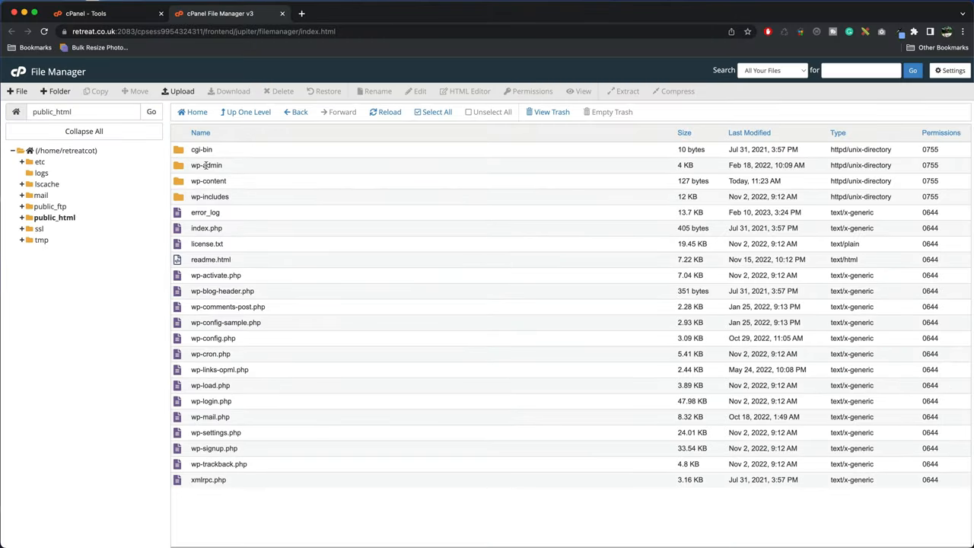
mouse_move(228, 216)
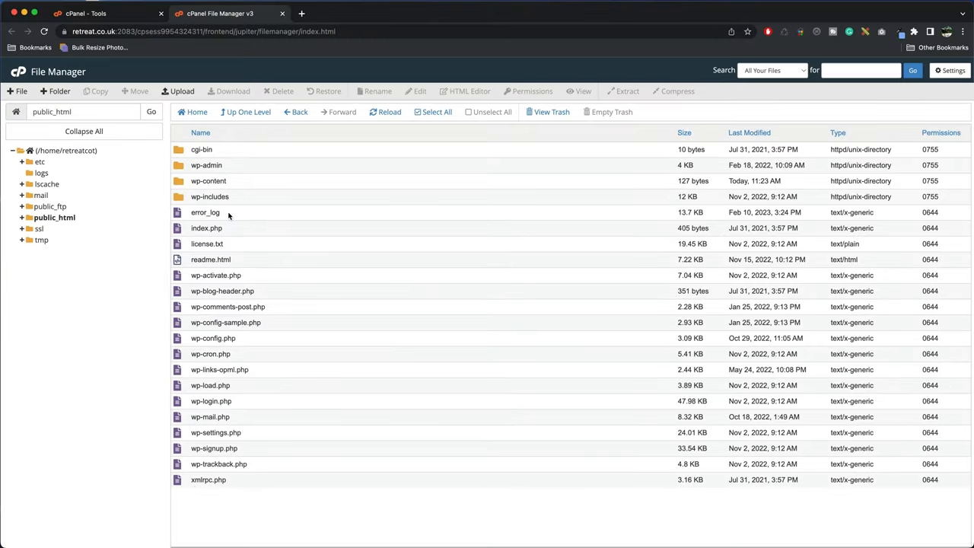
mouse_move(180, 166)
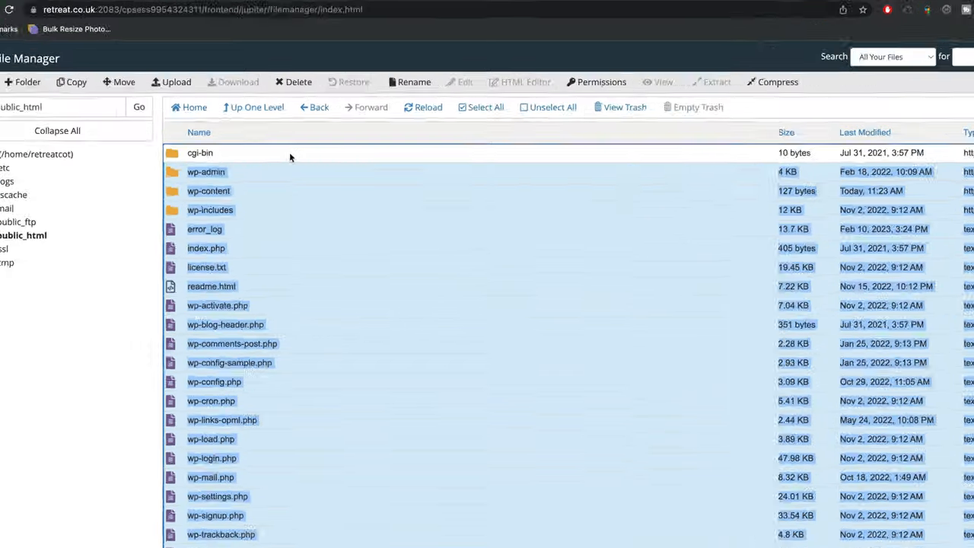
- Permanently delete the old WordPress files from public_html, skipping the trash
left_click(485, 107)
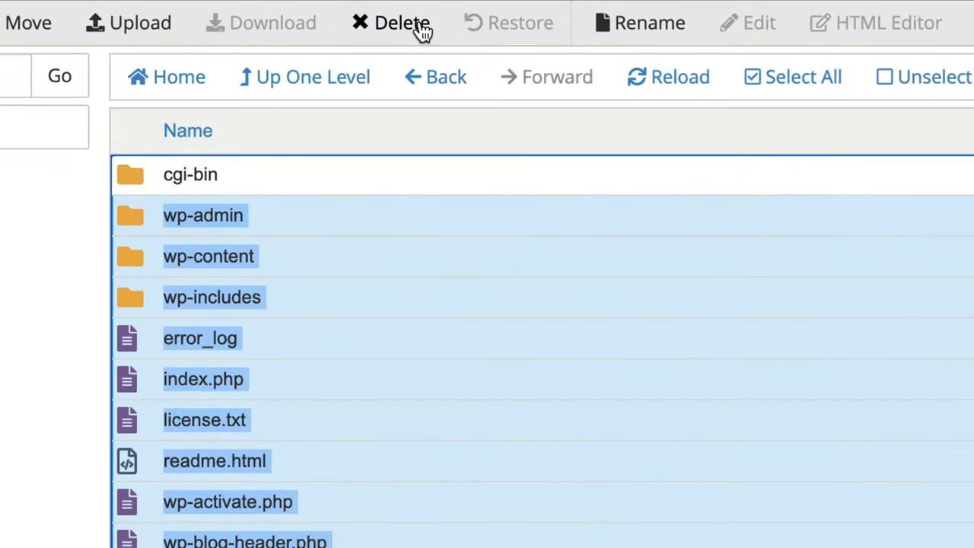
mouse_move(402, 23)
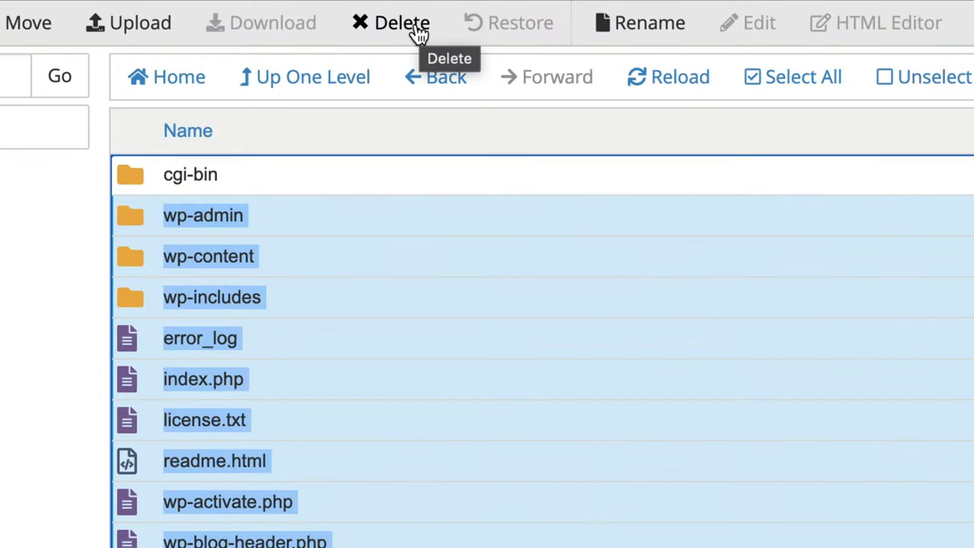
left_click(389, 23)
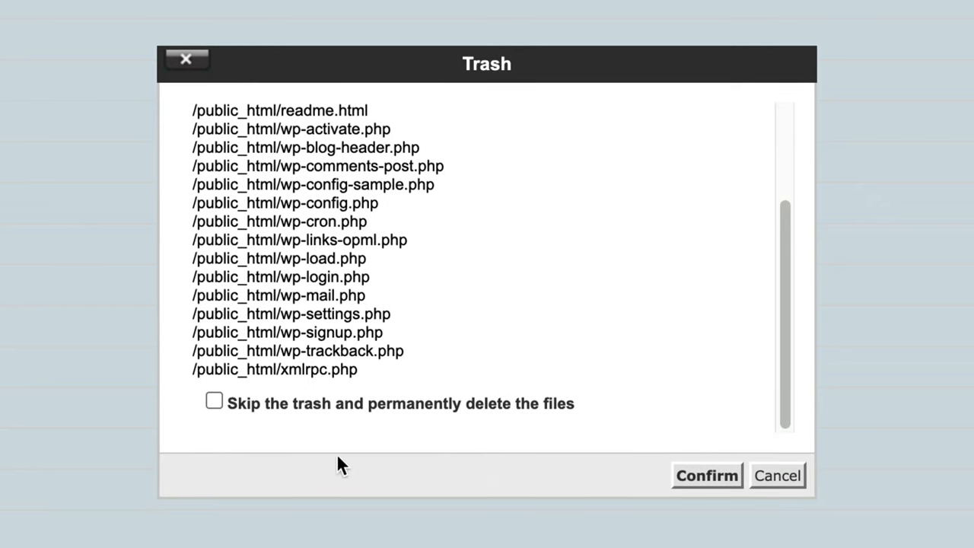
left_click(213, 402)
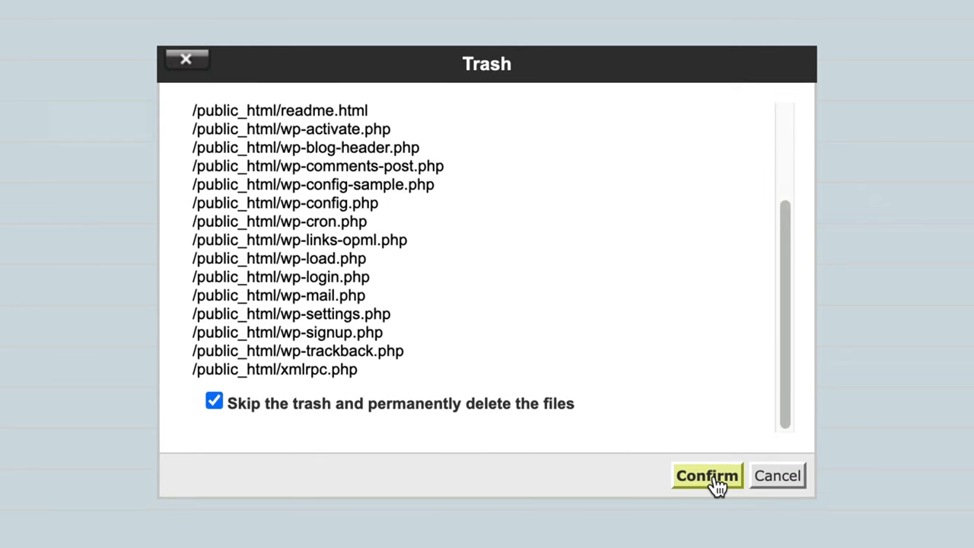
left_click(707, 475)
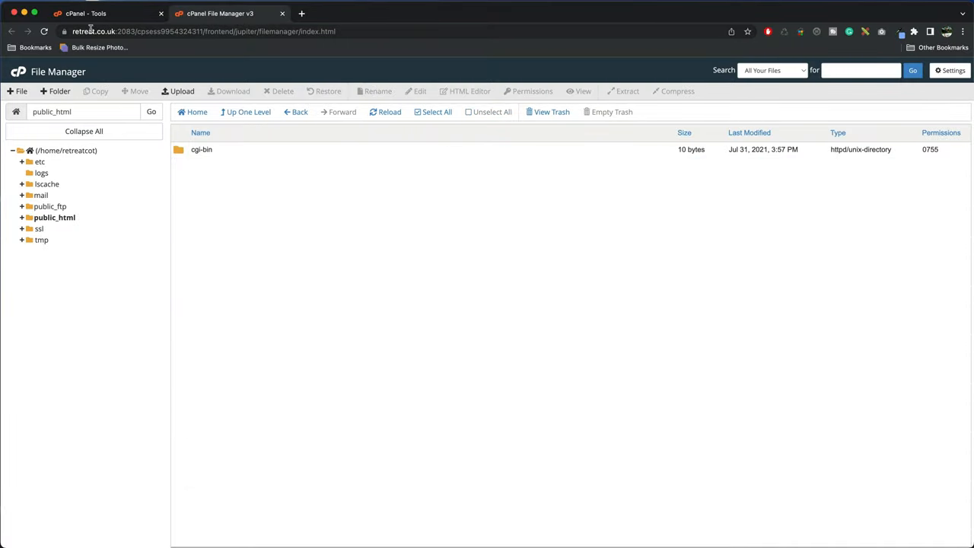
- Confirm retreat.co.uk returns 404 Not Found, then search cPanel tools for 'file'
left_click(229, 30)
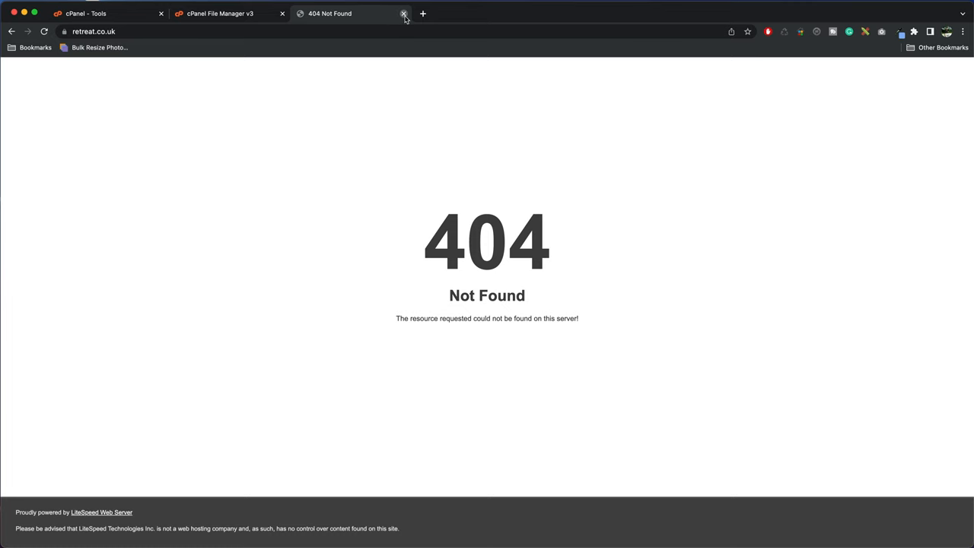
left_click(404, 13)
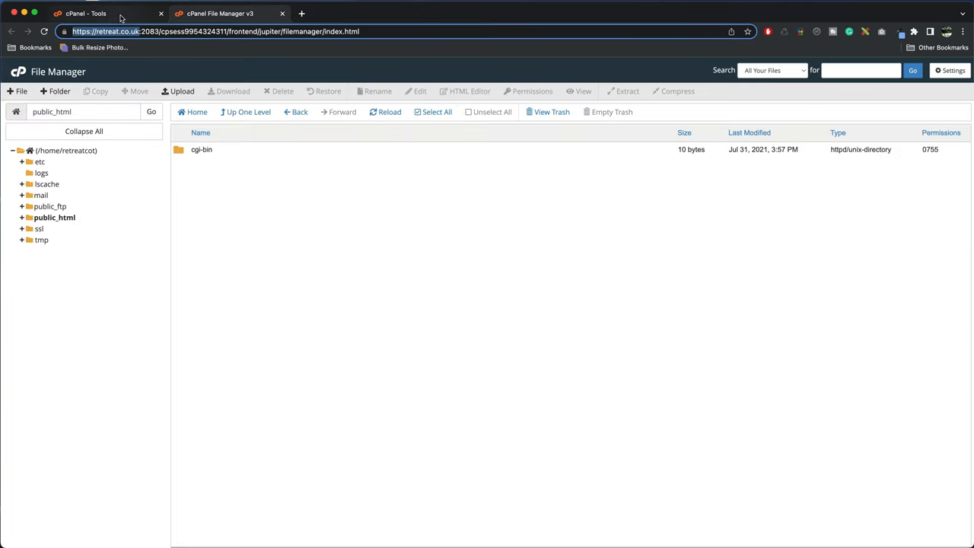
type("file")
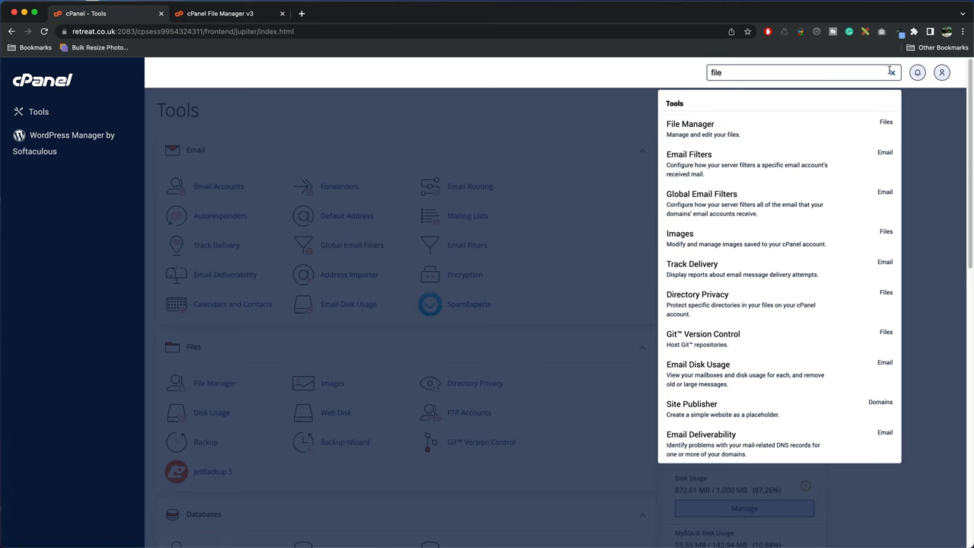
- Go to the MySQL Databases management page in cPanel
left_click(890, 73)
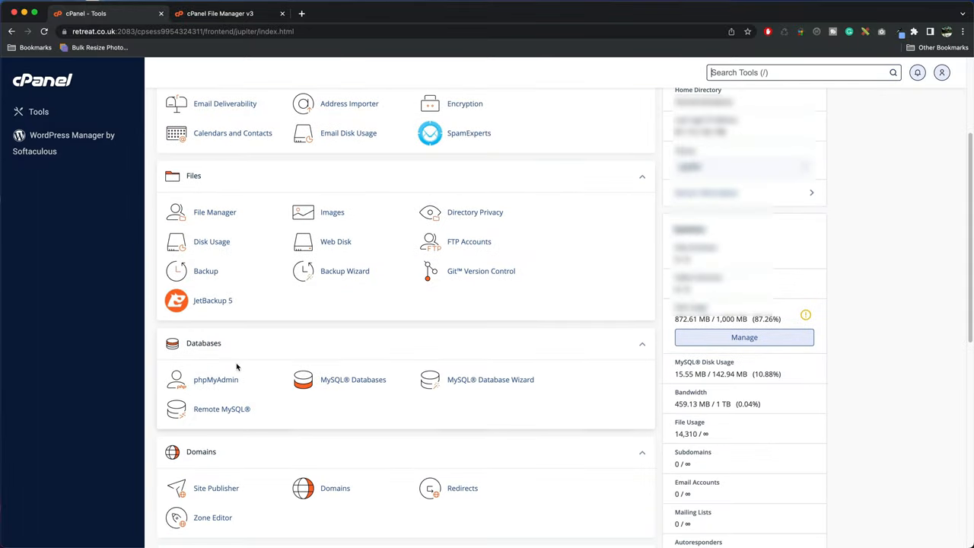
mouse_move(353, 379)
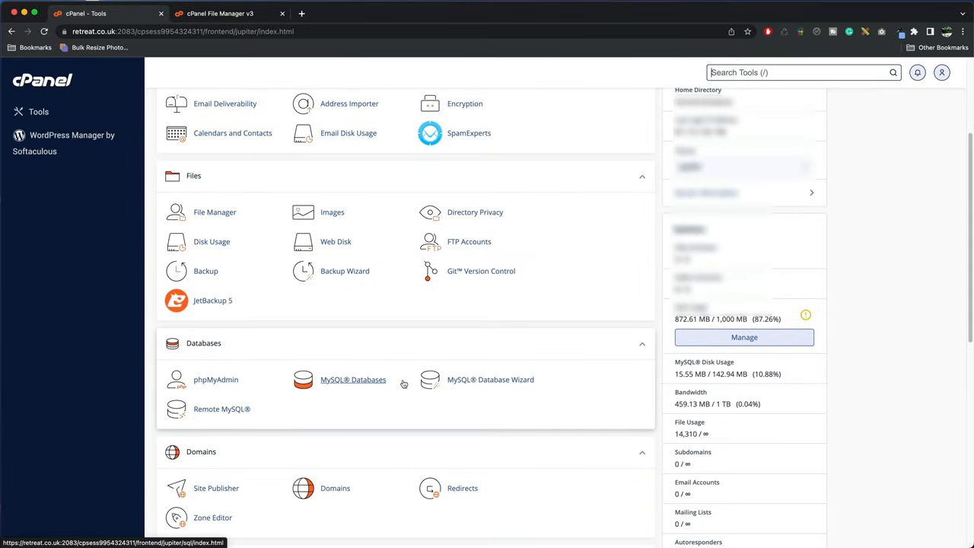
left_click(353, 379)
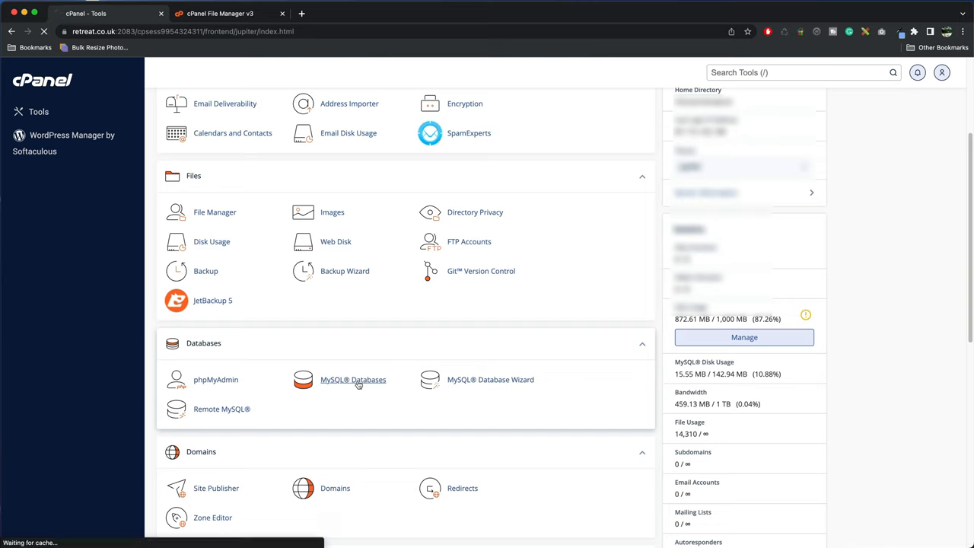
left_click(353, 379)
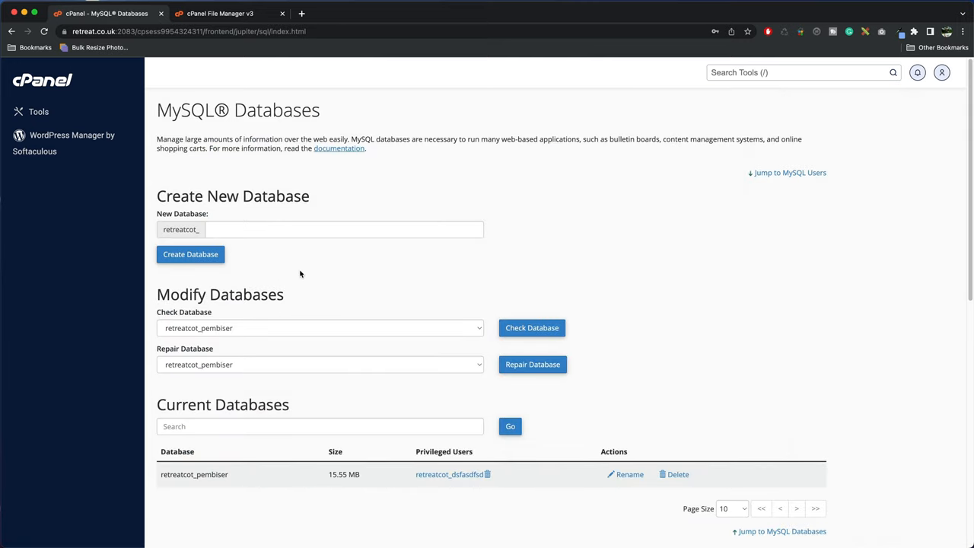
mouse_move(287, 264)
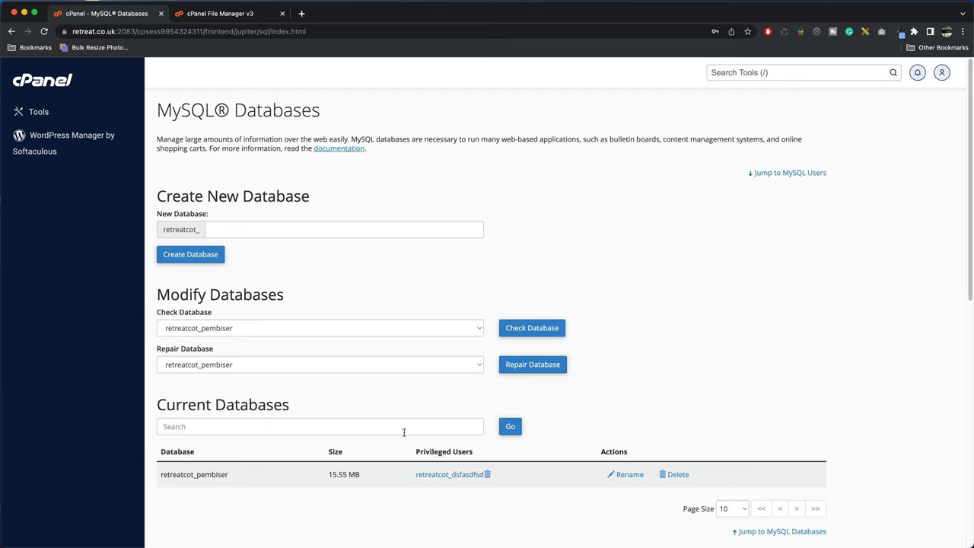
mouse_move(497, 478)
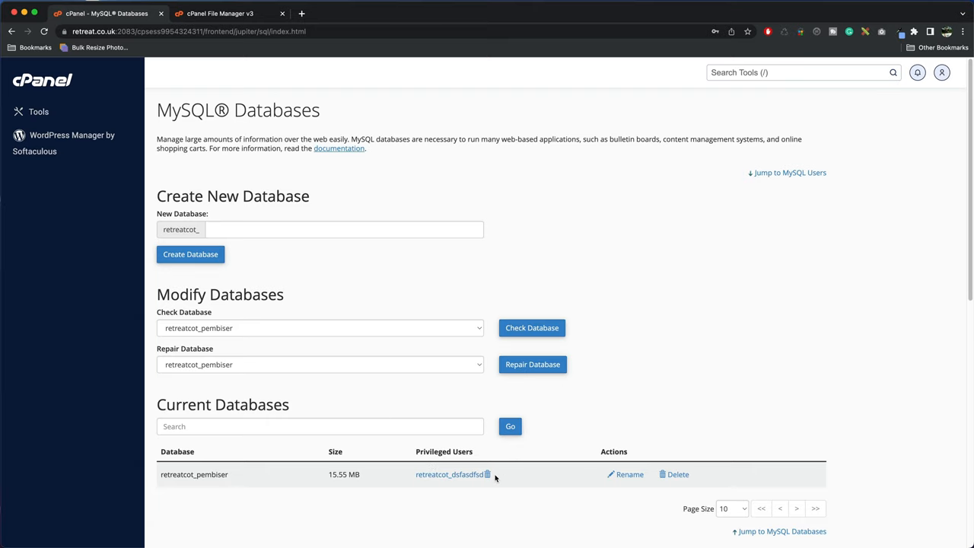
- Revoke the user's privileges on the retreat_pembiser database and return to the overview
left_click(487, 475)
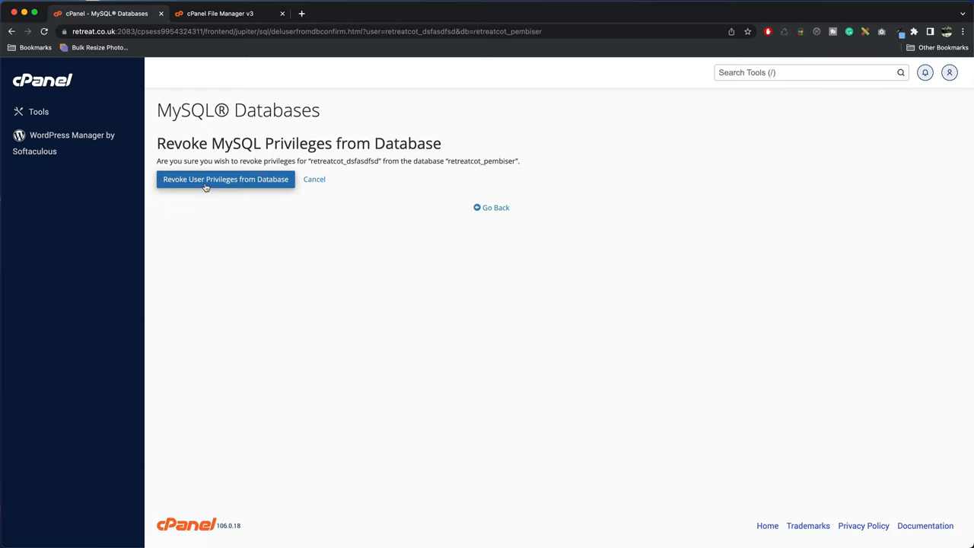
left_click(226, 179)
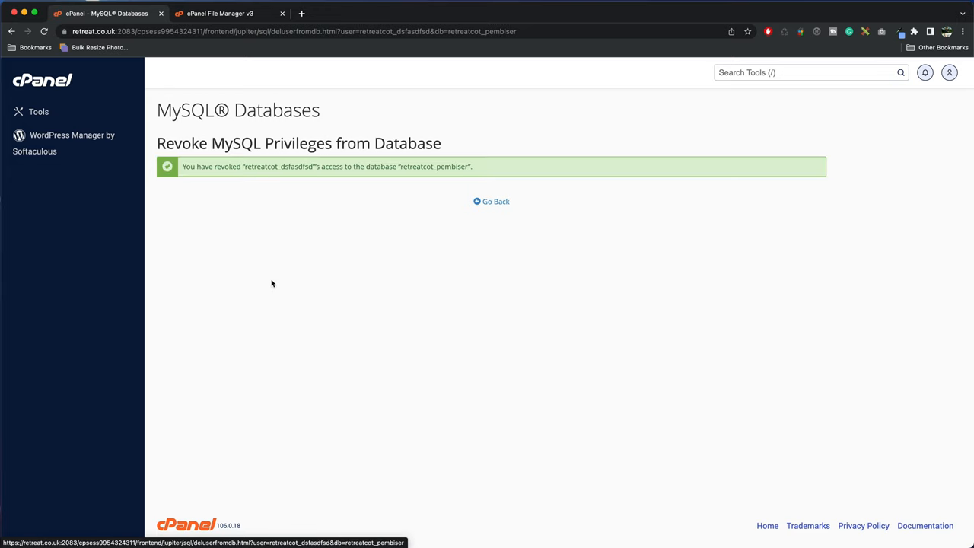
left_click(491, 201)
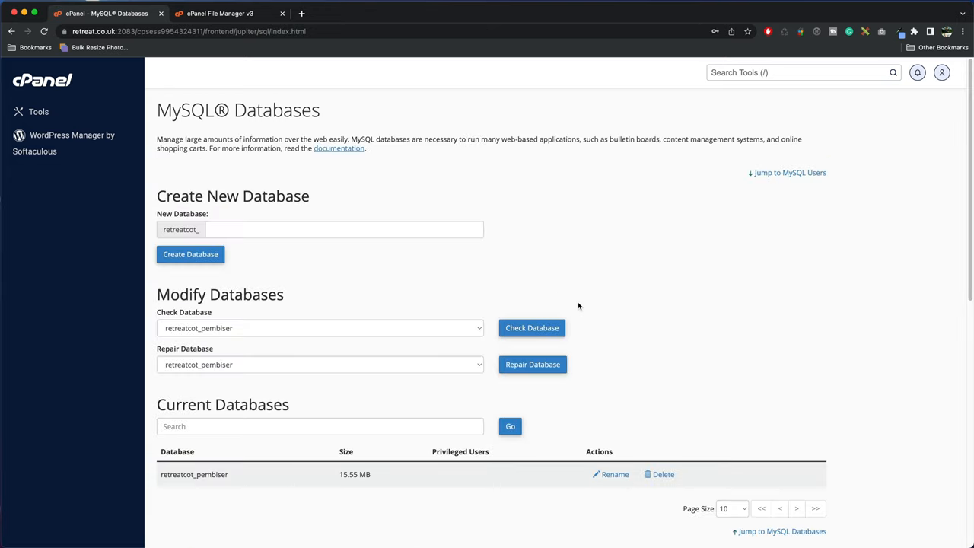
- Delete the retreat_pembiser MySQL database and confirm its removal
scroll("down", 3)
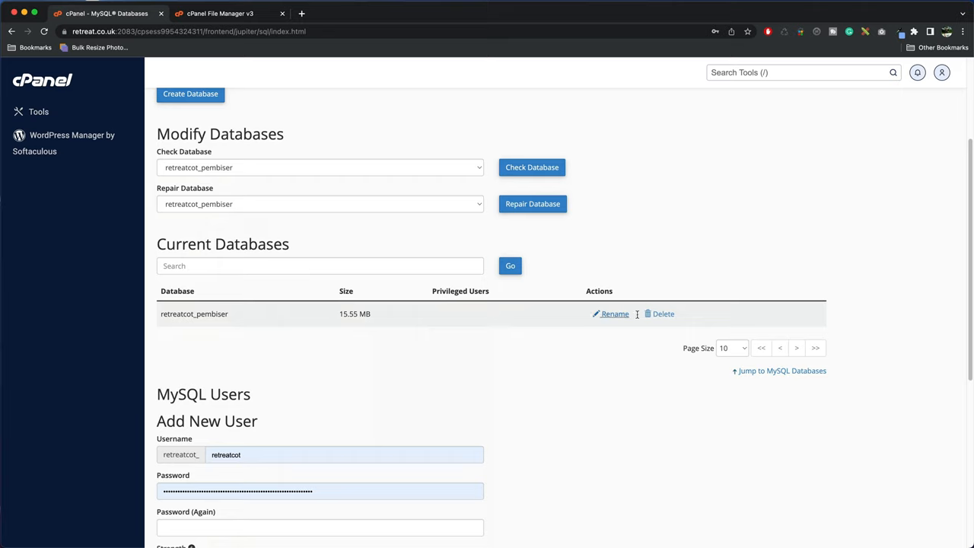
left_click(663, 314)
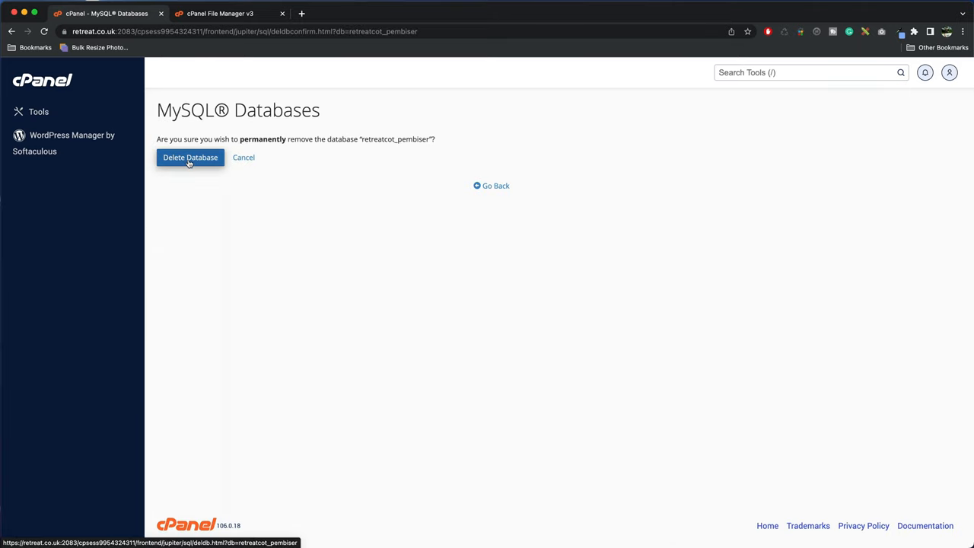
left_click(189, 157)
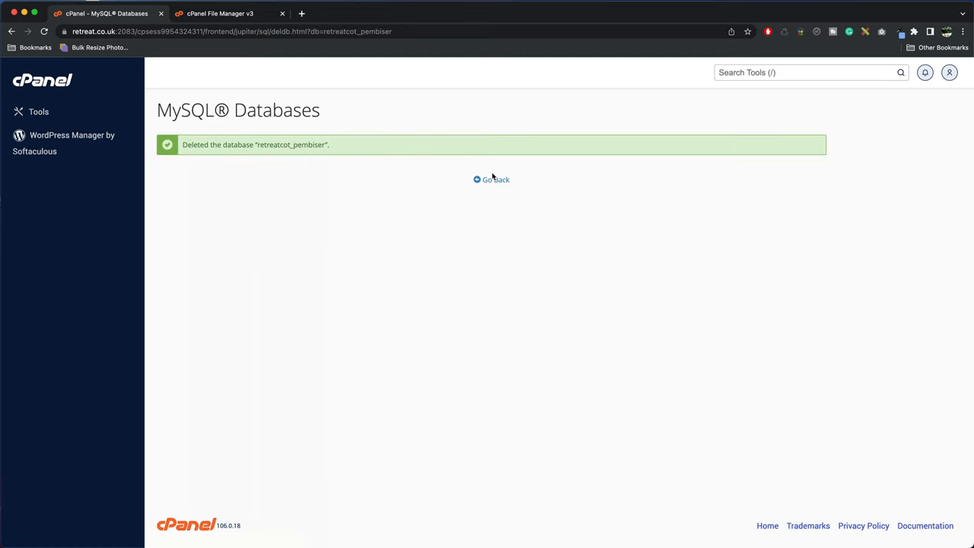
left_click(492, 179)
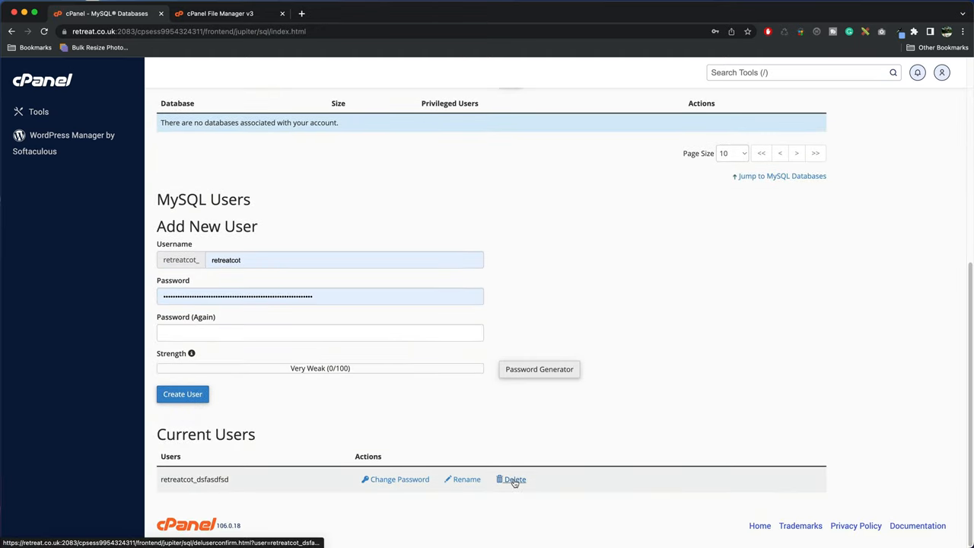
- Delete the database user retreatcot_dsfasdfsd and confirm its removal
left_click(515, 480)
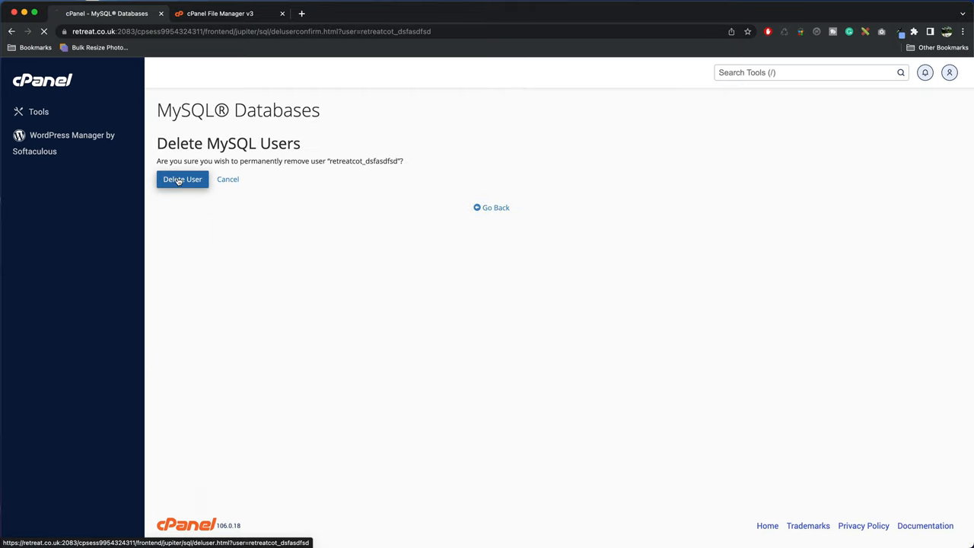
left_click(183, 180)
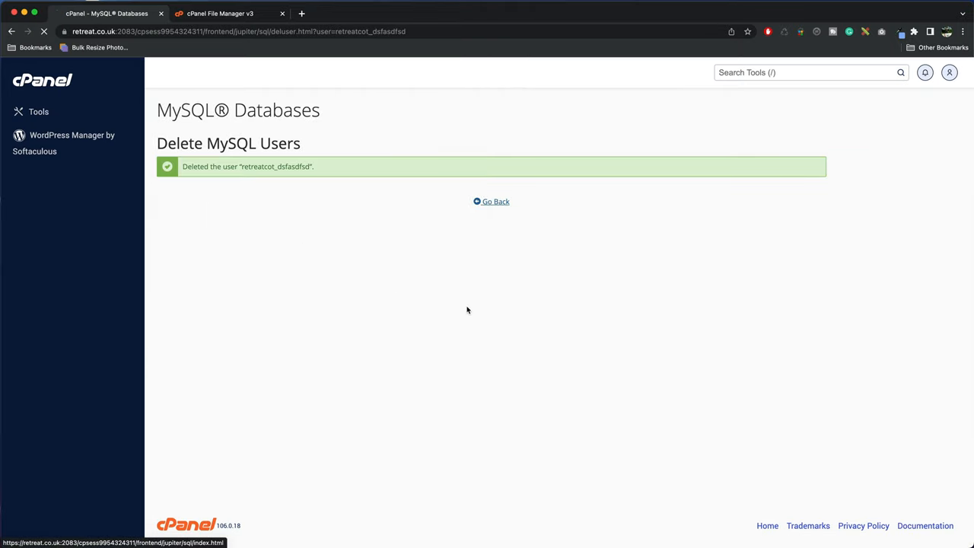
left_click(490, 201)
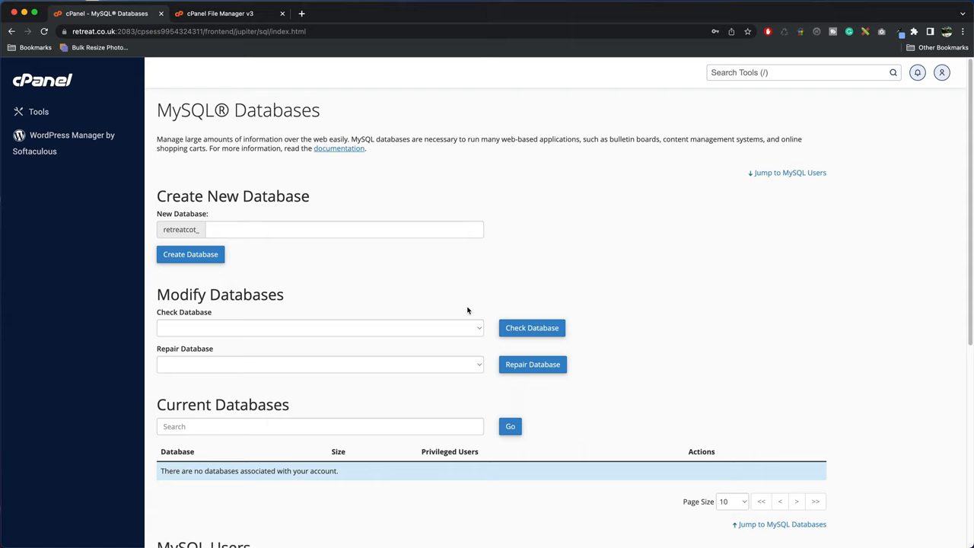
mouse_move(292, 173)
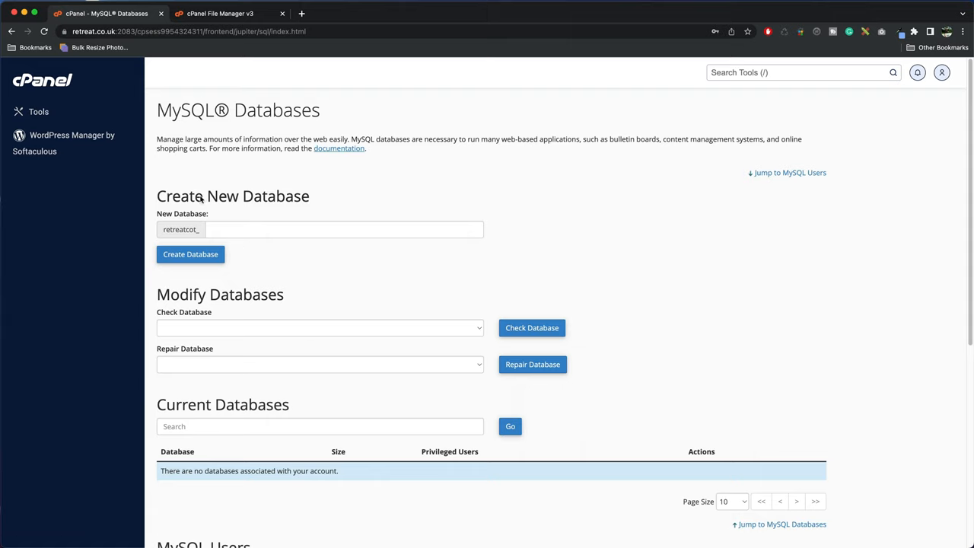
- Return to the cPanel tools home, search 'data' and launch the MySQL Database Wizard
left_click(43, 79)
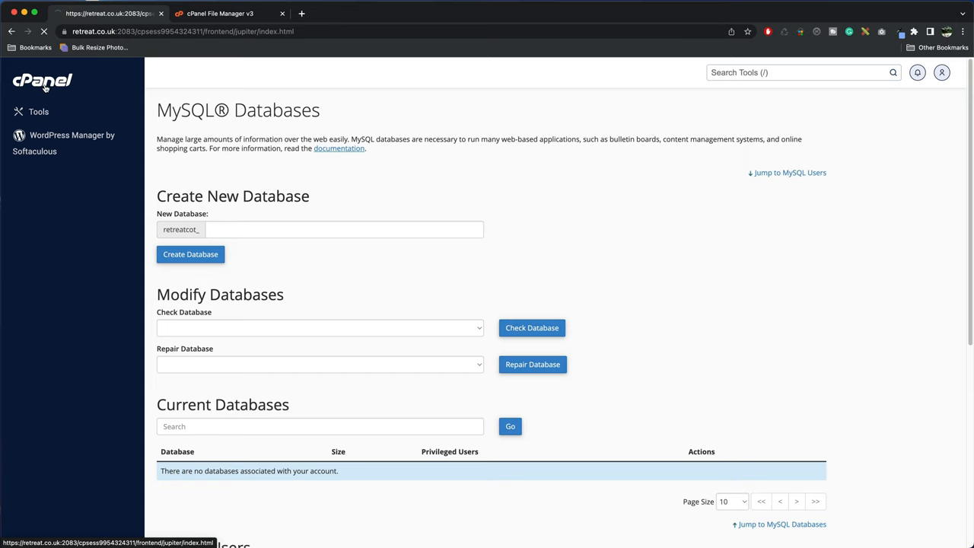
left_click(40, 111)
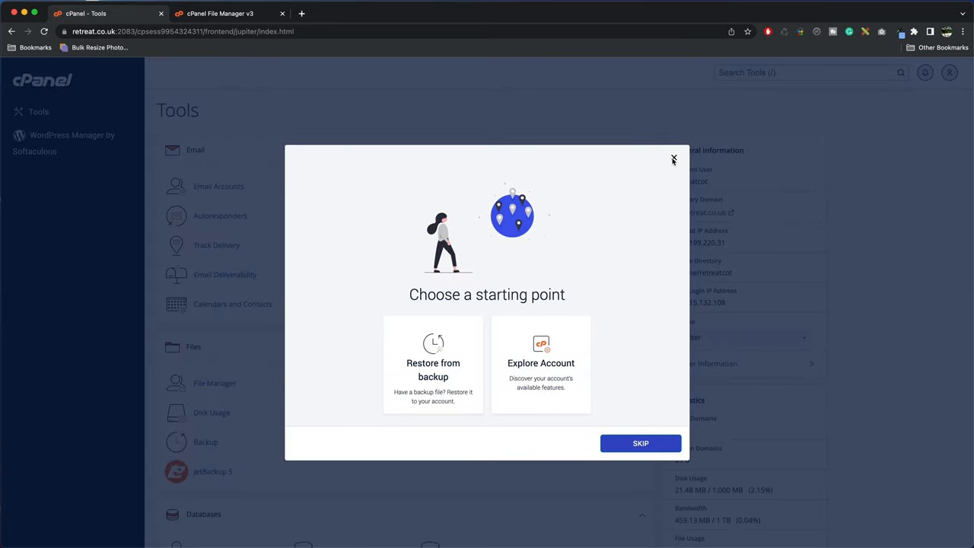
left_click(673, 160)
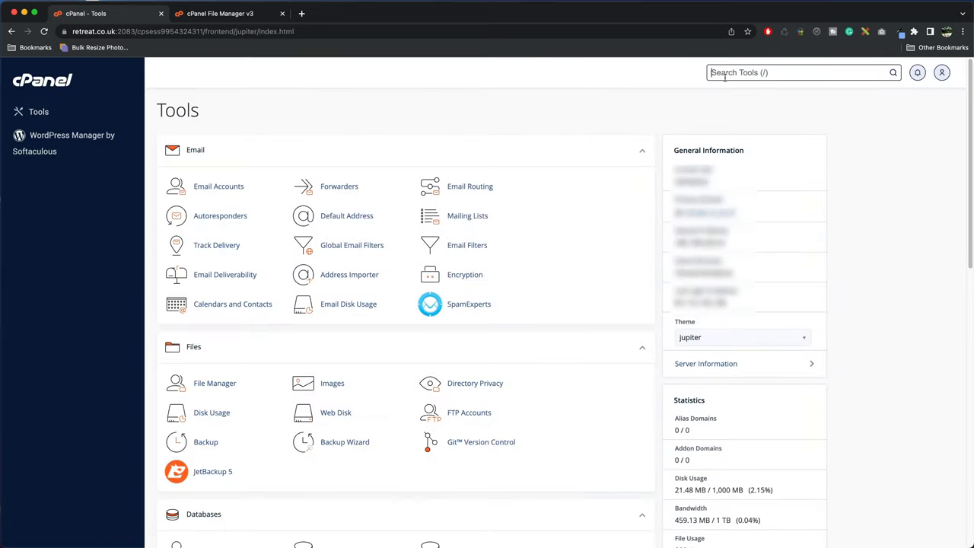
type("data")
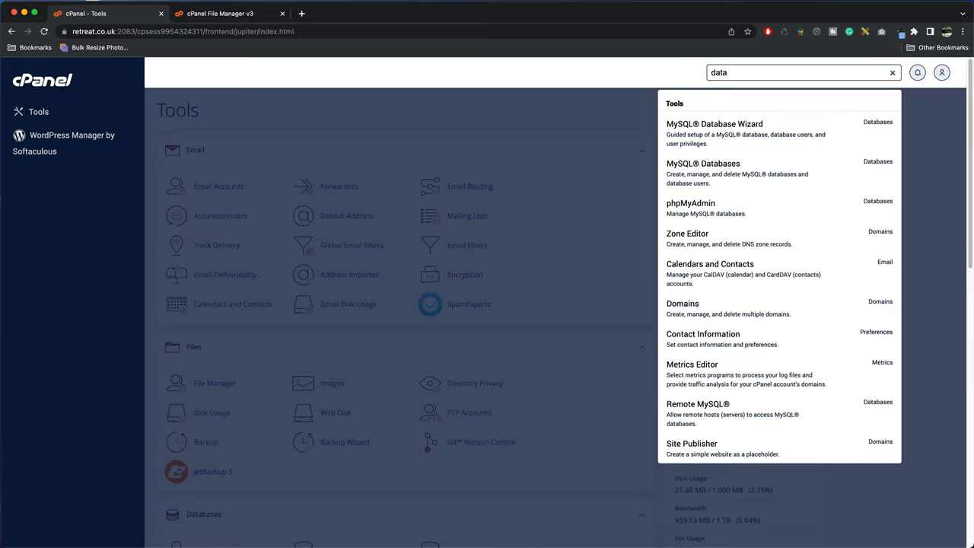
mouse_move(715, 134)
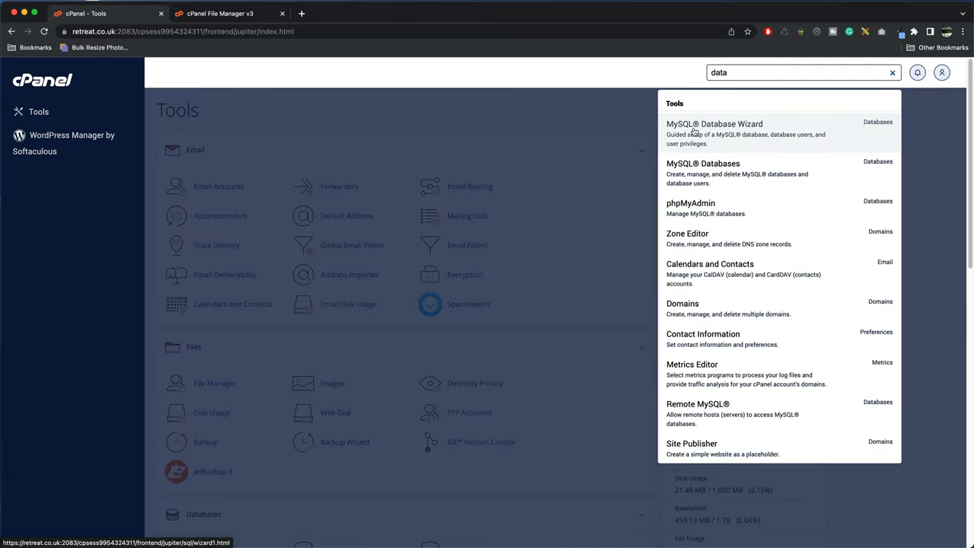
left_click(716, 125)
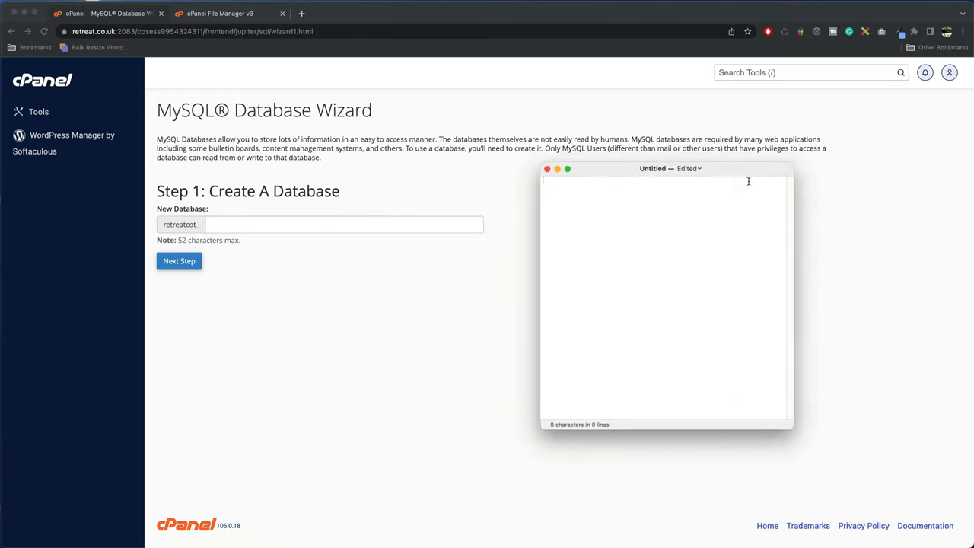
- Place the blank TextEdit note beside the wizard and focus it for writing
left_click_drag(656, 167, 662, 203)
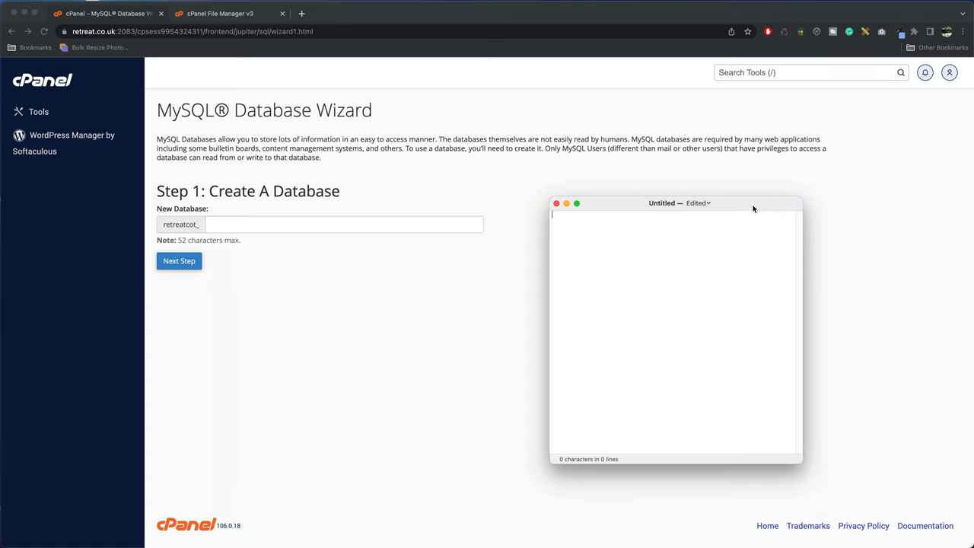
left_click(179, 260)
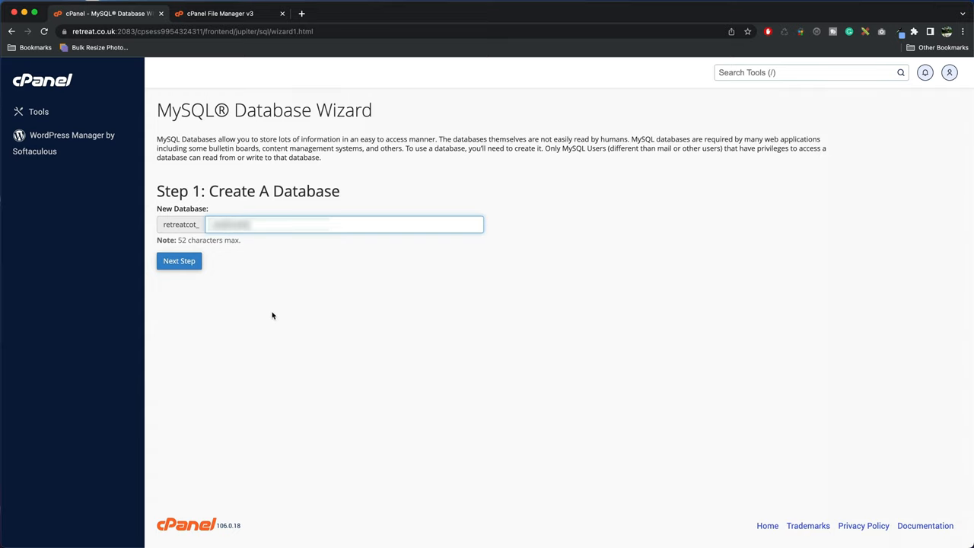
- Create the database, advance to step two and clear the prefilled password
left_click(179, 262)
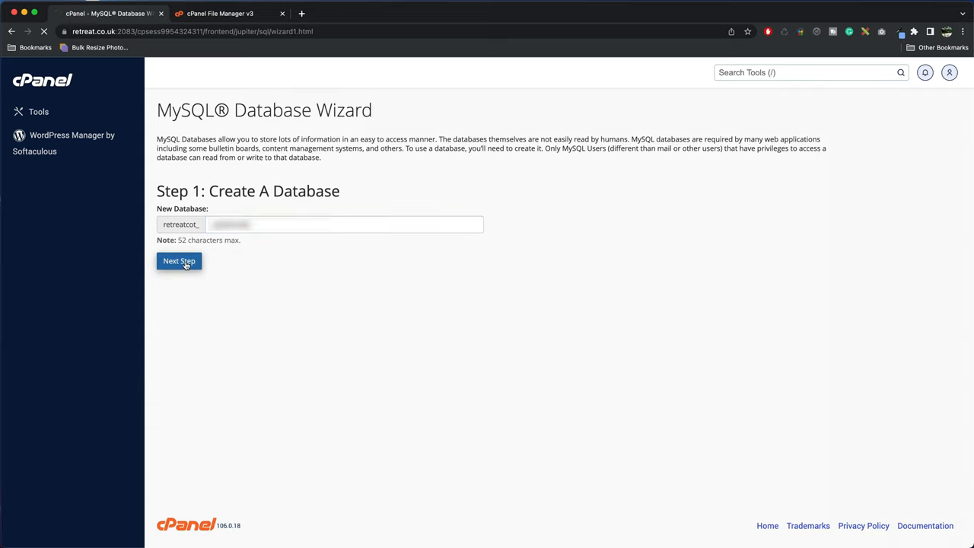
left_click(180, 262)
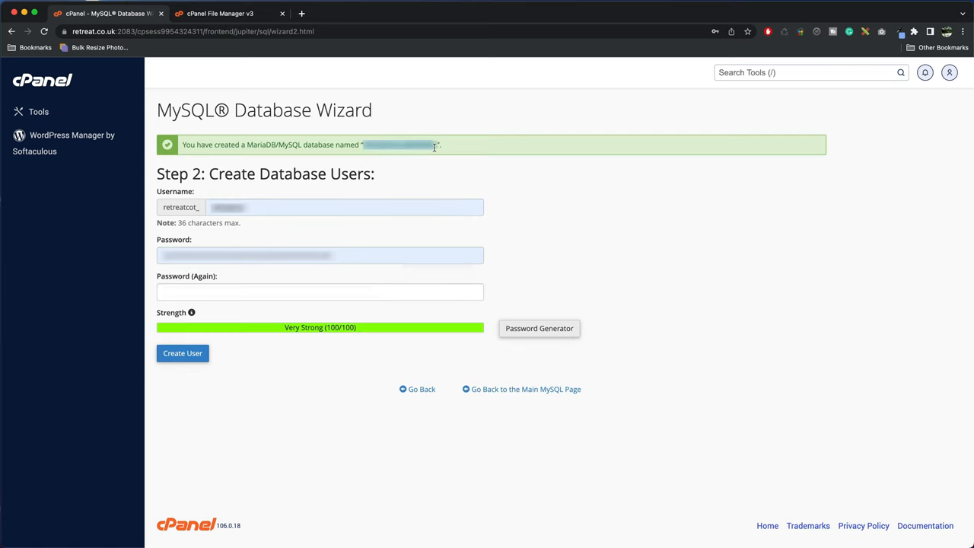
mouse_move(439, 166)
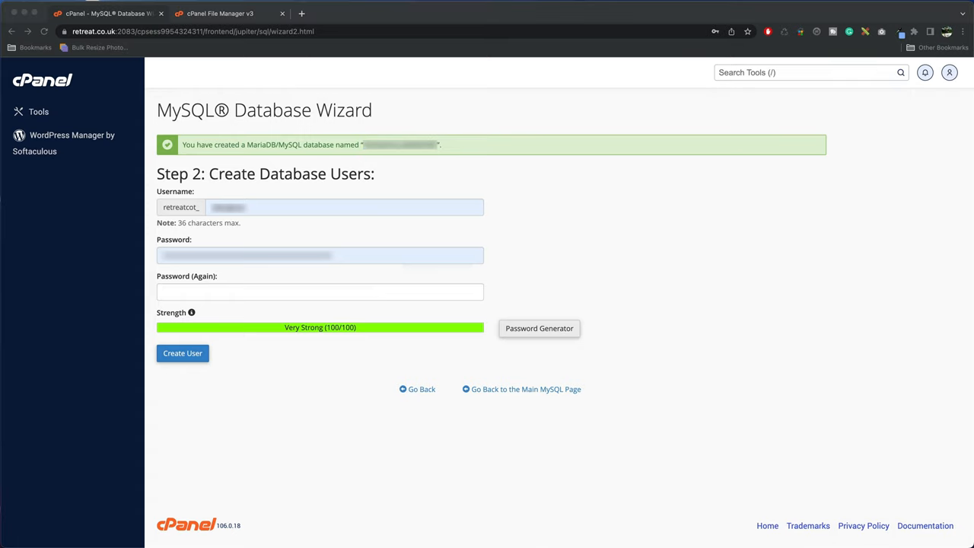
left_click(320, 256)
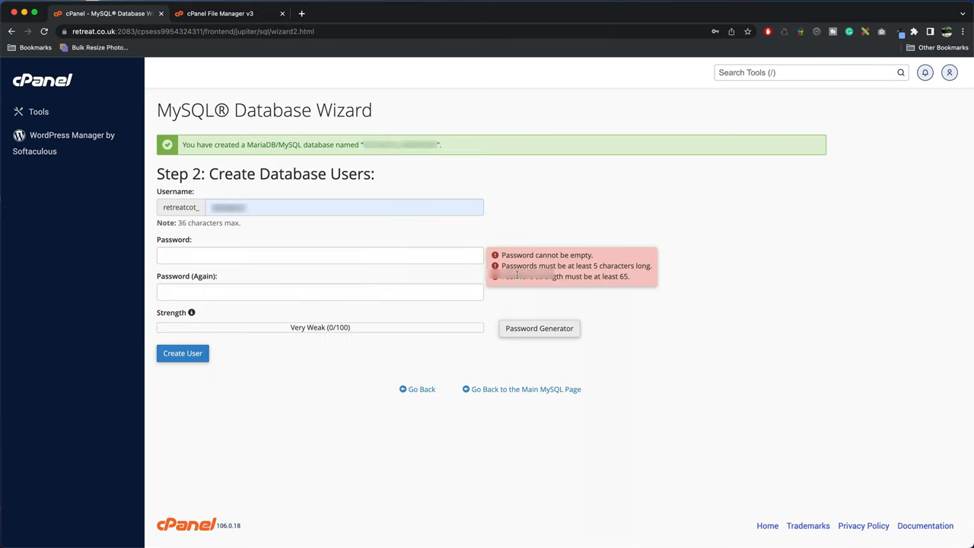
- Generate an 18-character Very Strong password, confirm it is saved and apply it to the user
left_click(539, 328)
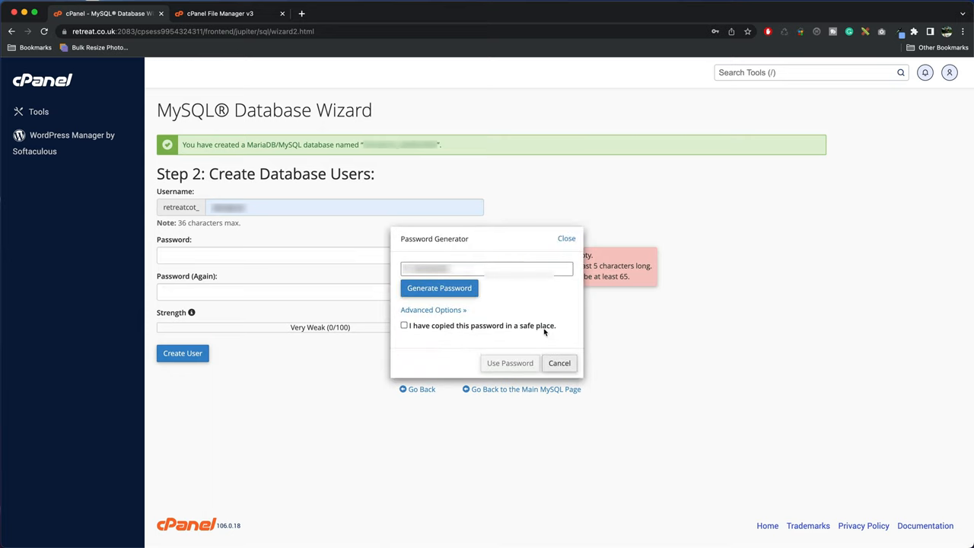
left_click(432, 310)
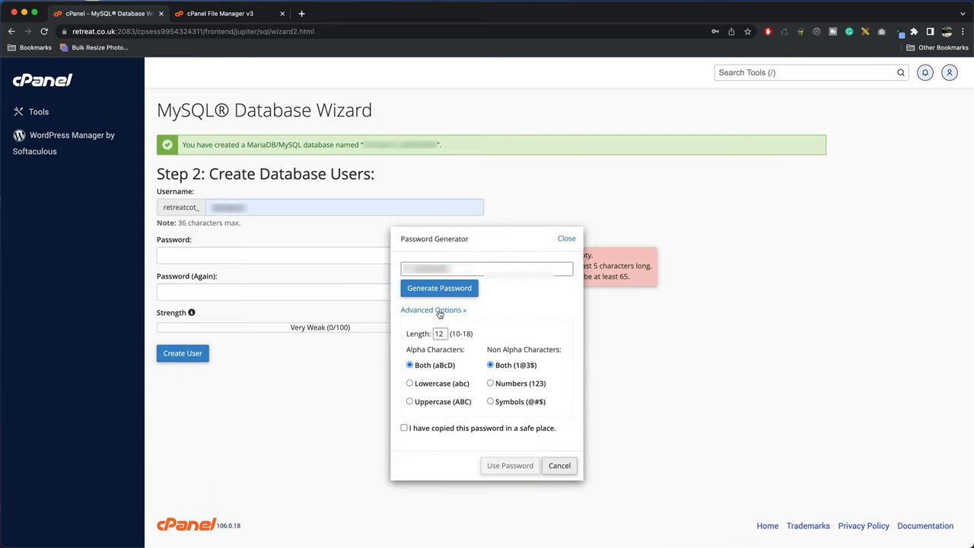
left_click(440, 333)
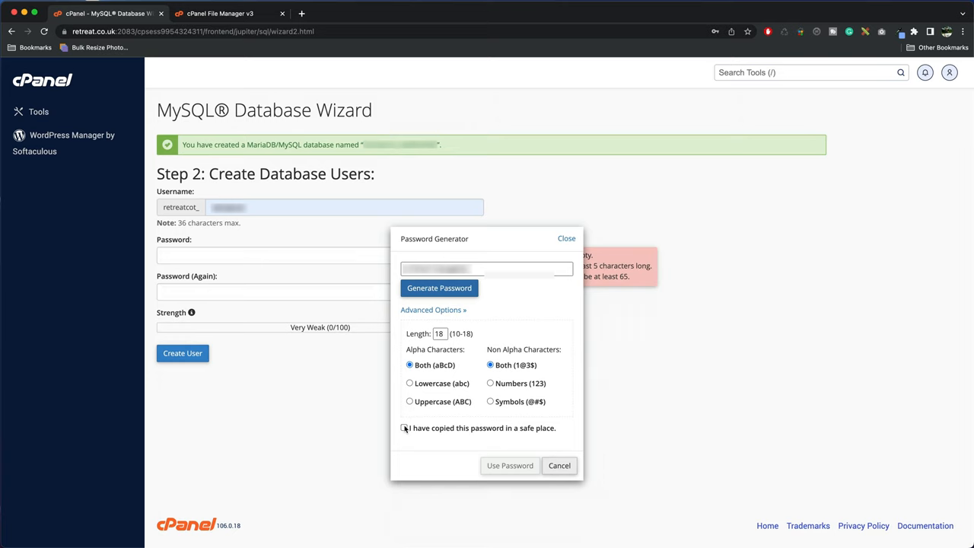
right_click(486, 268)
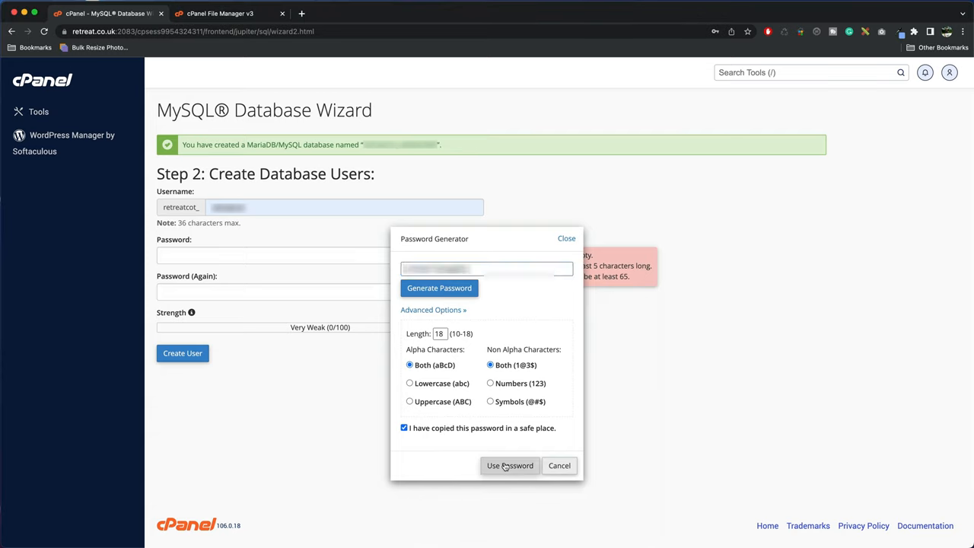
left_click(510, 465)
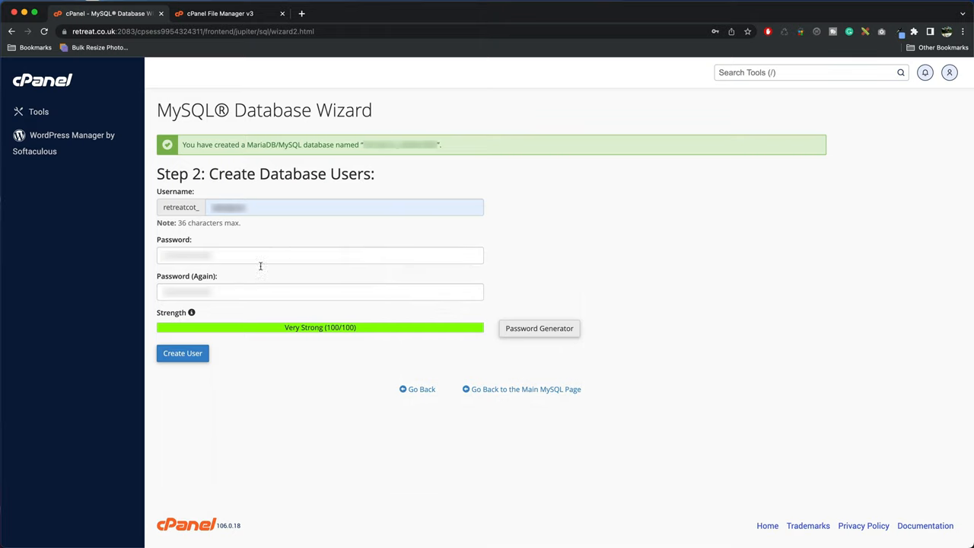
mouse_move(201, 396)
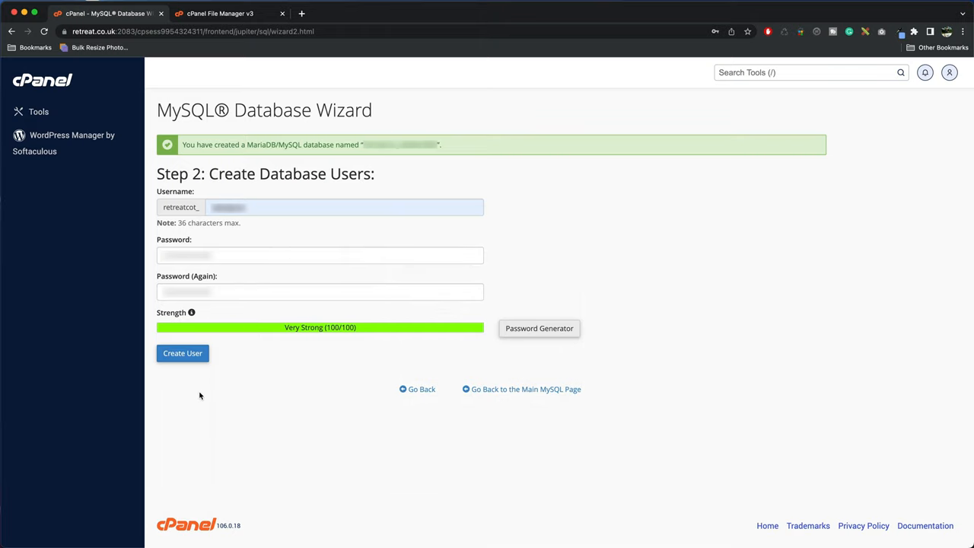
- Create the database user, grant it ALL PRIVILEGES, save and return to the Tools home
left_click(183, 354)
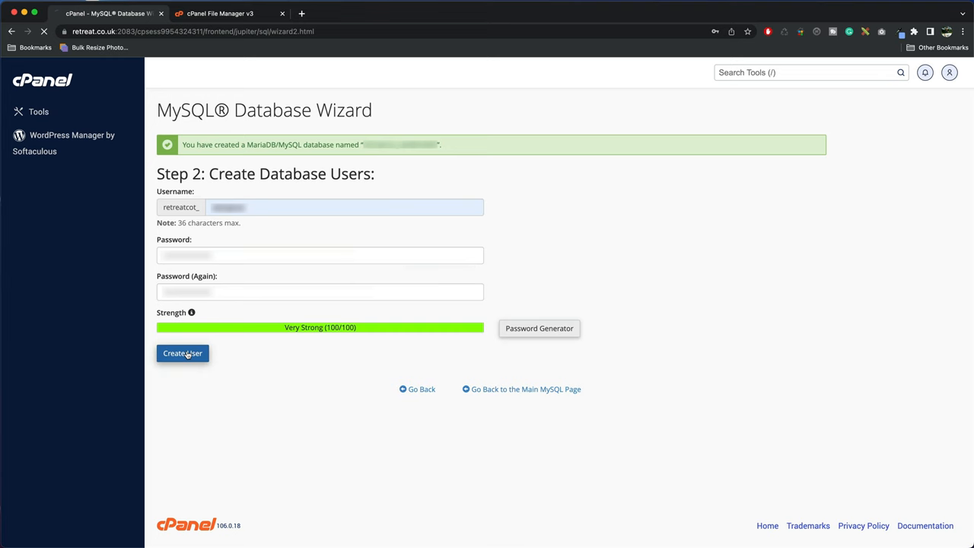
left_click(183, 354)
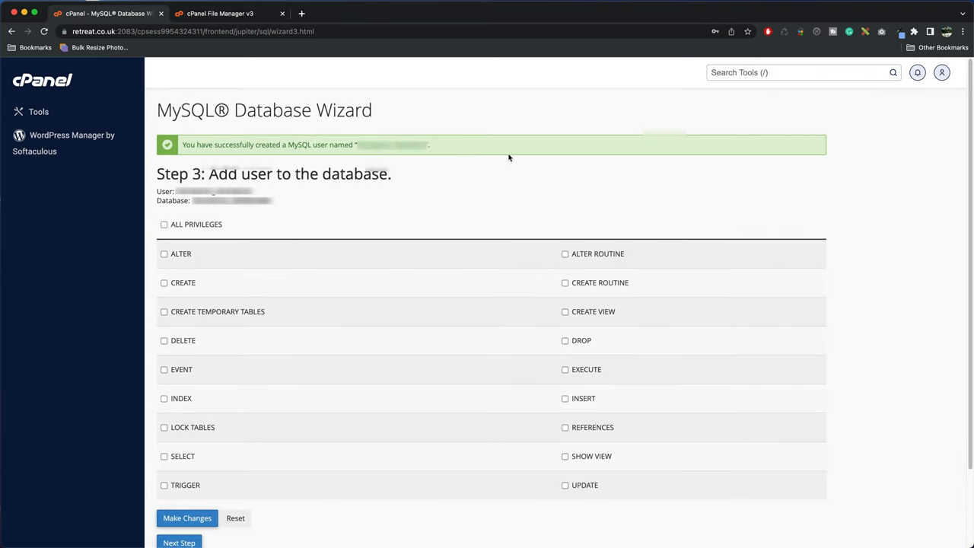
mouse_move(292, 216)
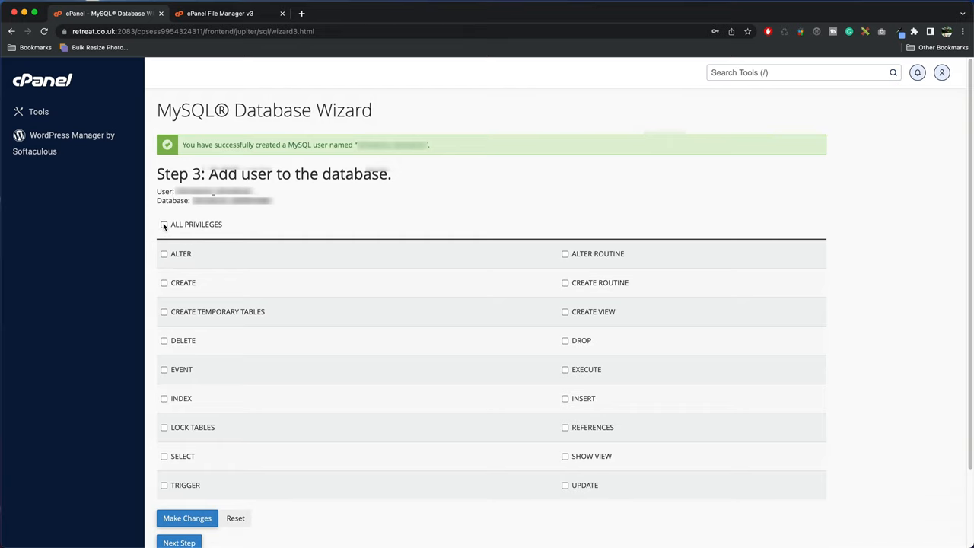
left_click(164, 223)
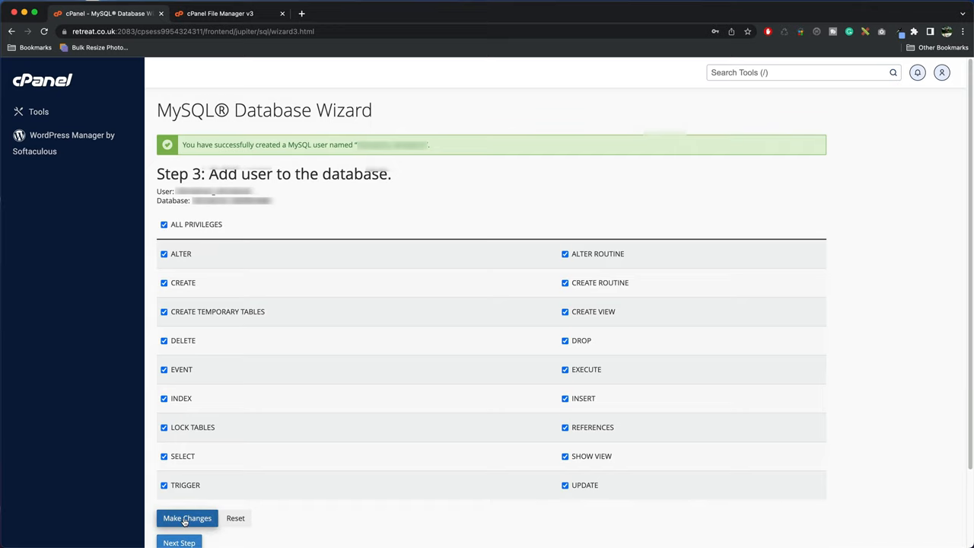
left_click(187, 517)
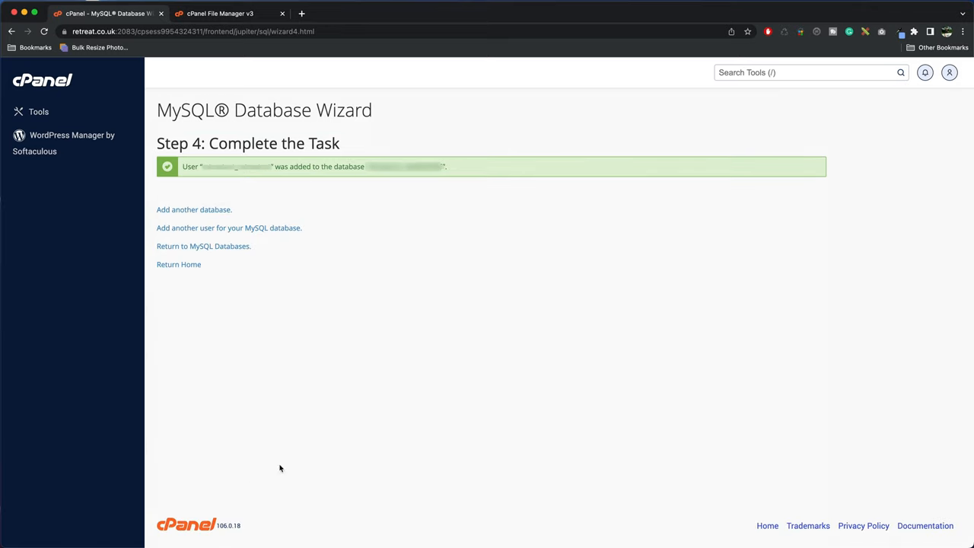
mouse_move(310, 408)
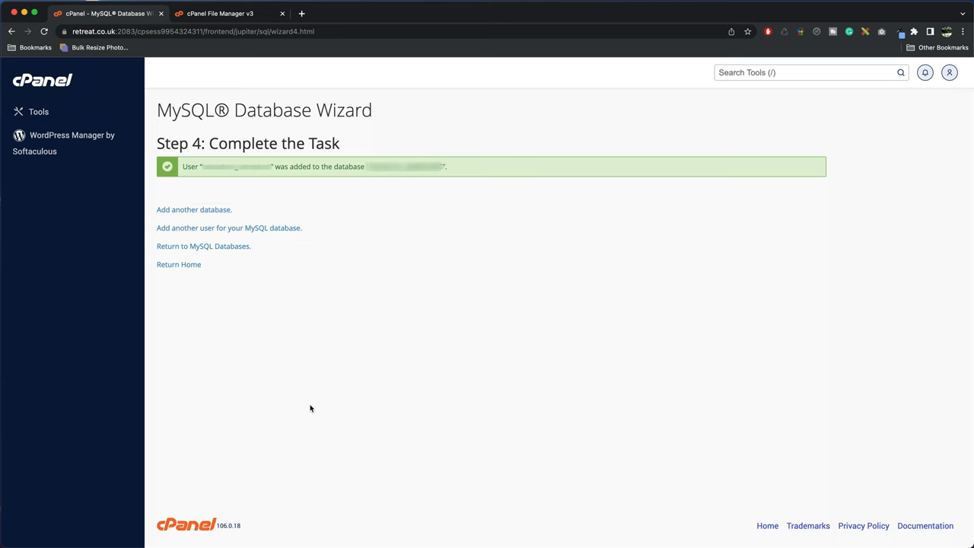
left_click(43, 81)
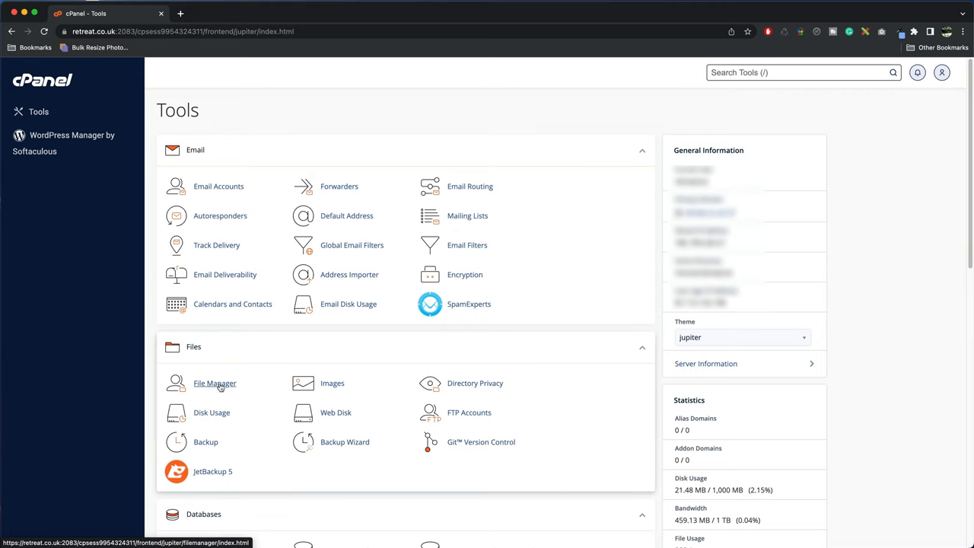
mouse_move(789, 137)
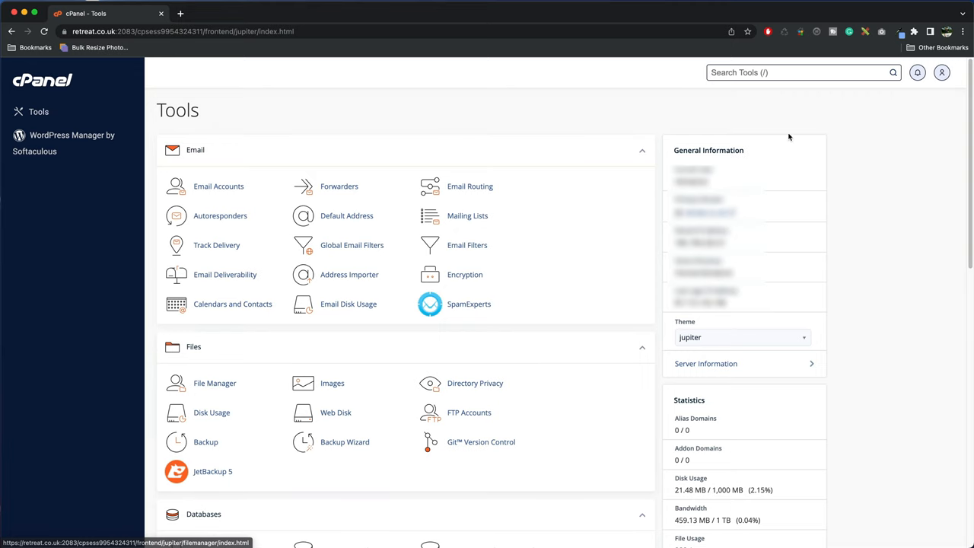
- Search 'file', enter File Manager's public_html folder and start its Upload page
type("file")
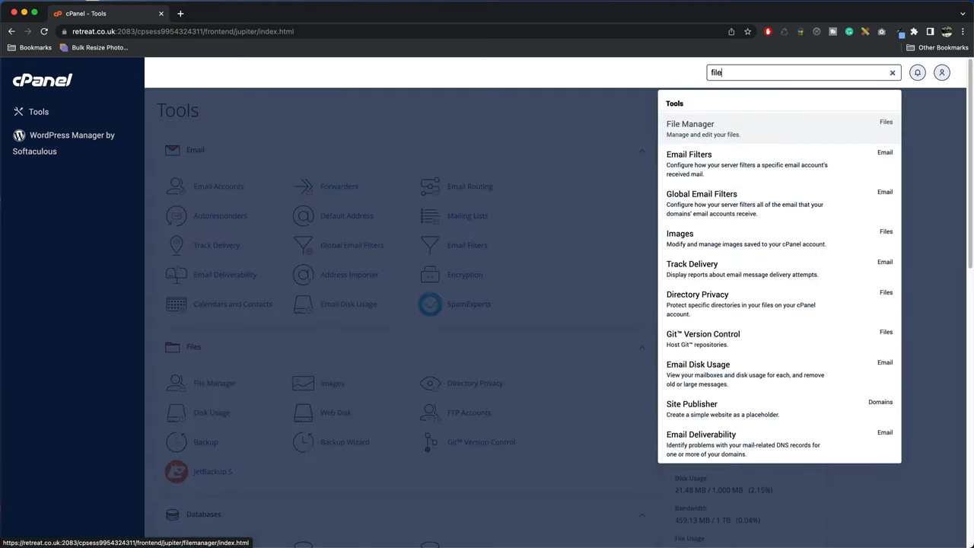
left_click(691, 125)
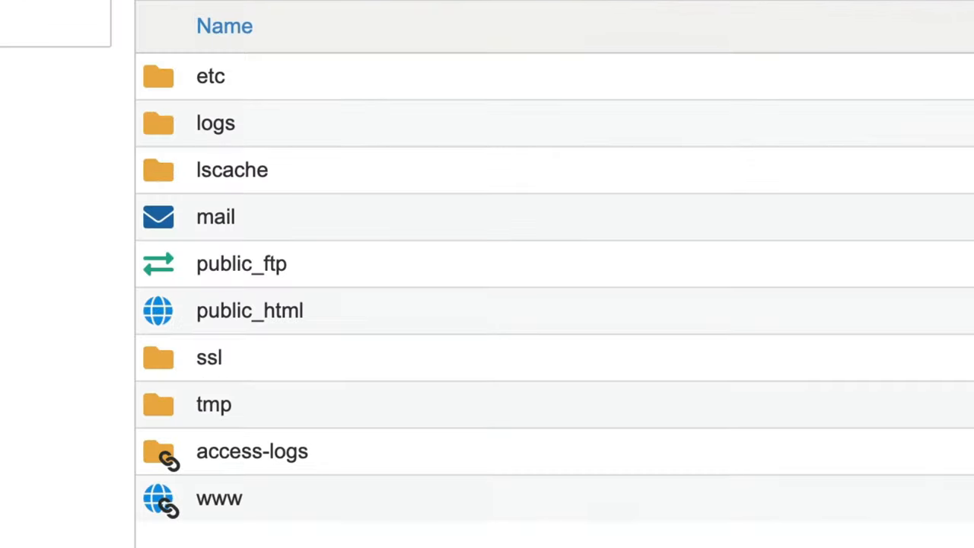
mouse_move(158, 320)
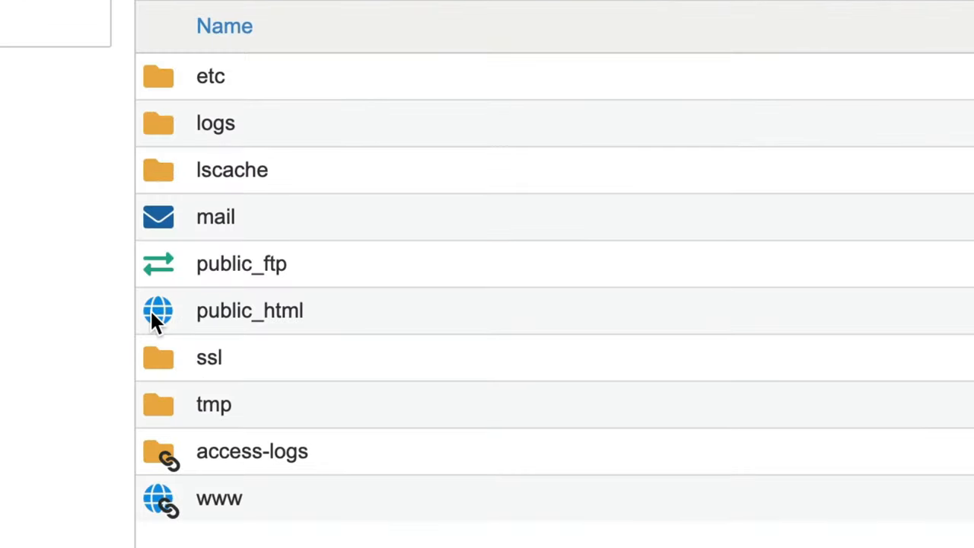
double_click(249, 310)
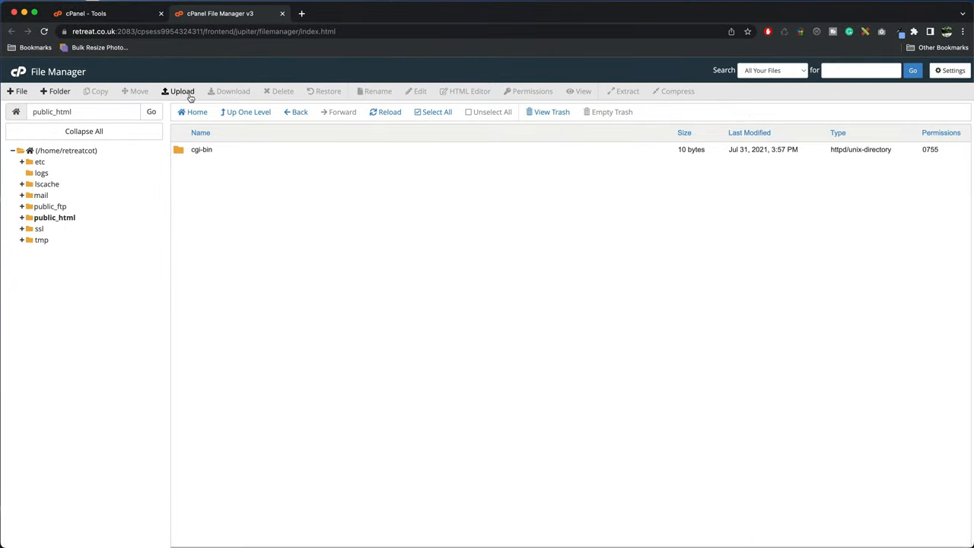
left_click(183, 92)
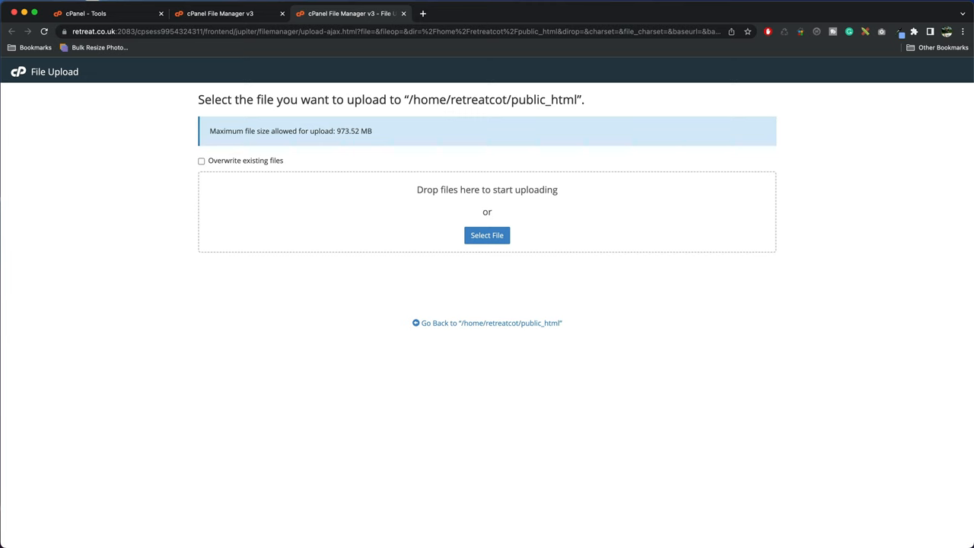
- Upload the .daf archive and installer.php from Downloads, then refresh the public_html listing
left_click(487, 234)
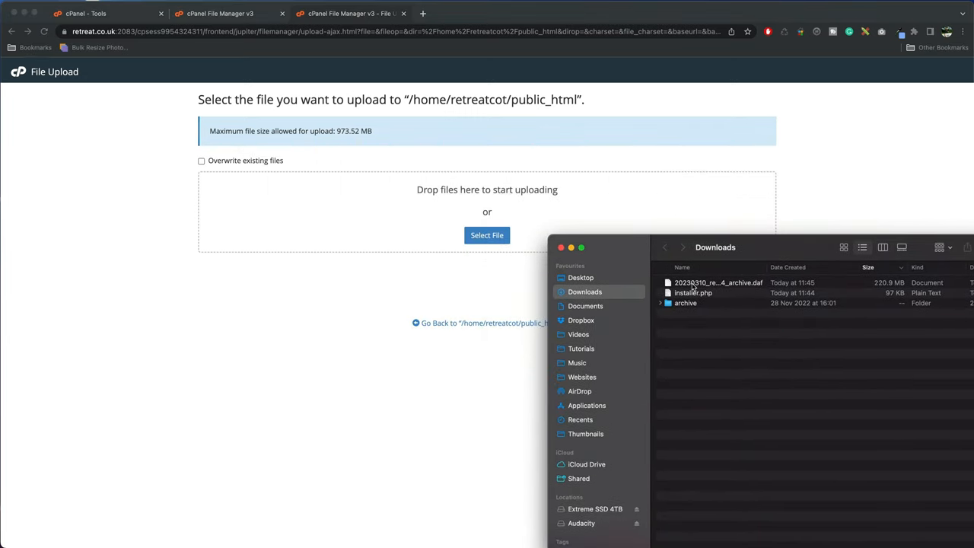
left_click(719, 282)
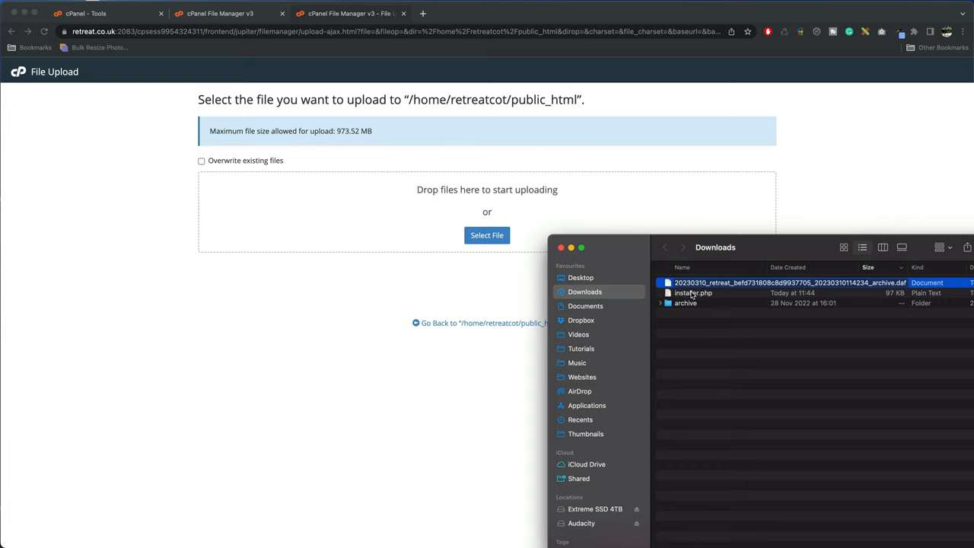
left_click_drag(693, 293, 487, 190)
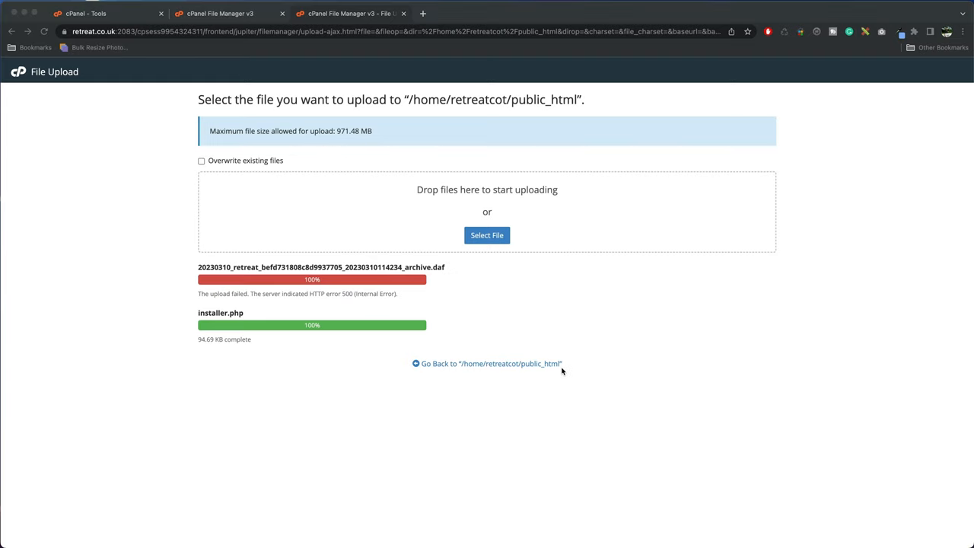
mouse_move(331, 301)
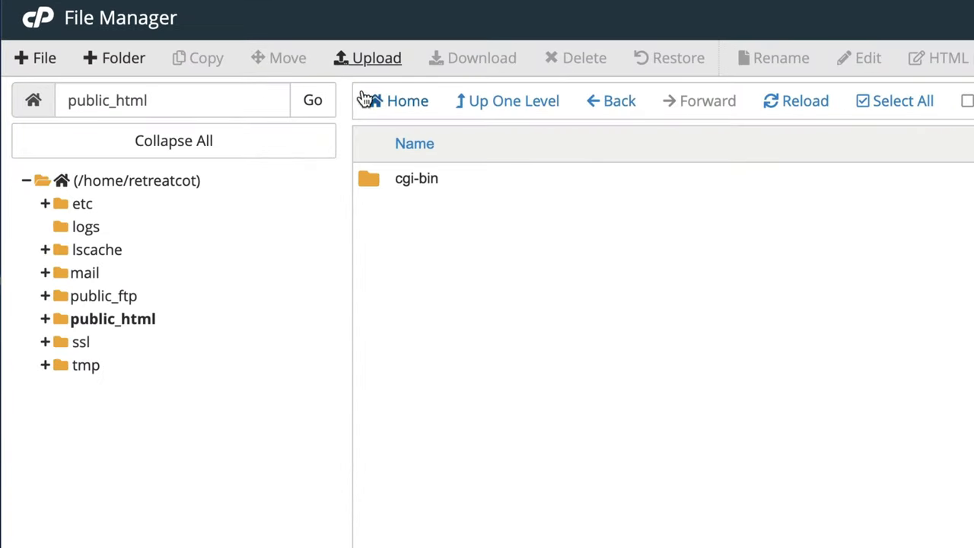
left_click(313, 101)
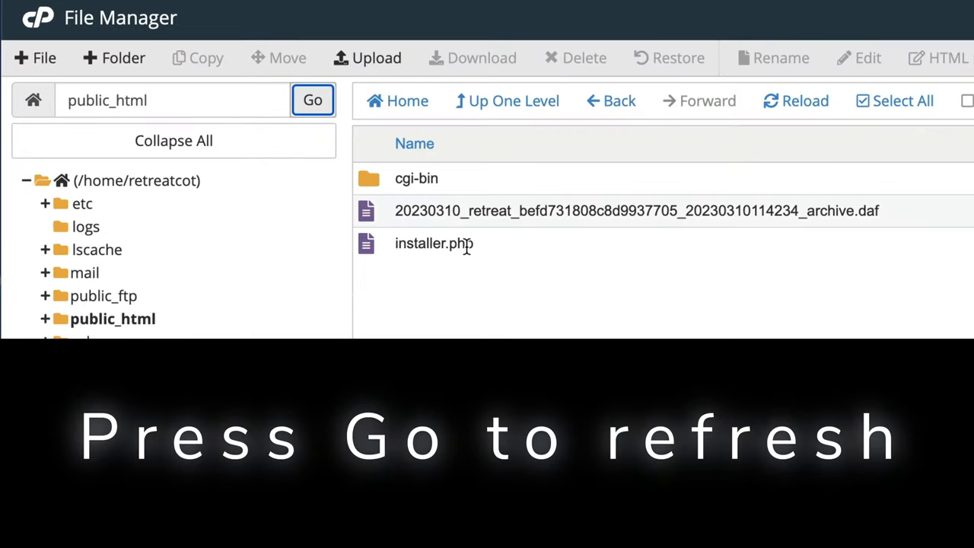
mouse_move(794, 251)
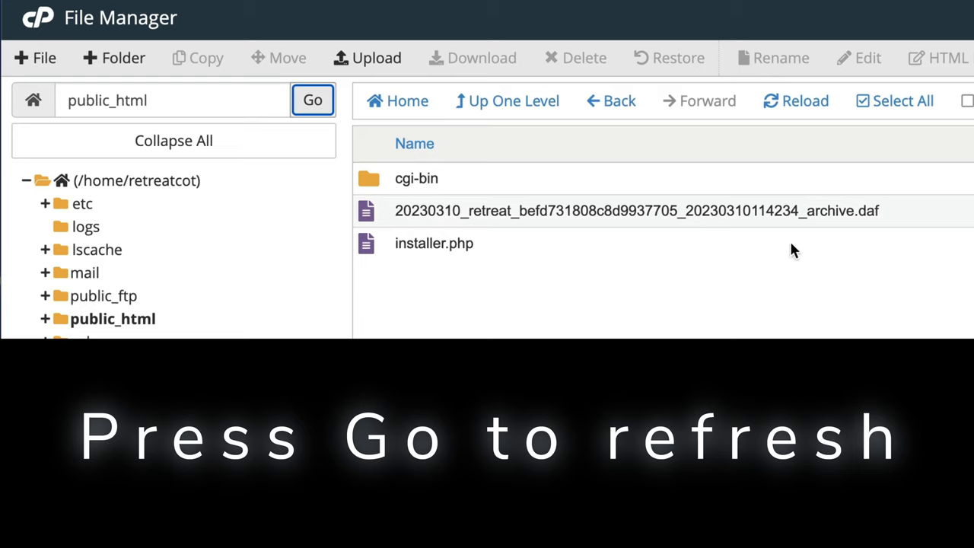
left_click(312, 100)
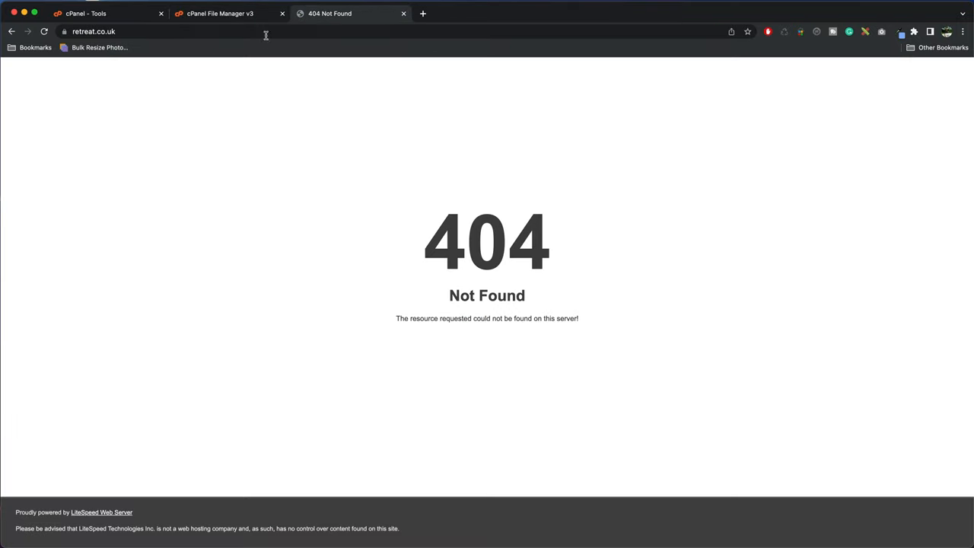
- Append installer.php to the retreat.co.uk address to load the Duplicator installer
left_click(228, 30)
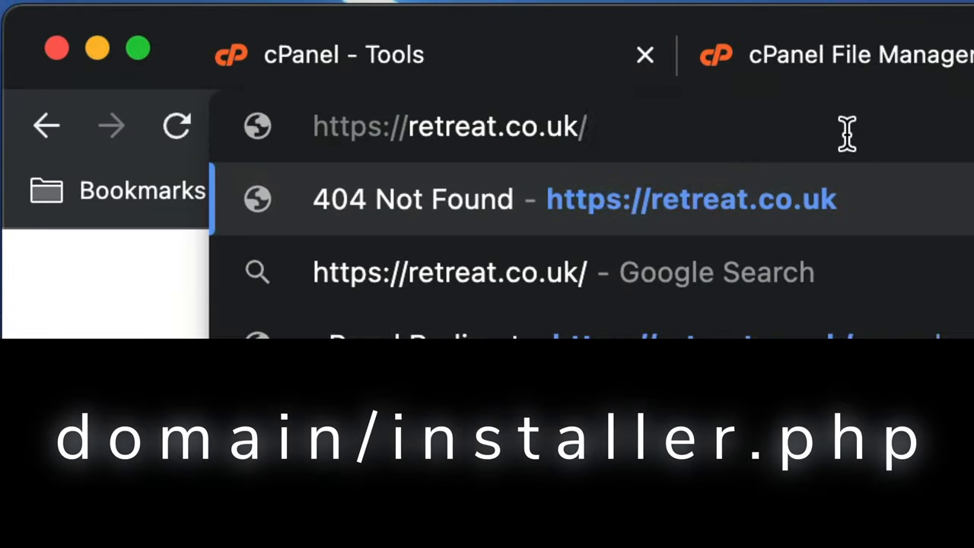
type("installer")
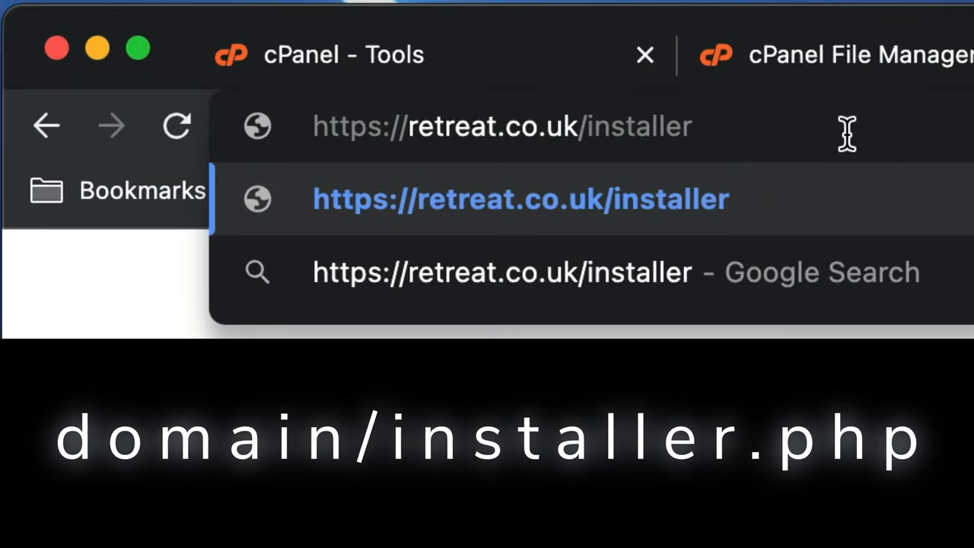
type(".php")
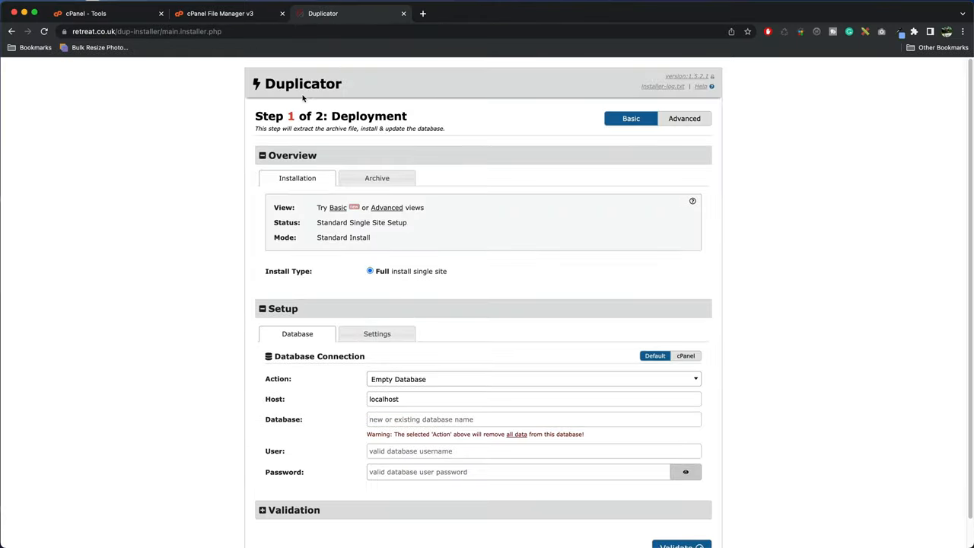
mouse_move(405, 373)
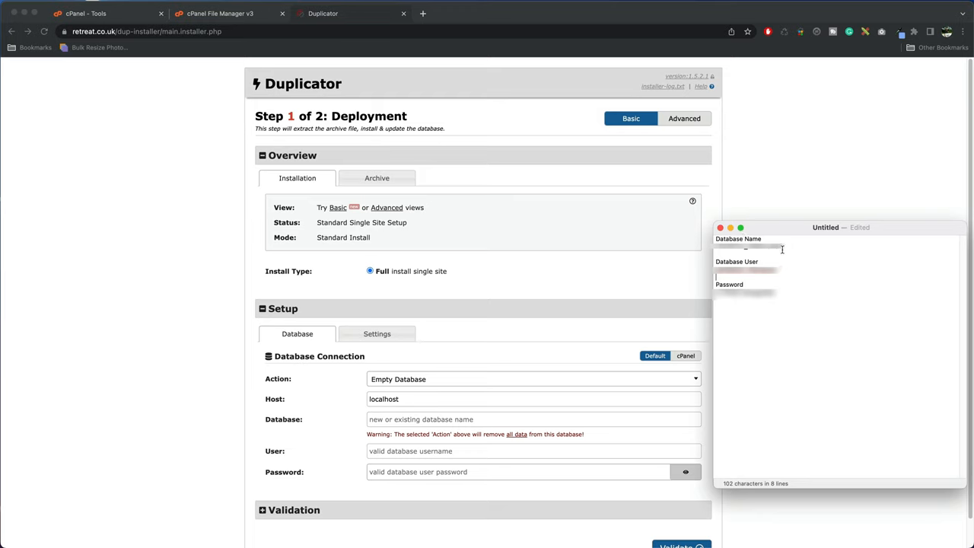
- Paste the saved database name, user and password into Duplicator's Setup fields
right_click(769, 251)
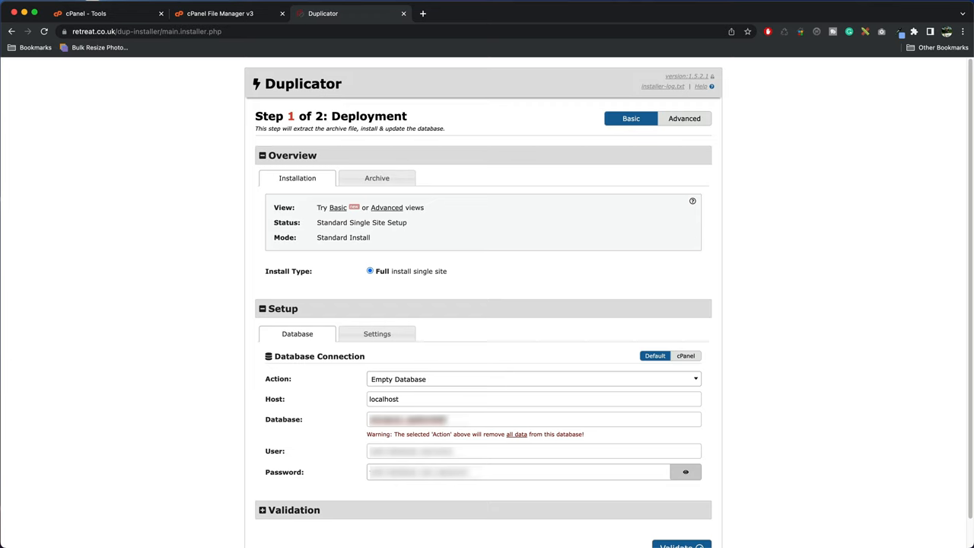
scroll("down", 3)
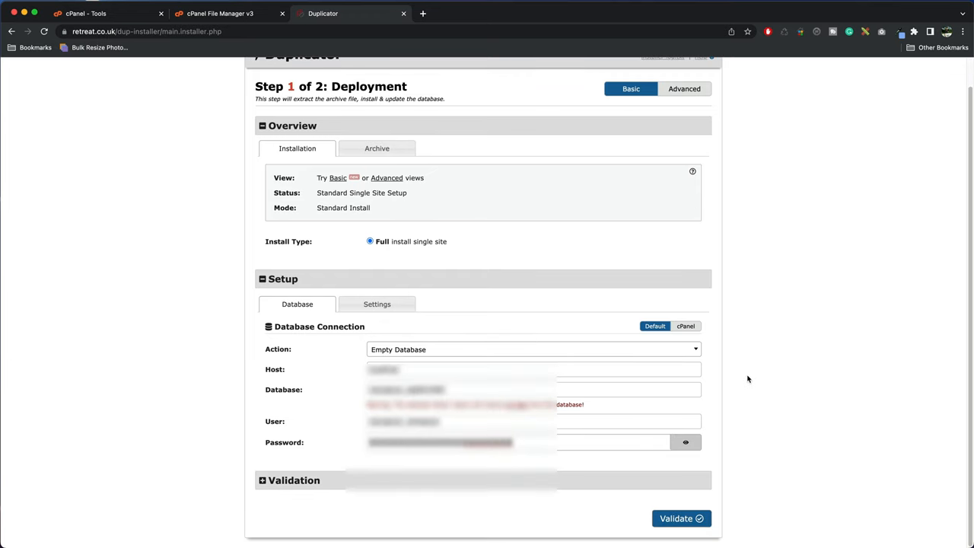
left_click(680, 517)
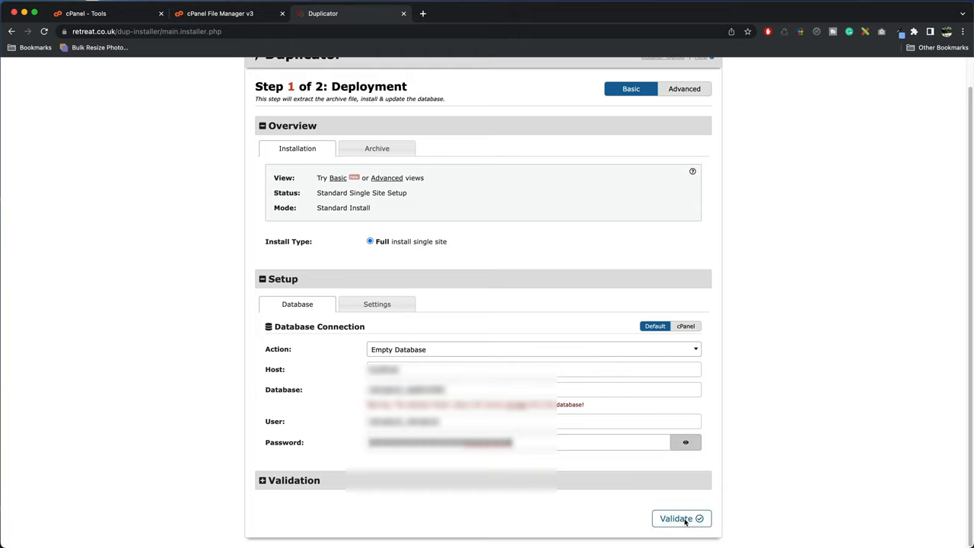
- Validate the settings, accept the terms, check the new site URL and confirm the installation
left_click(677, 517)
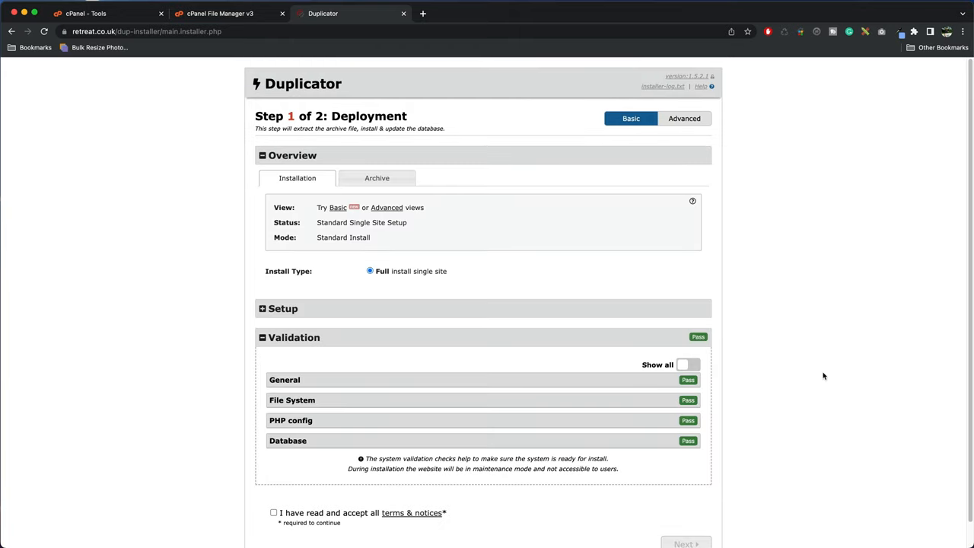
mouse_move(721, 469)
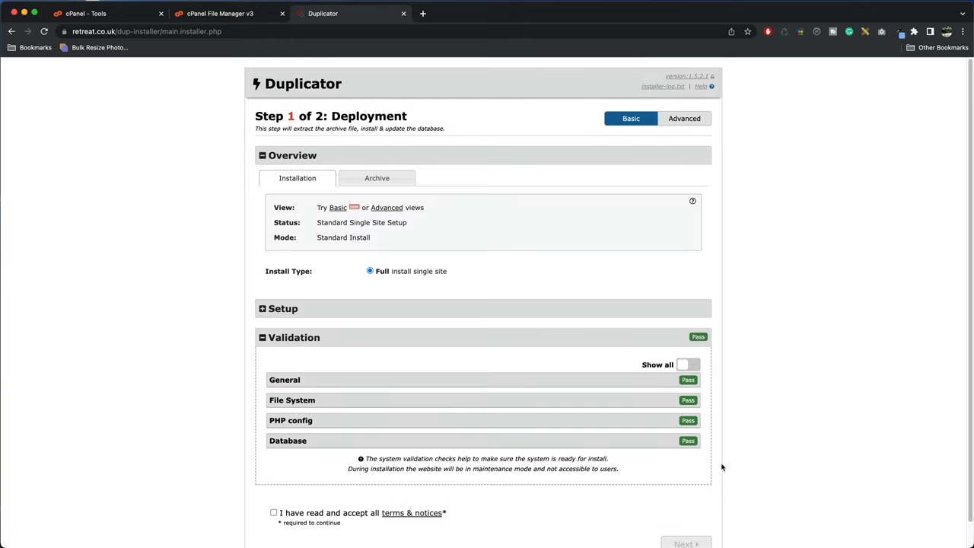
mouse_move(612, 453)
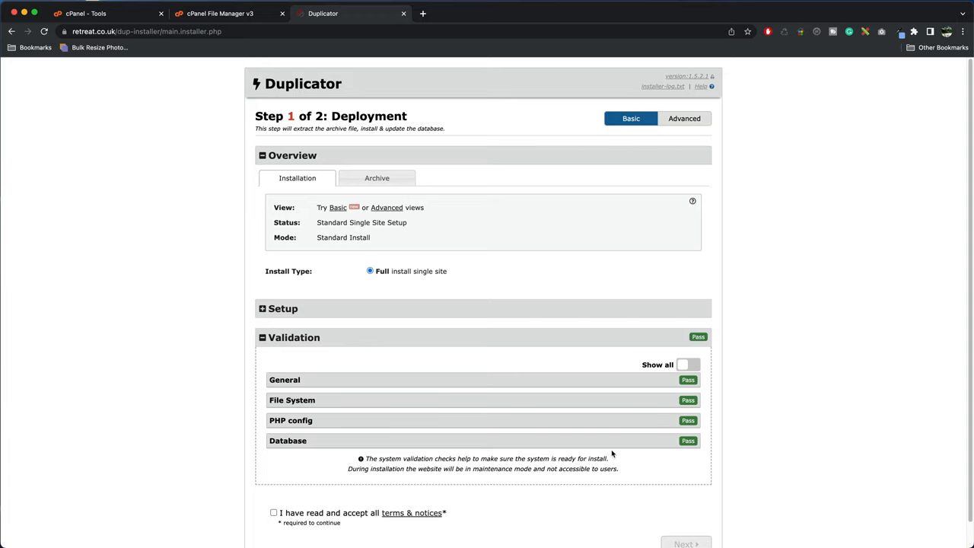
mouse_move(679, 393)
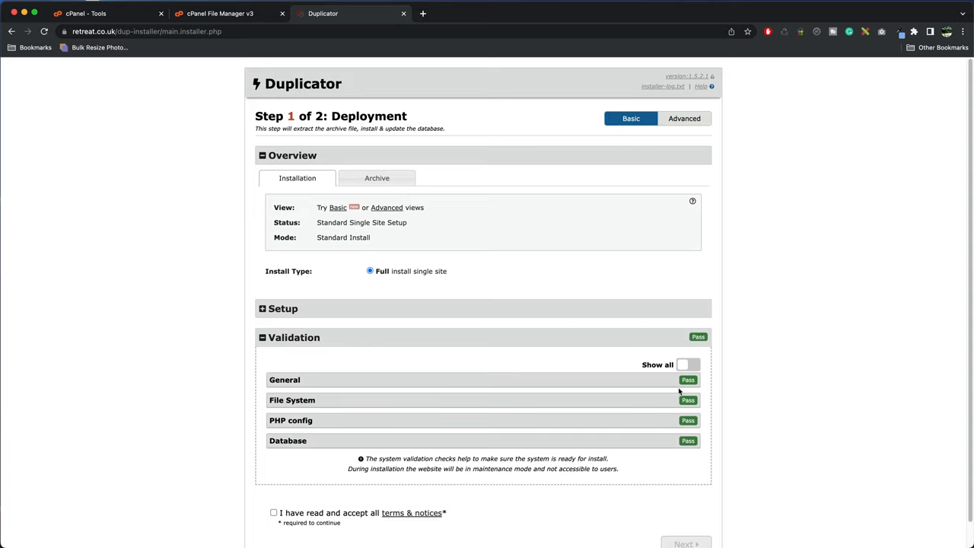
mouse_move(317, 421)
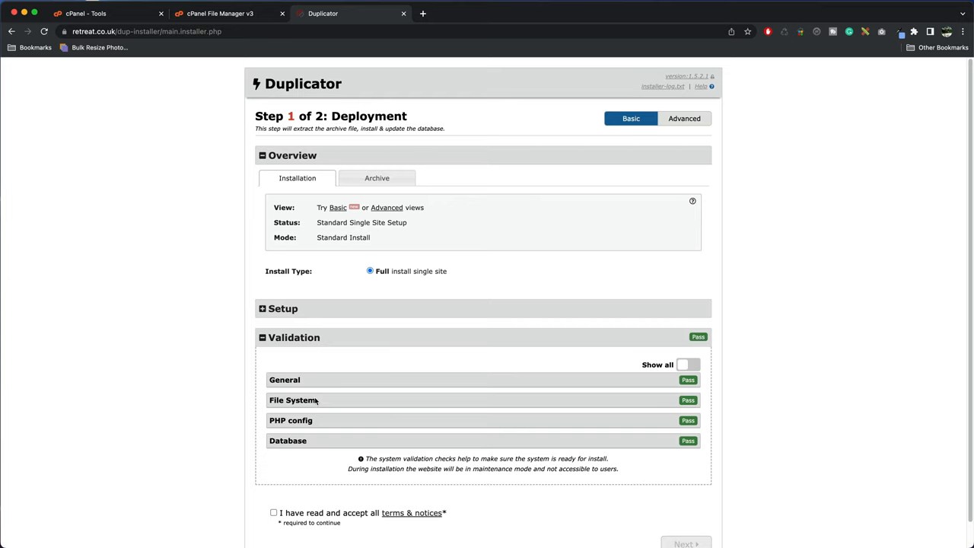
left_click(274, 511)
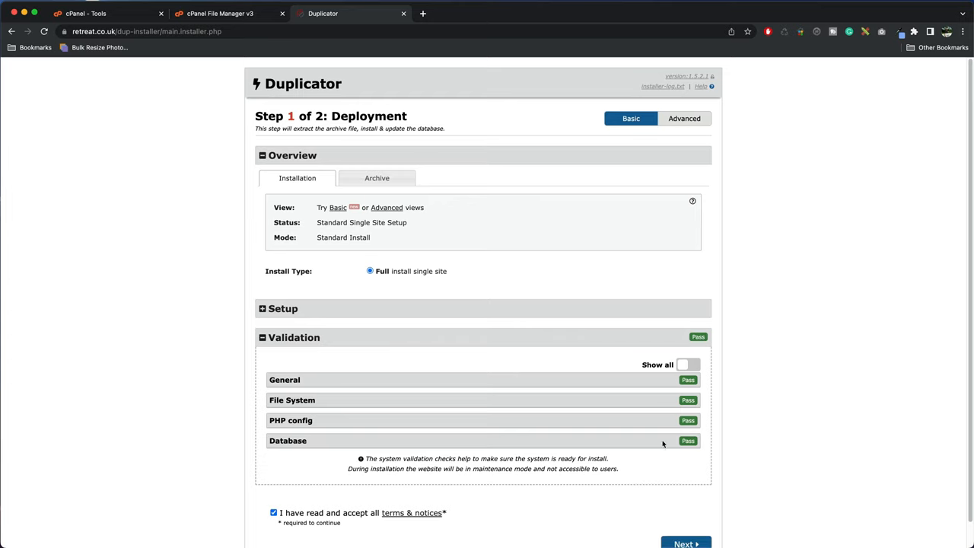
left_click(685, 544)
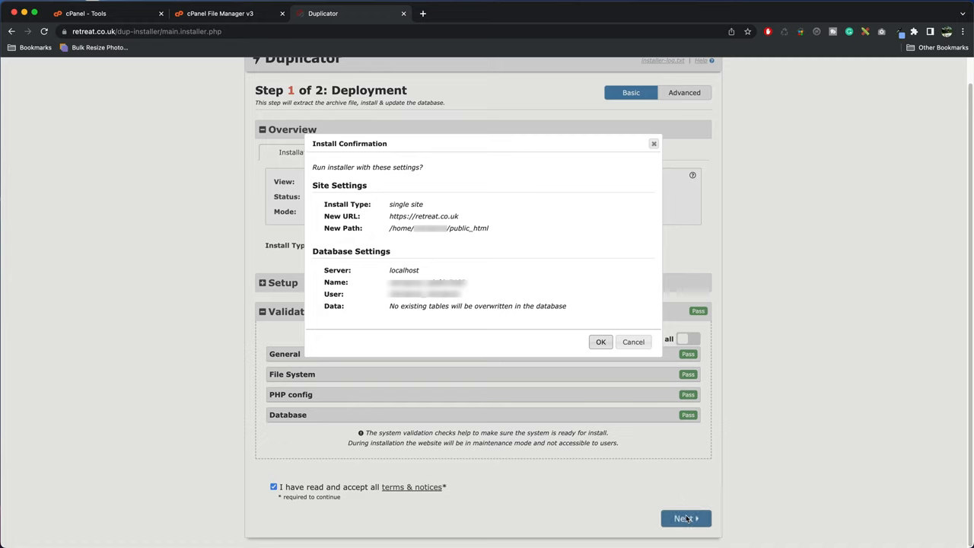
mouse_move(599, 320)
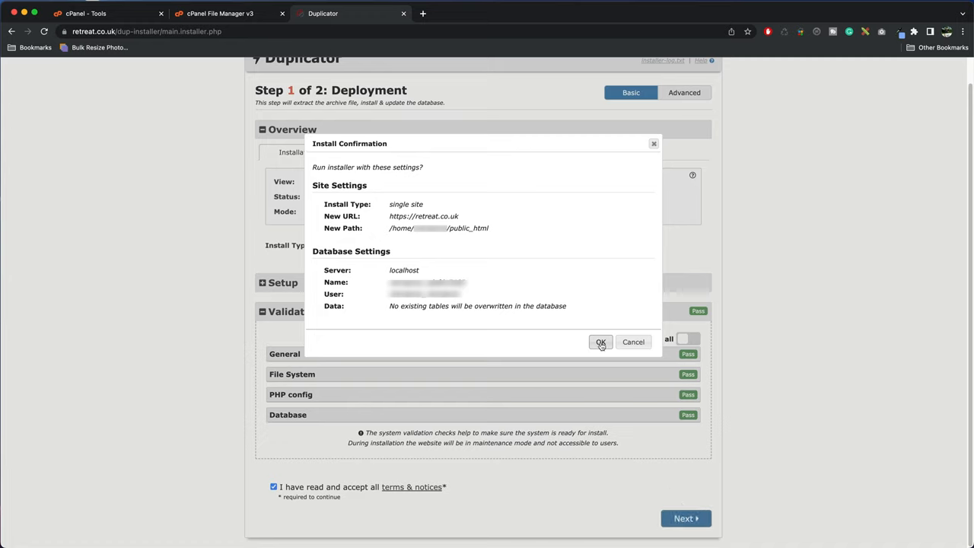
double_click(423, 216)
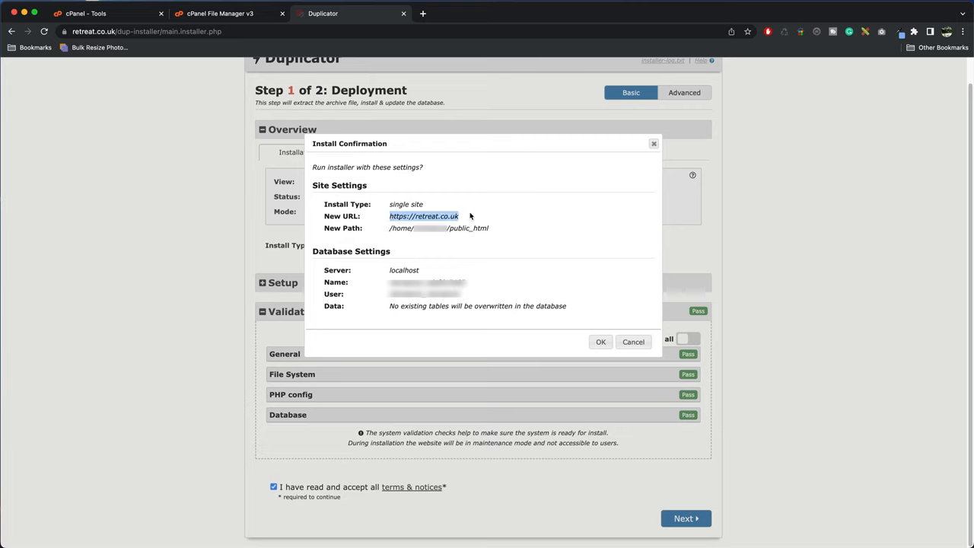
mouse_move(512, 234)
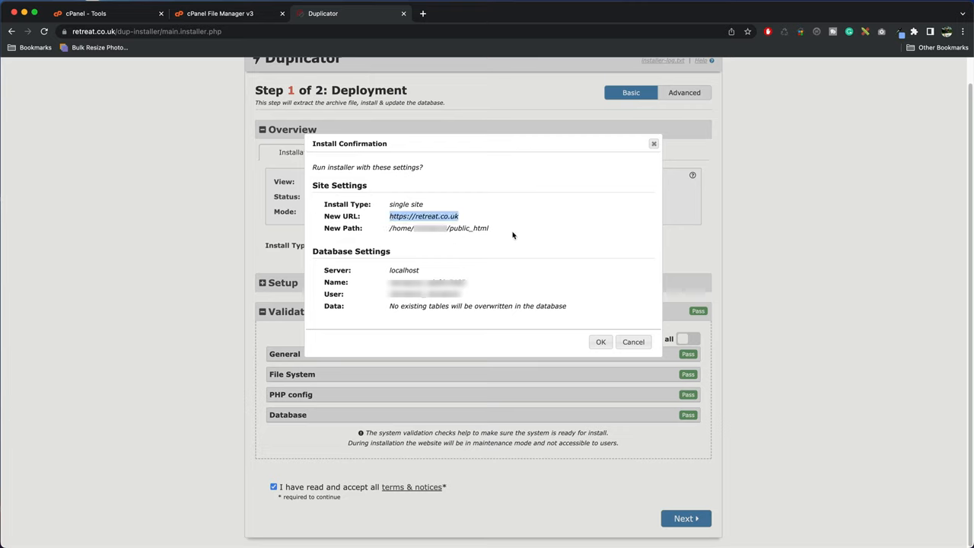
mouse_move(506, 244)
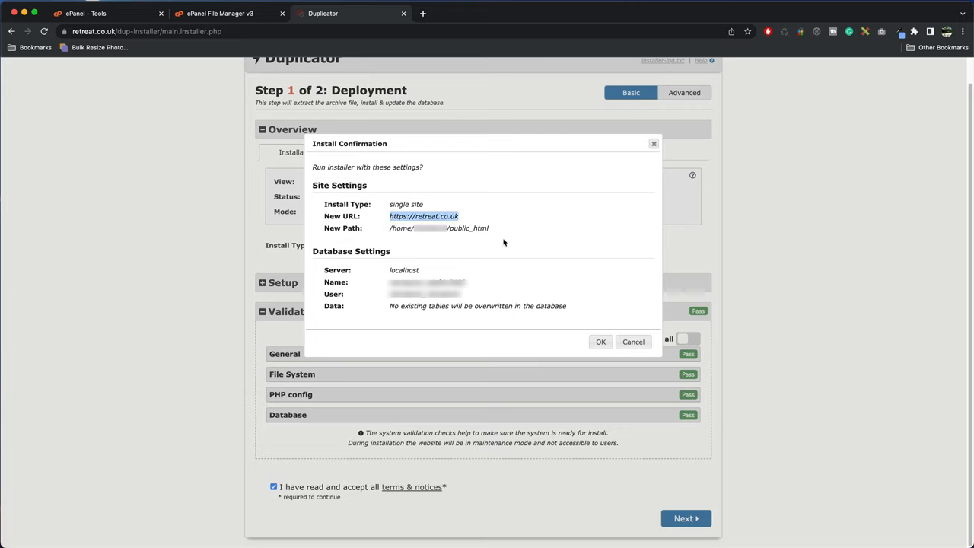
mouse_move(539, 288)
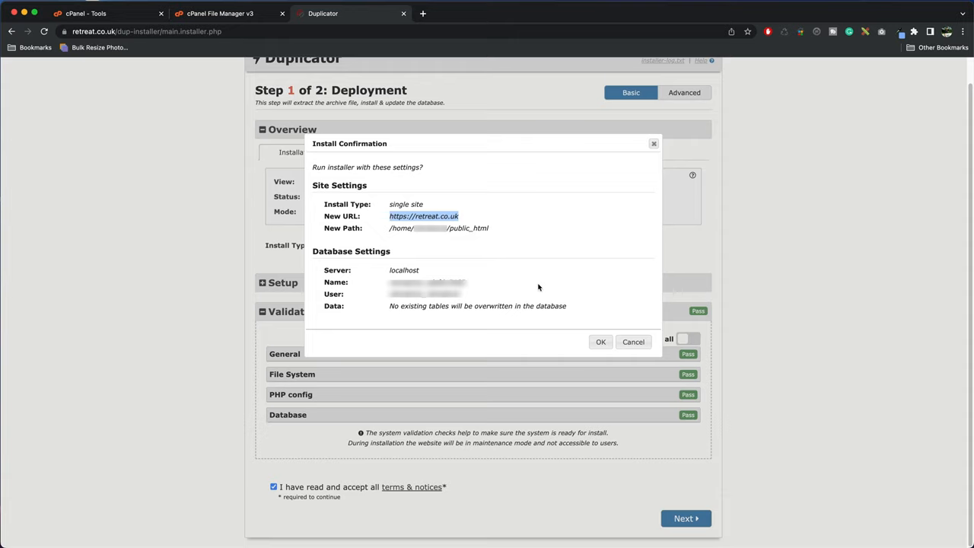
left_click(599, 341)
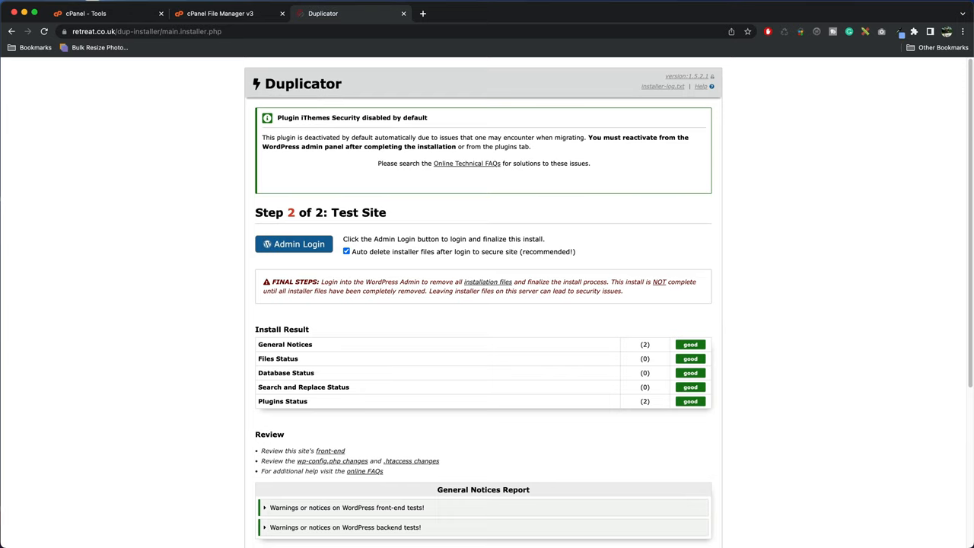
mouse_move(739, 436)
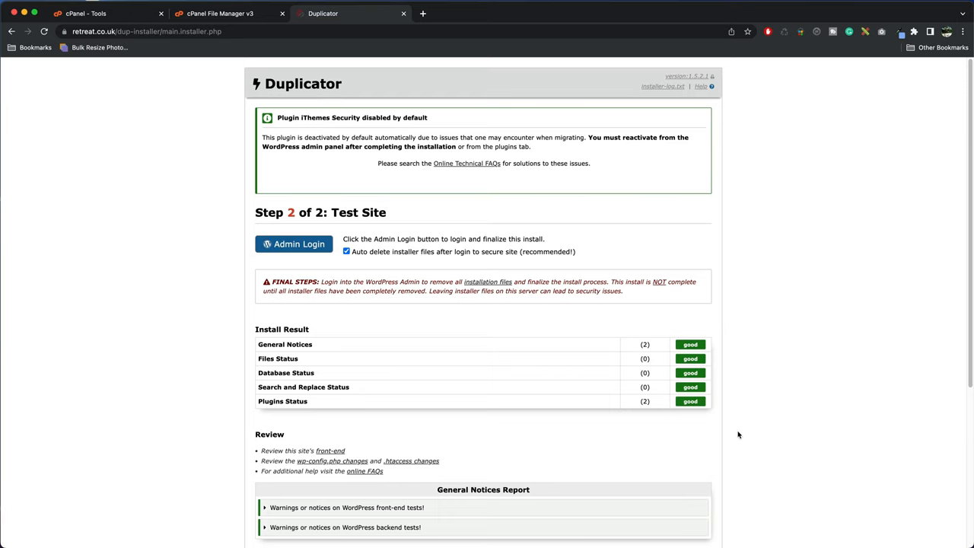
- Review the Test Site results, keeping Auto delete installer files after login ticked
scroll("down", 3)
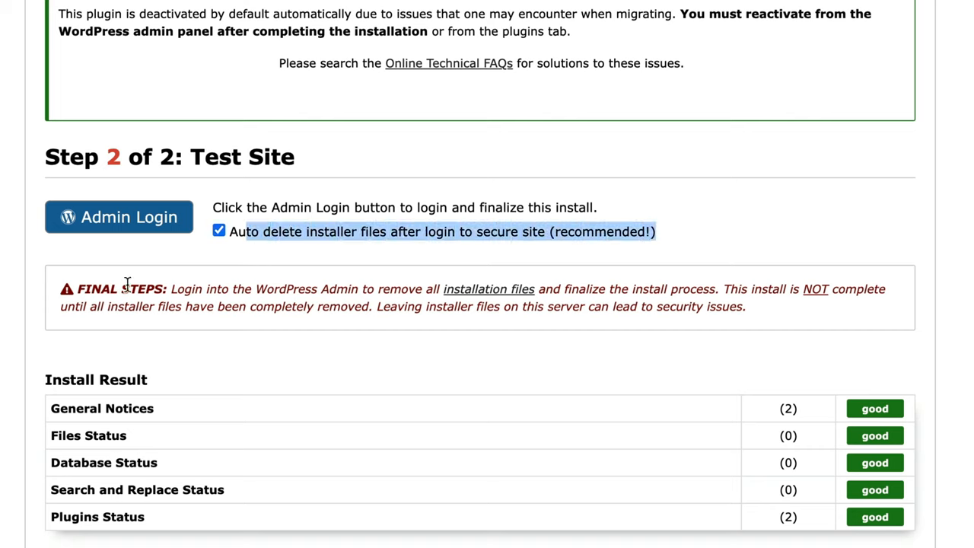
mouse_move(119, 274)
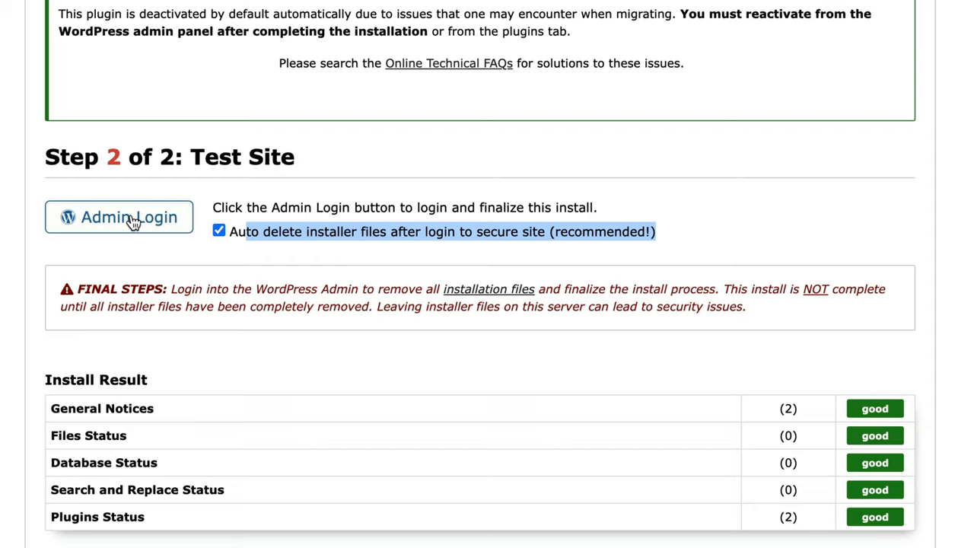
- Bring up Admin Login and check the live Weddings > Venue page loads on retreat.co.uk
left_click(119, 216)
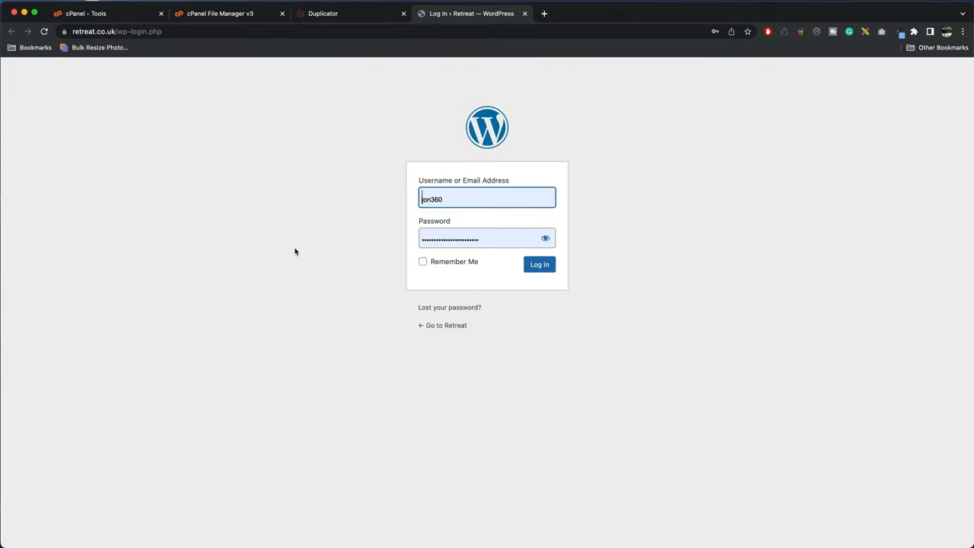
mouse_move(451, 279)
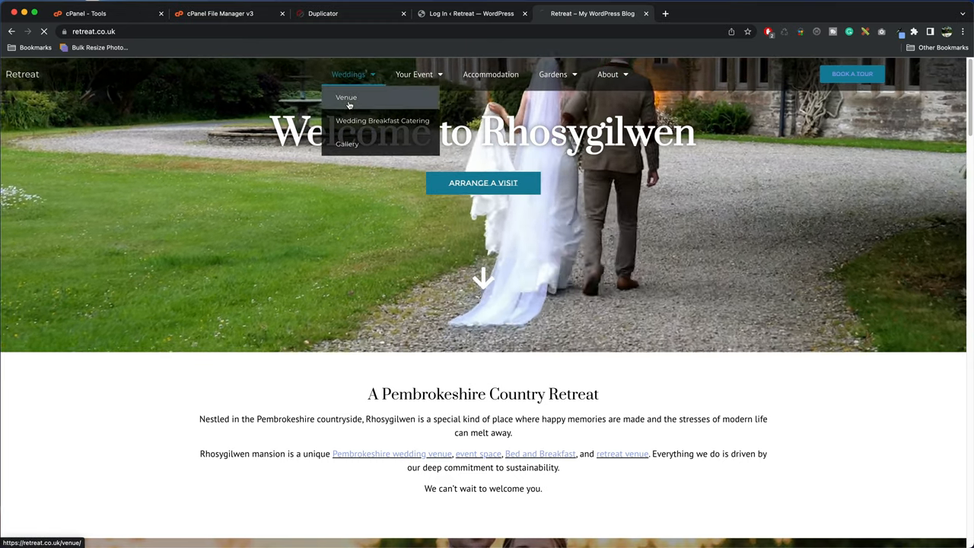
left_click(346, 97)
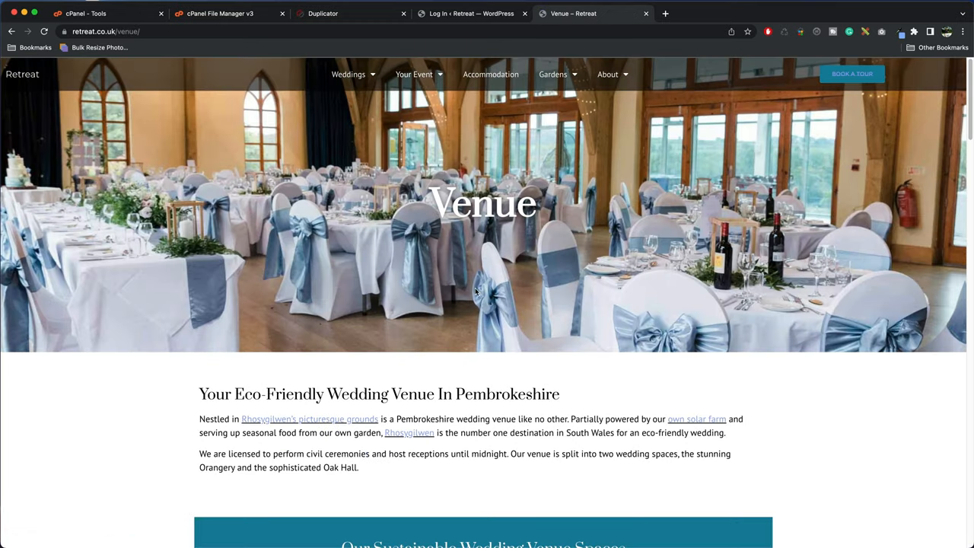
mouse_move(414, 95)
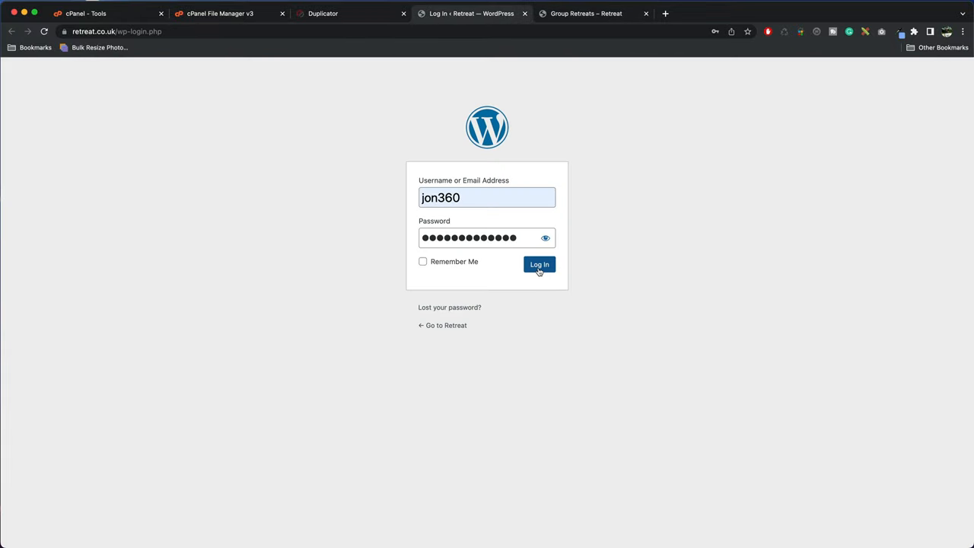
- Sign in to the dashboard, review the successful-migration notice, and move to the demo server's cPanel login
left_click(539, 265)
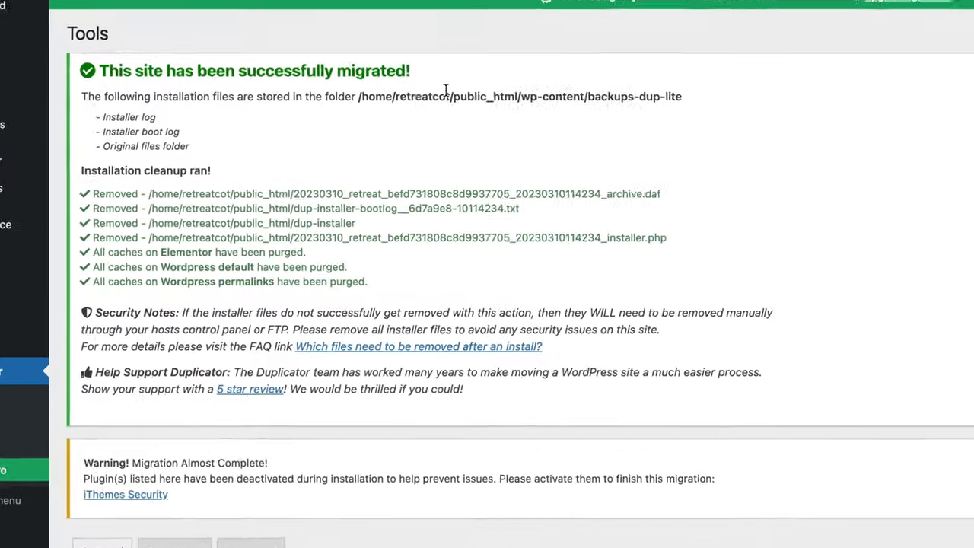
scroll("down", 3)
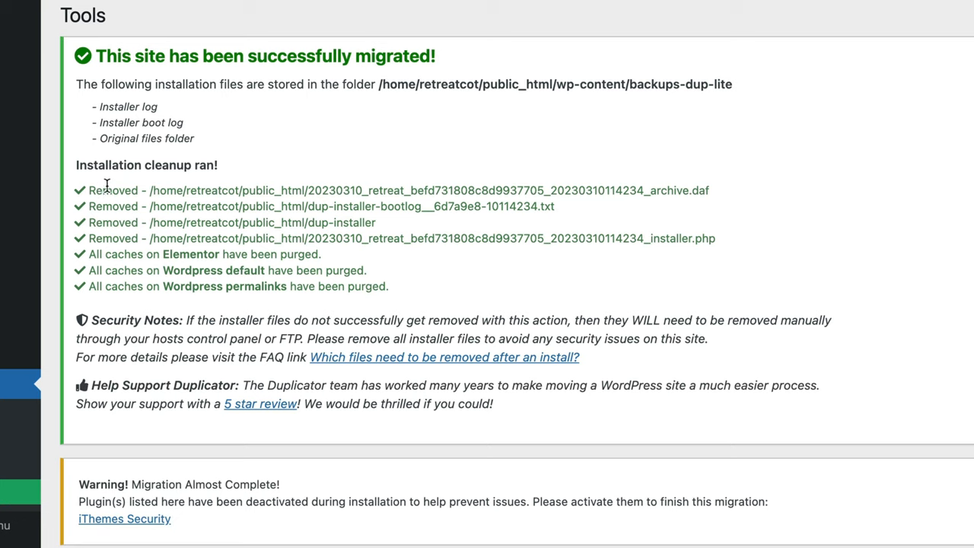
mouse_move(359, 240)
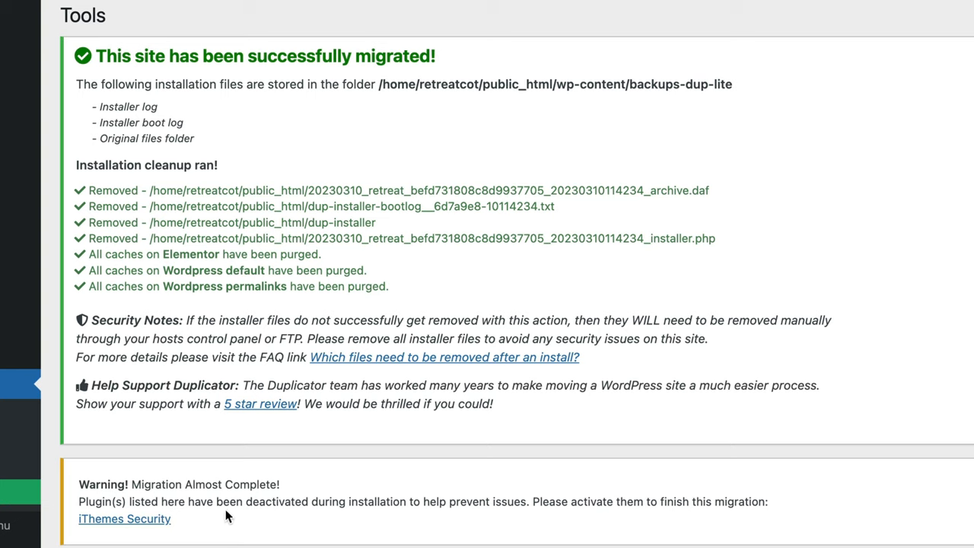
mouse_move(282, 501)
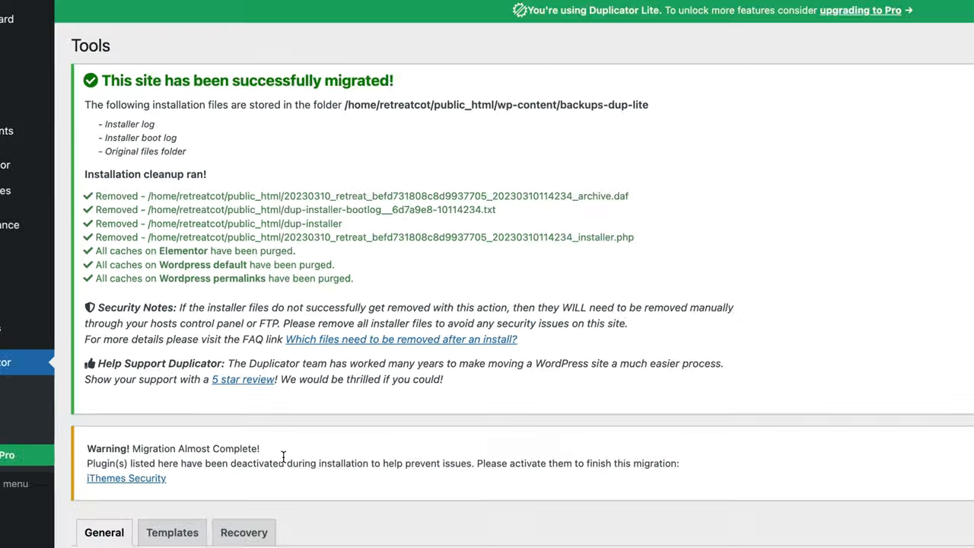
left_click(715, 13)
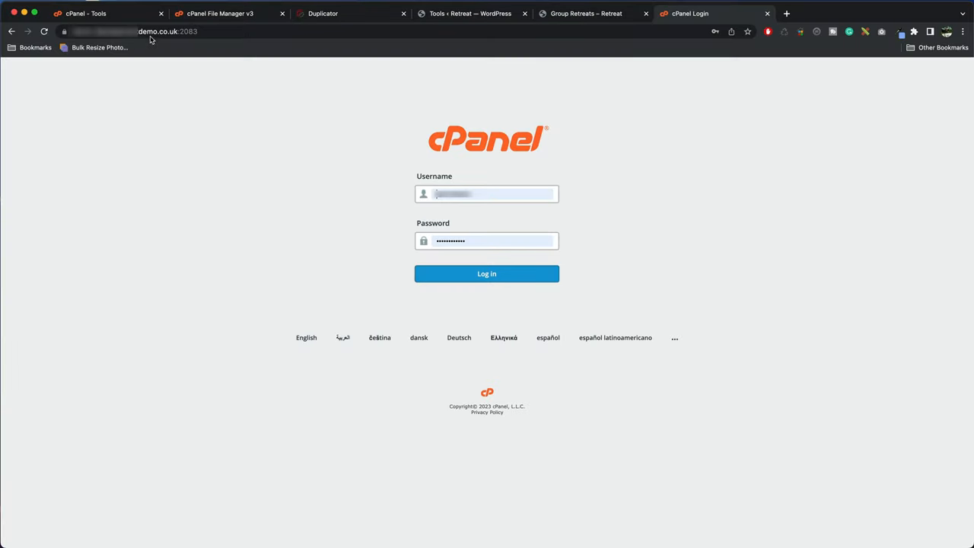
- Log in, find WordPress Manager by Softaculous via 'sof', and choose Remove on the Retreat installation
left_click(487, 274)
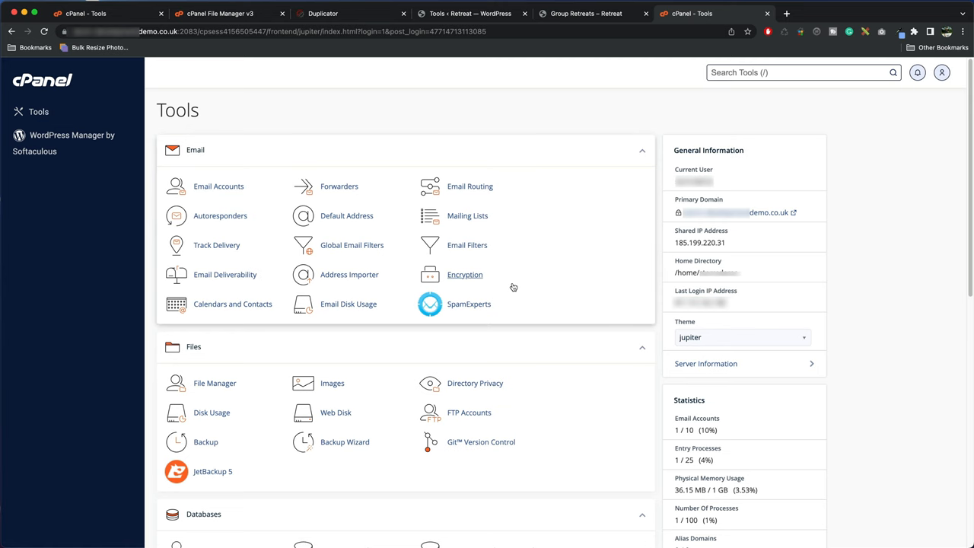
type("sof")
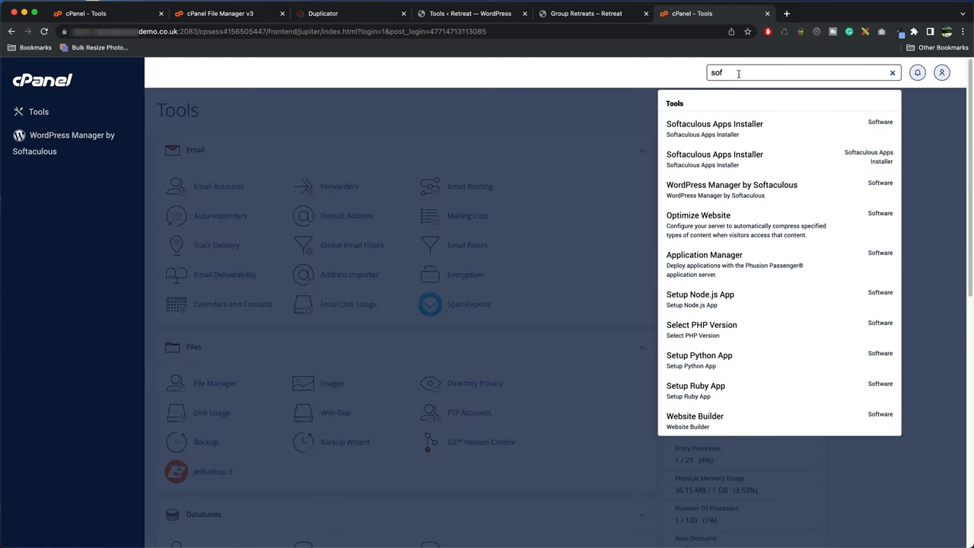
left_click(730, 189)
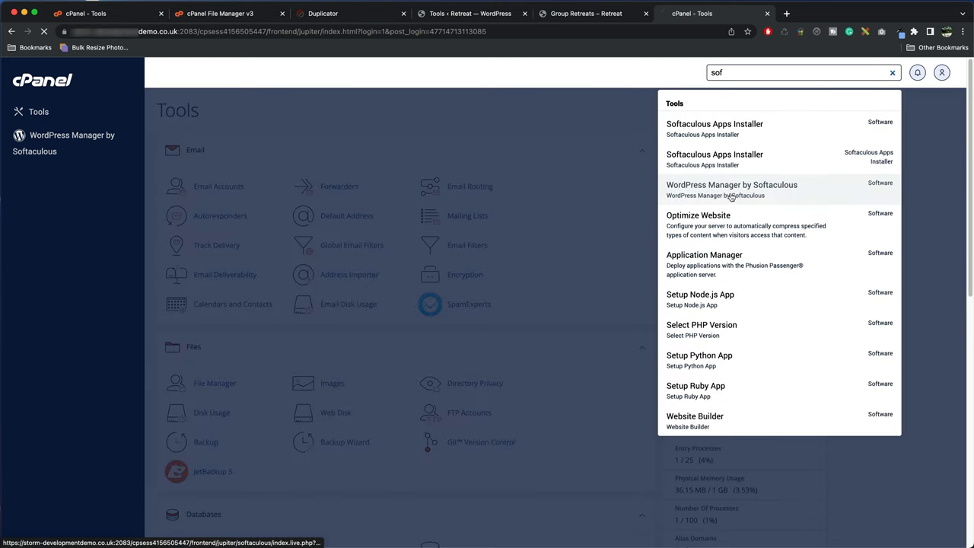
left_click(730, 189)
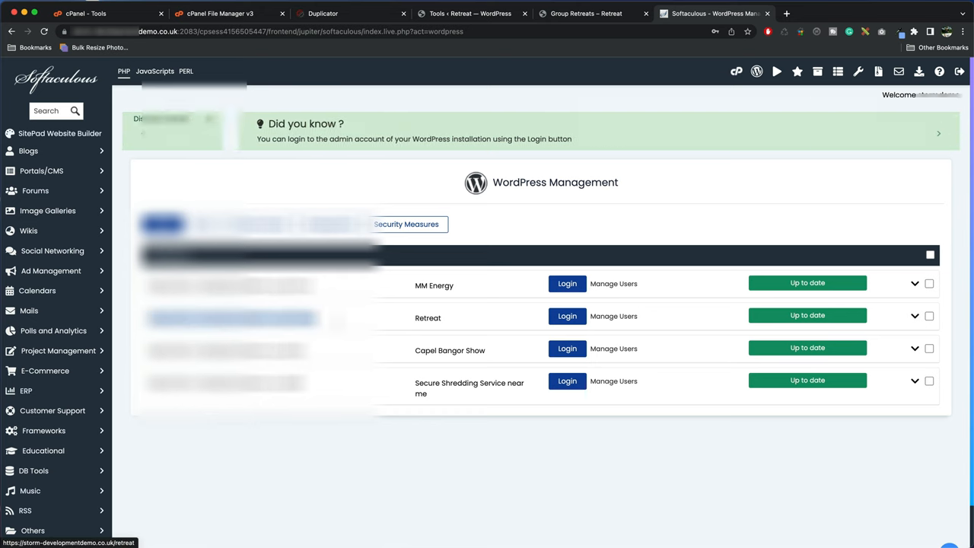
left_click(915, 318)
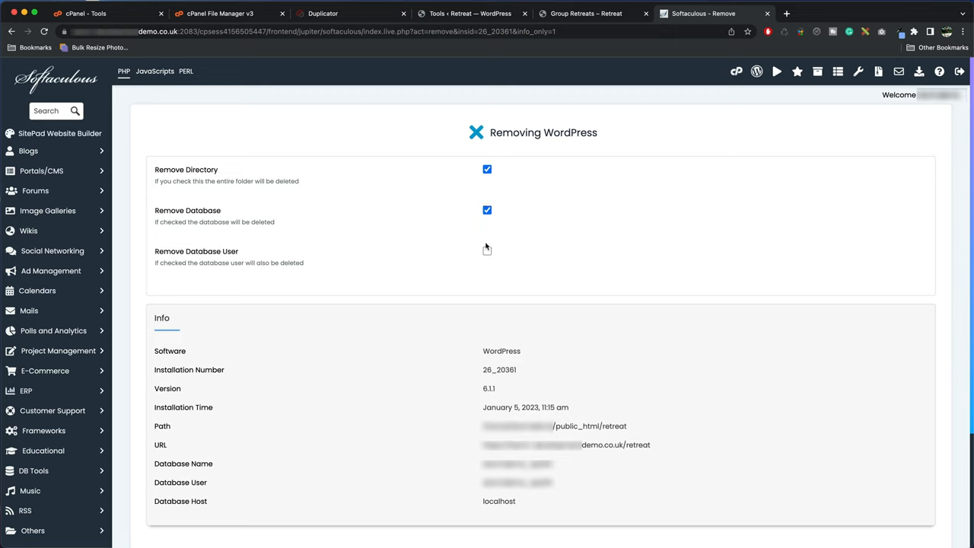
- Remove the Retreat installation with its database user, confirm, and return to the live server's cPanel
left_click(488, 249)
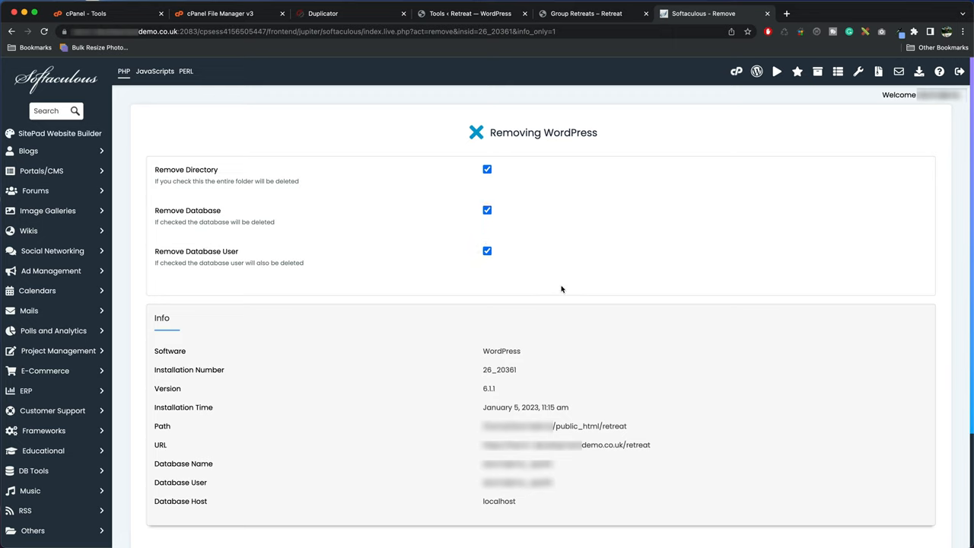
mouse_move(777, 315)
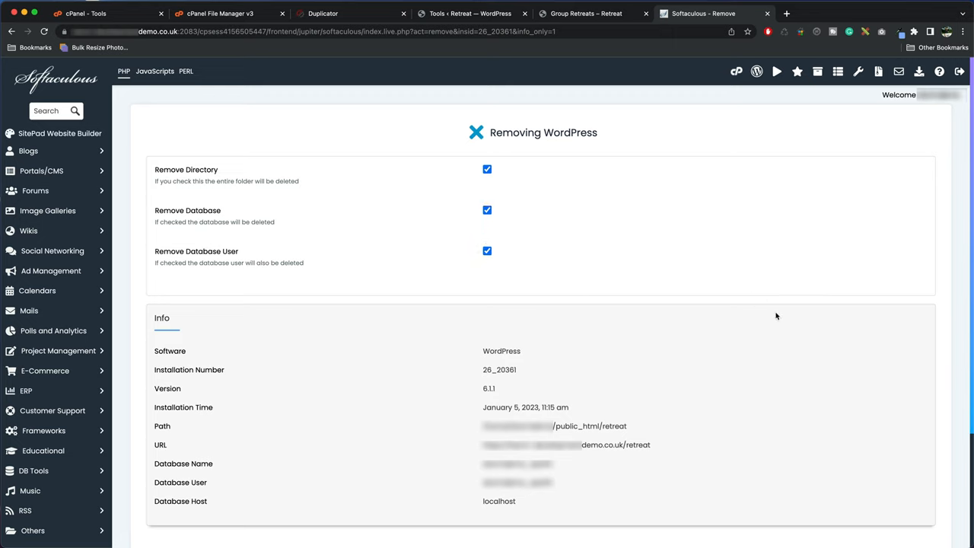
scroll("down", 3)
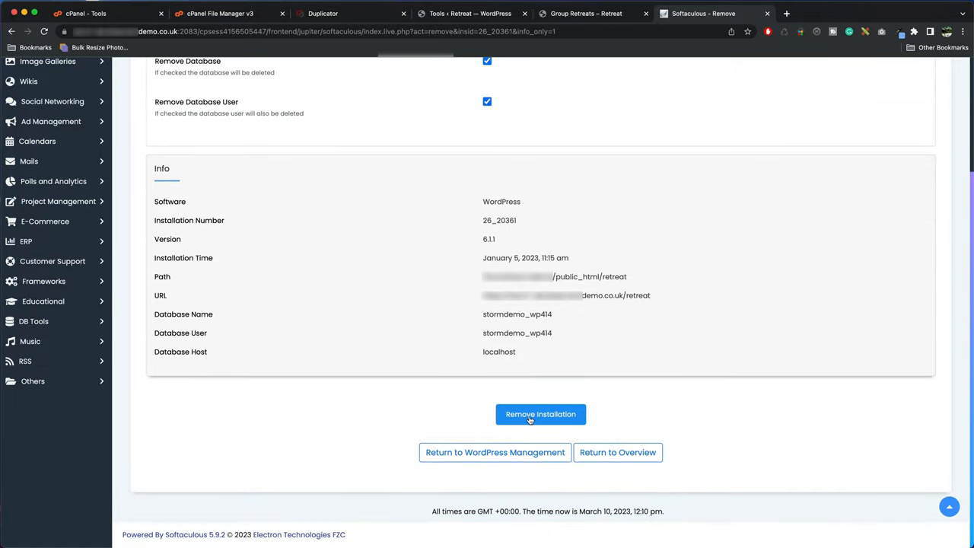
left_click(540, 414)
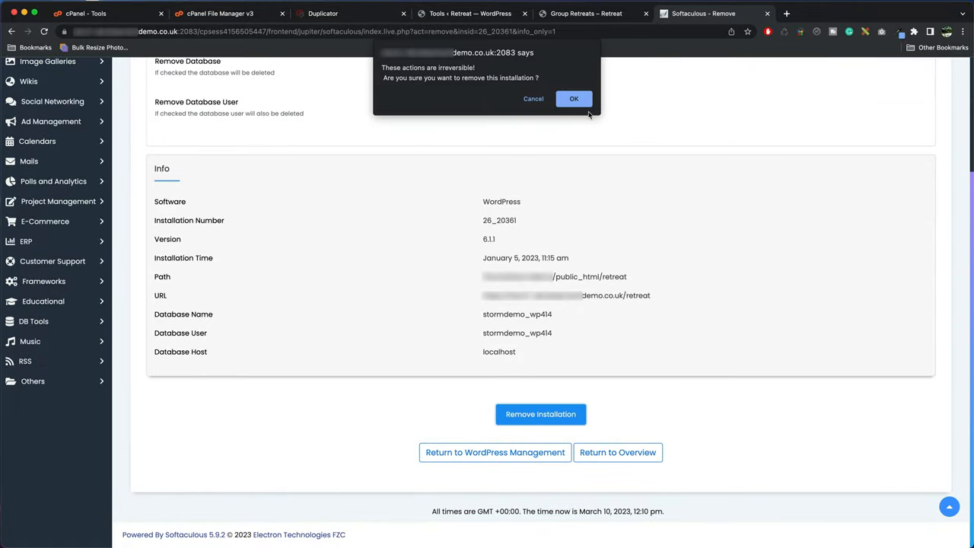
left_click(574, 98)
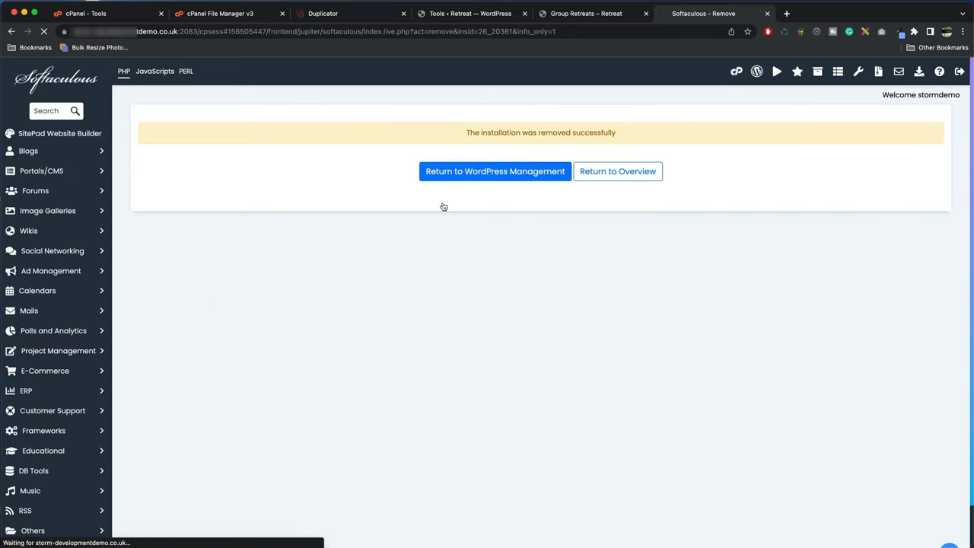
left_click(495, 171)
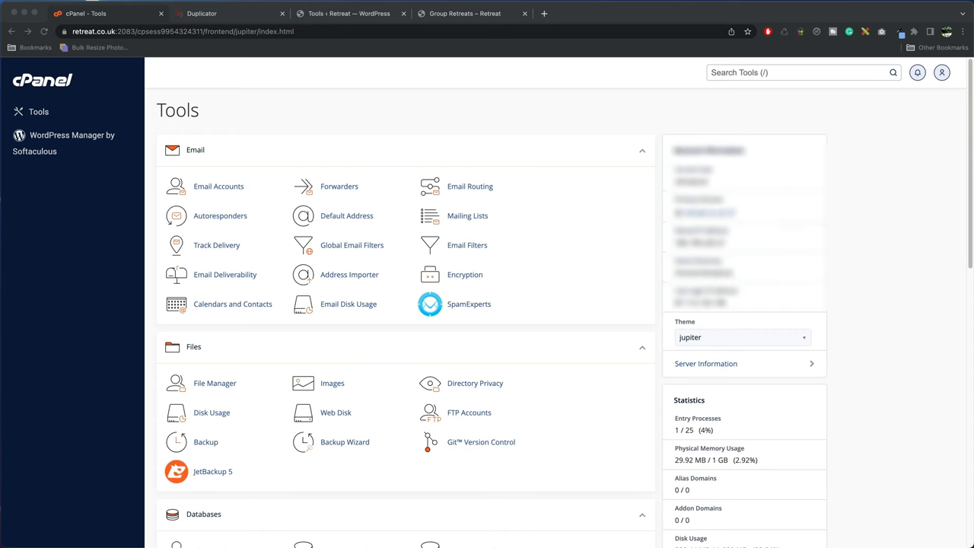
mouse_move(816, 119)
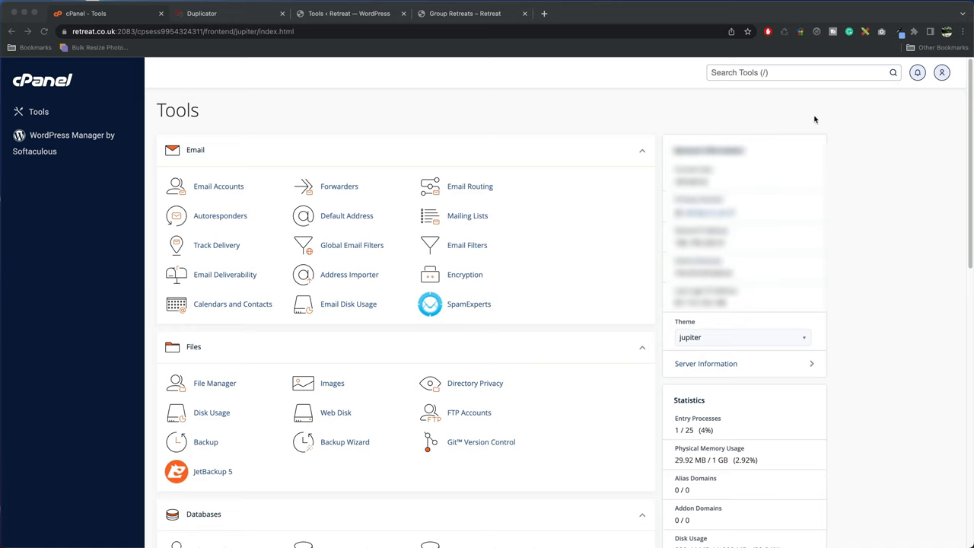
- Search Tools for 'php' and open Select PHP Version for retreat.co.uk
left_click(804, 73)
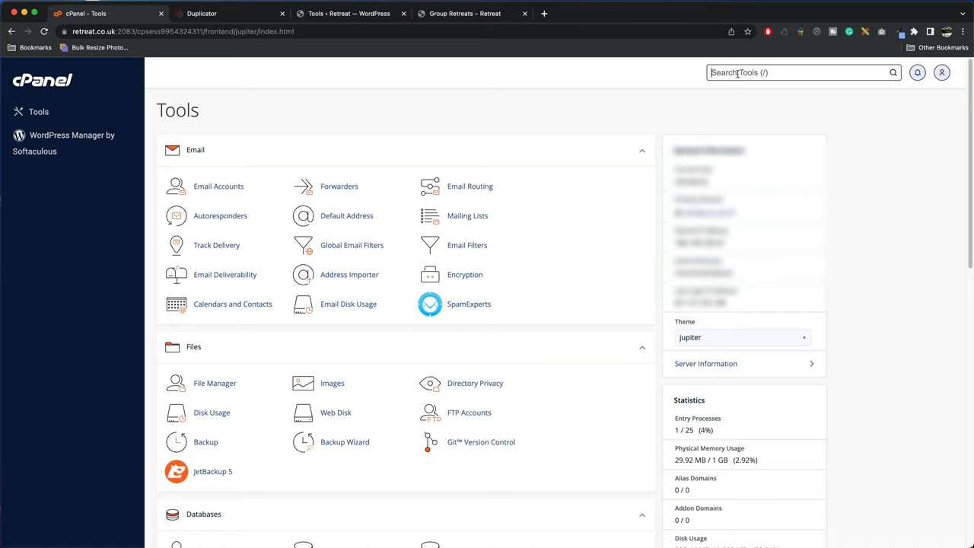
type("php")
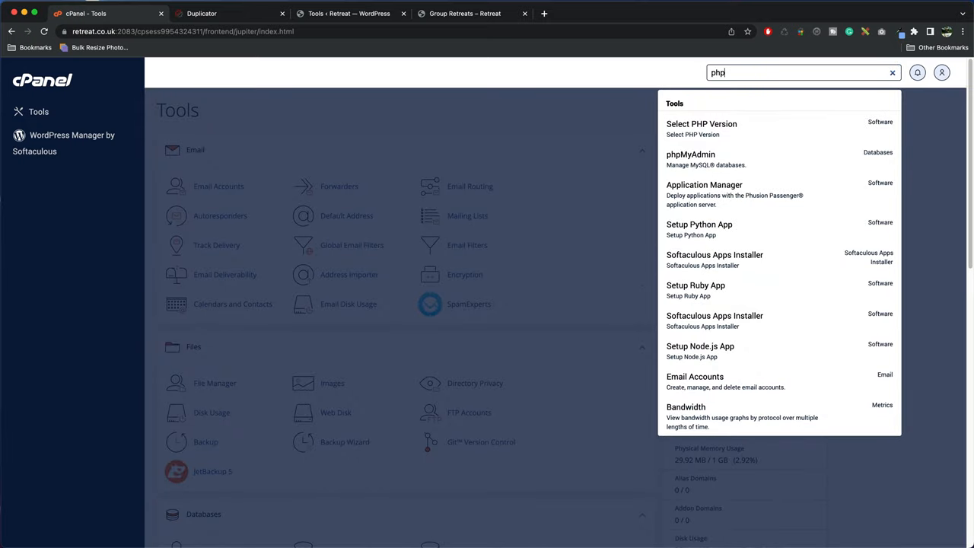
left_click(700, 125)
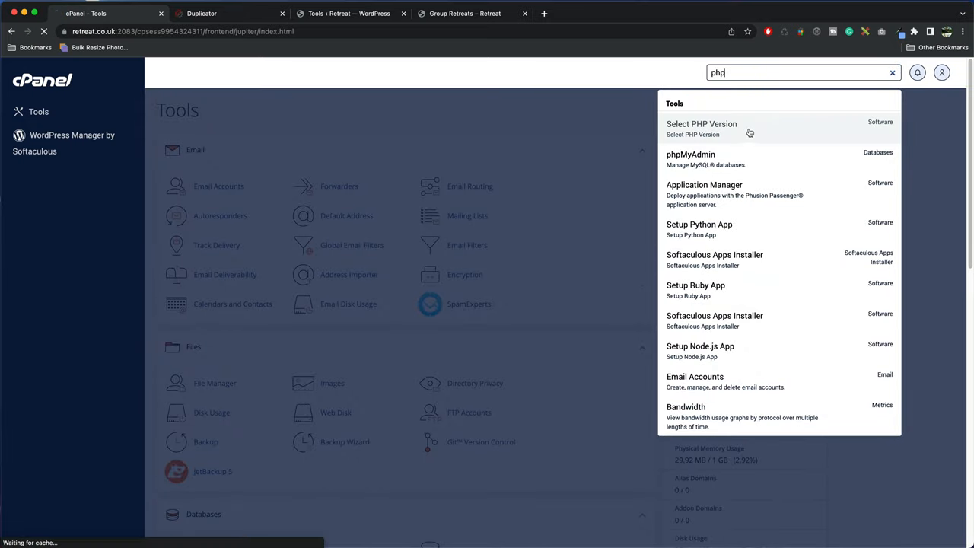
left_click(702, 128)
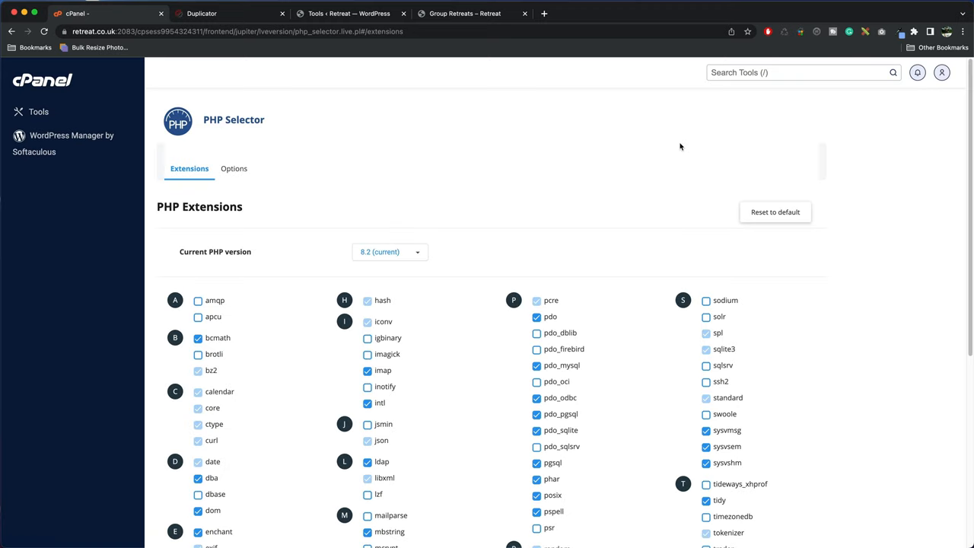
mouse_move(234, 167)
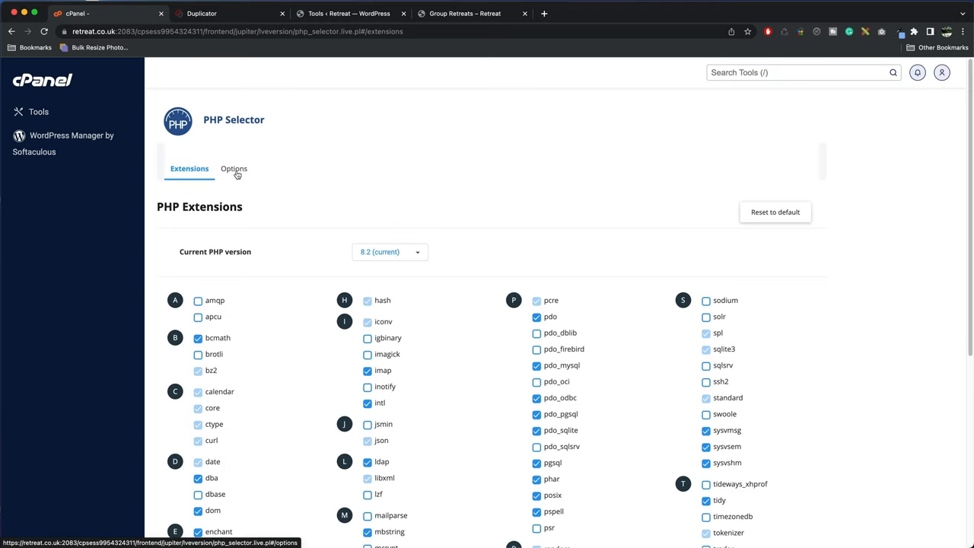
- Review the PHP 8.2 options and inspect upload_max_filesize choices, leaving it at 512M
left_click(233, 168)
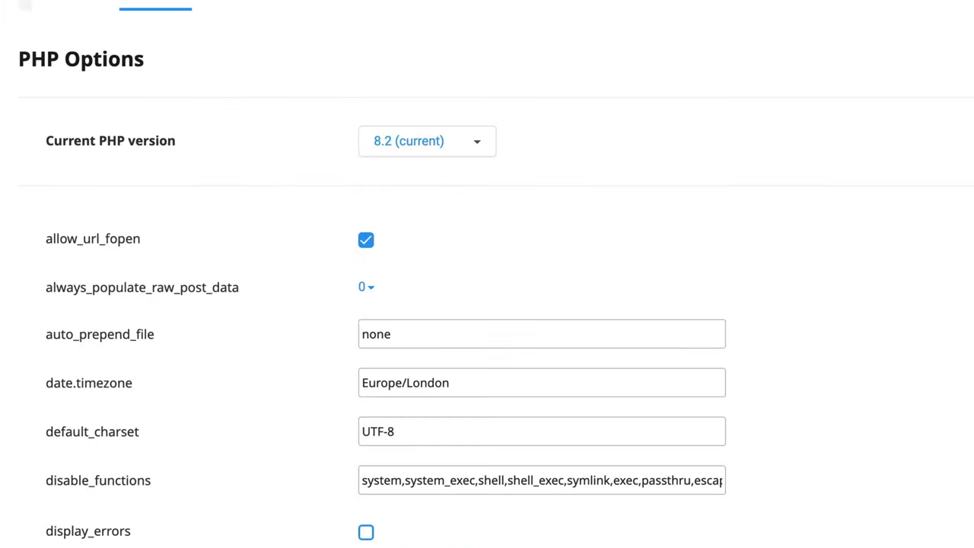
scroll("down", 3)
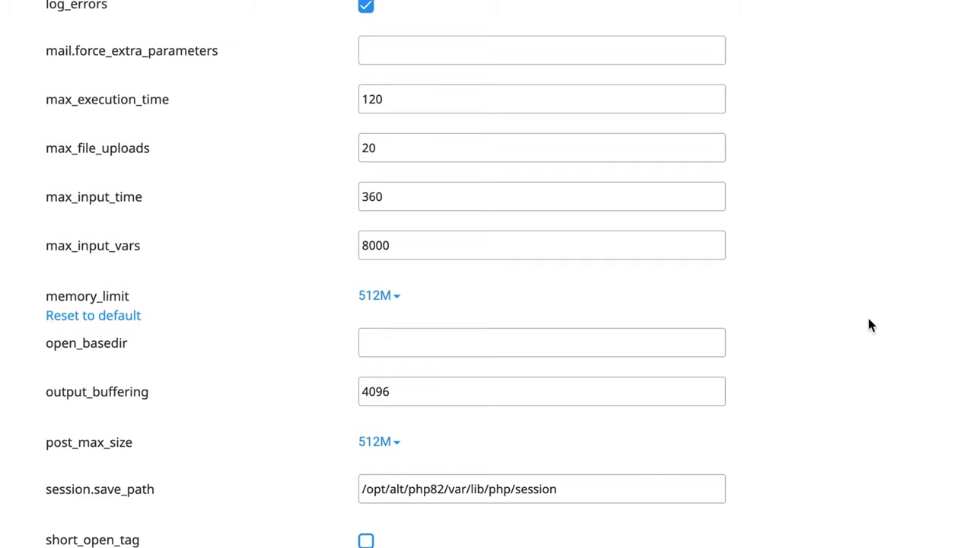
scroll("down", 3)
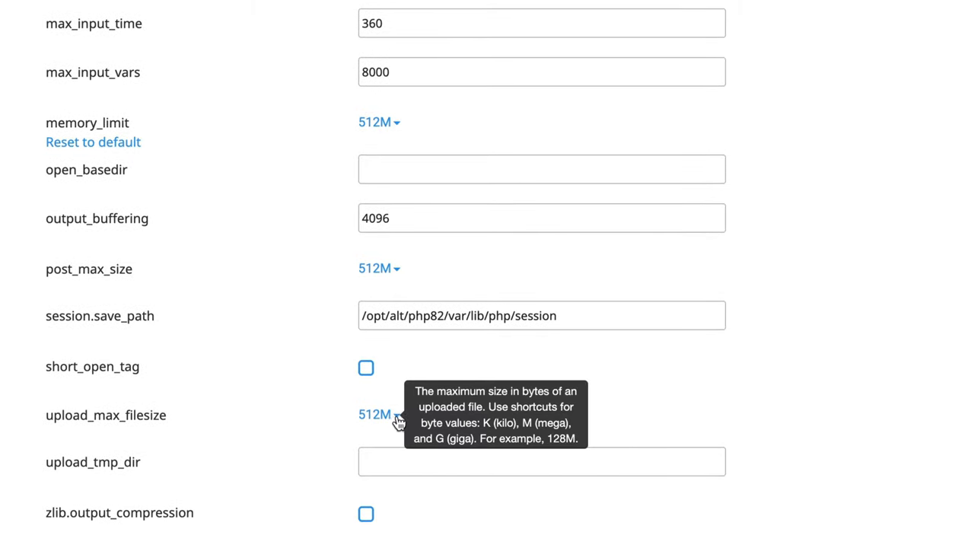
left_click(379, 414)
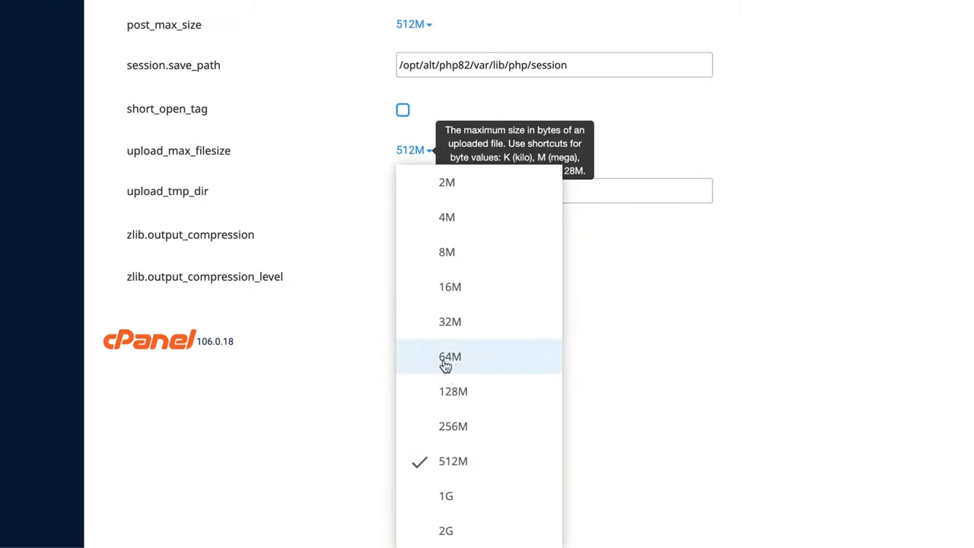
mouse_move(485, 532)
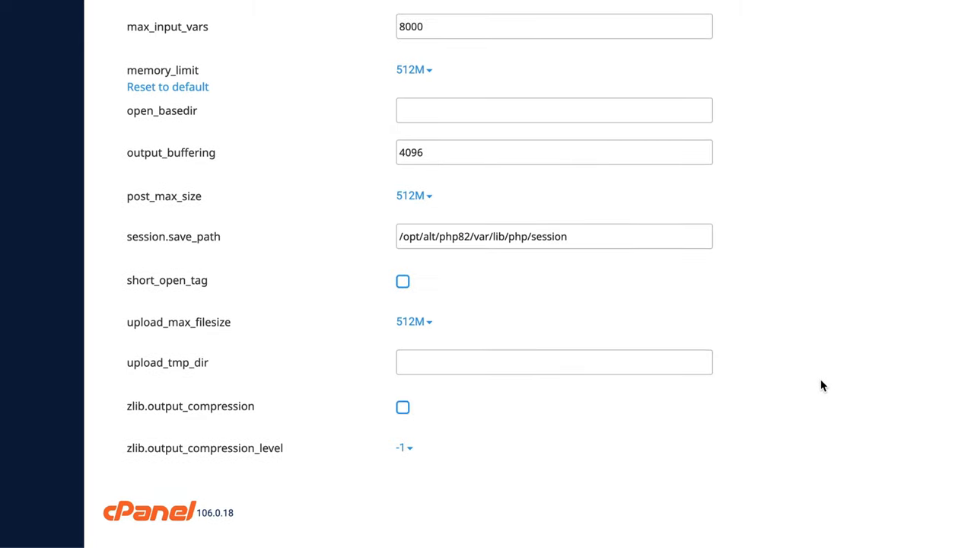
mouse_move(331, 32)
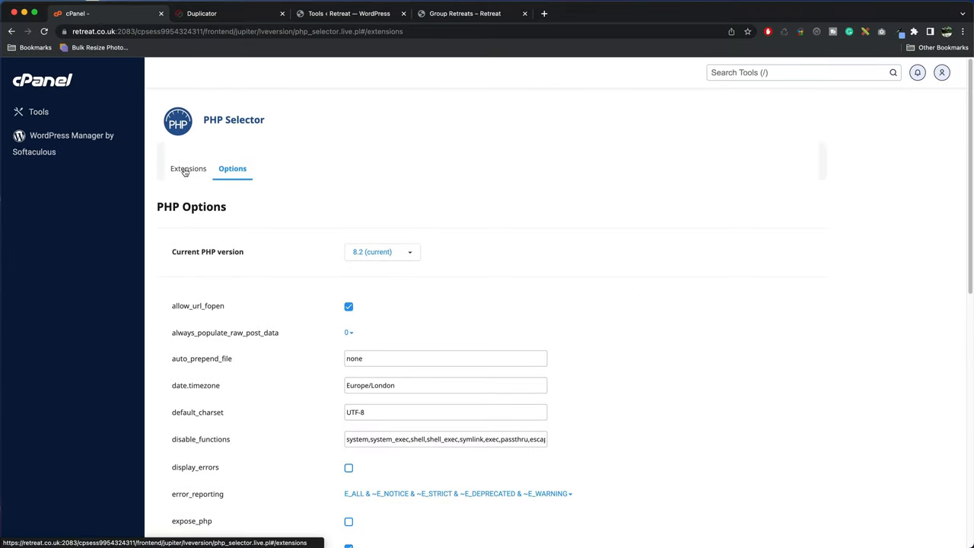
- Return to the PHP 8.2 Extensions list and look over which extensions are enabled
left_click(189, 167)
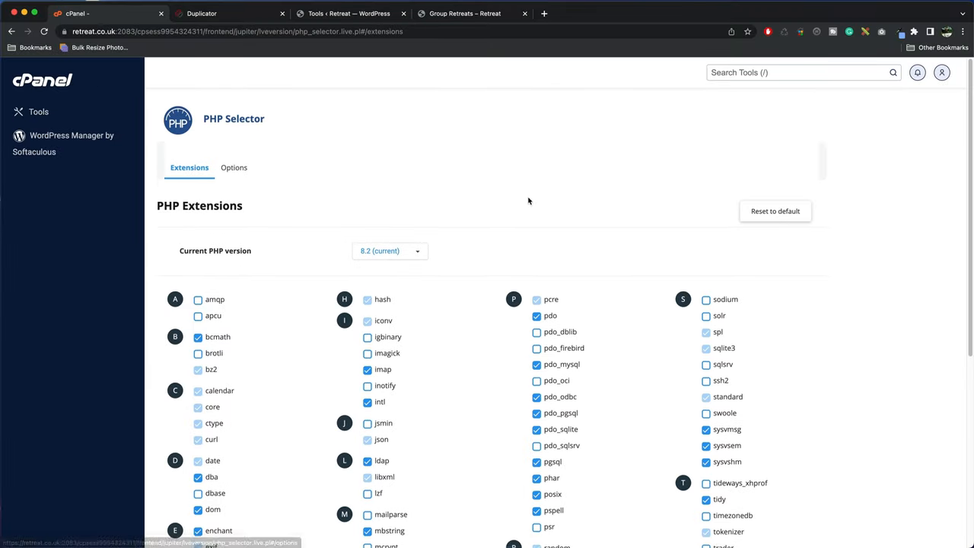
scroll("down", 3)
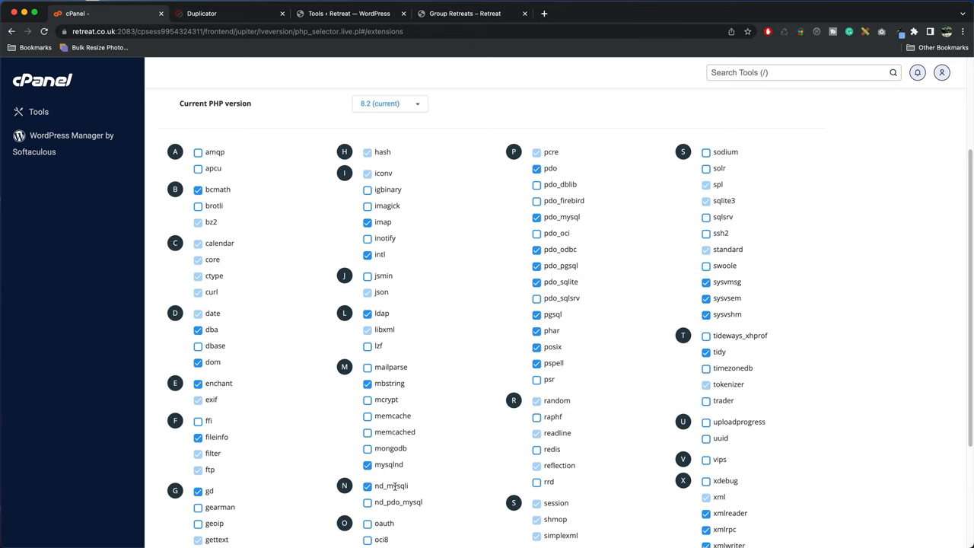
mouse_move(417, 445)
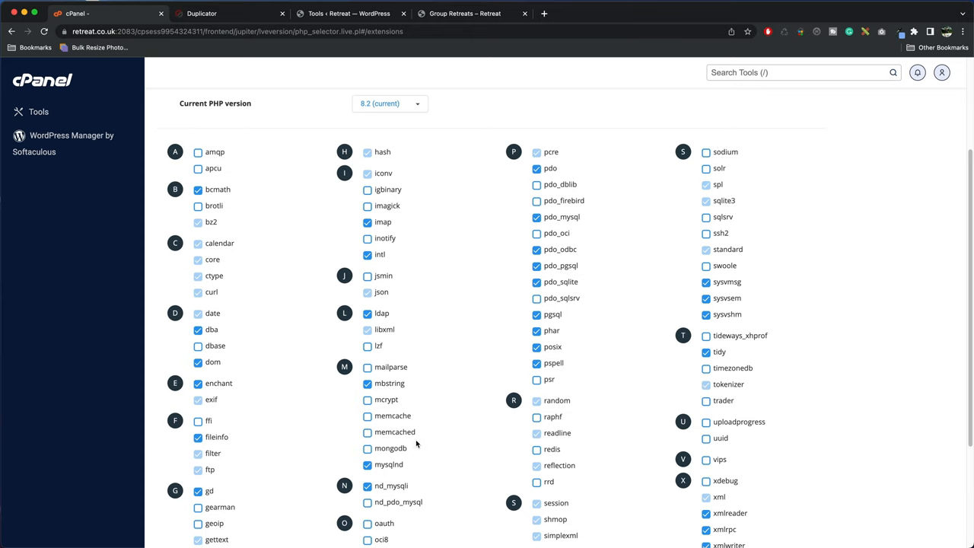